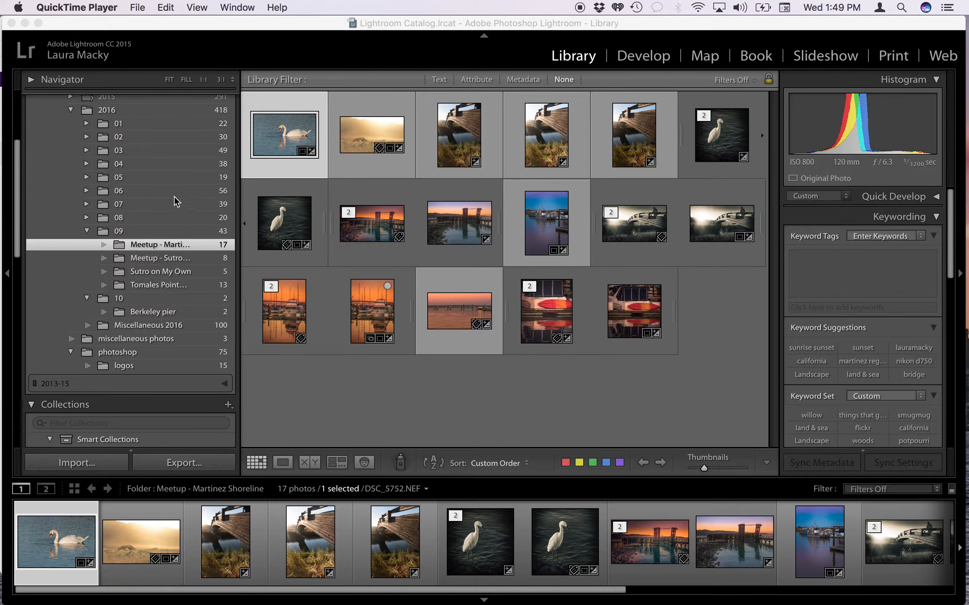
{"action": "mouse_move", "coordinate": [147, 193]}
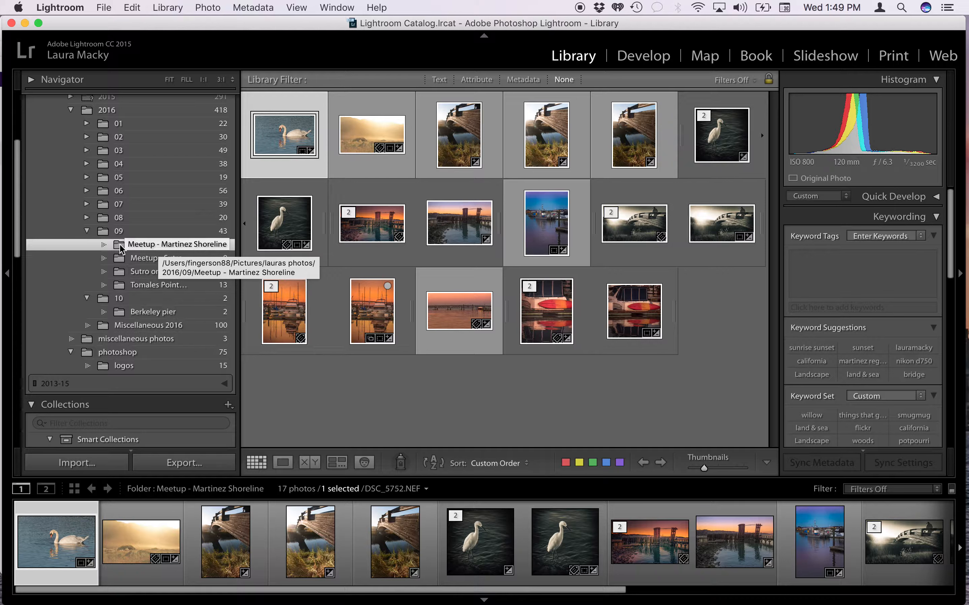
{"action": "mouse_move", "coordinate": [114, 252]}
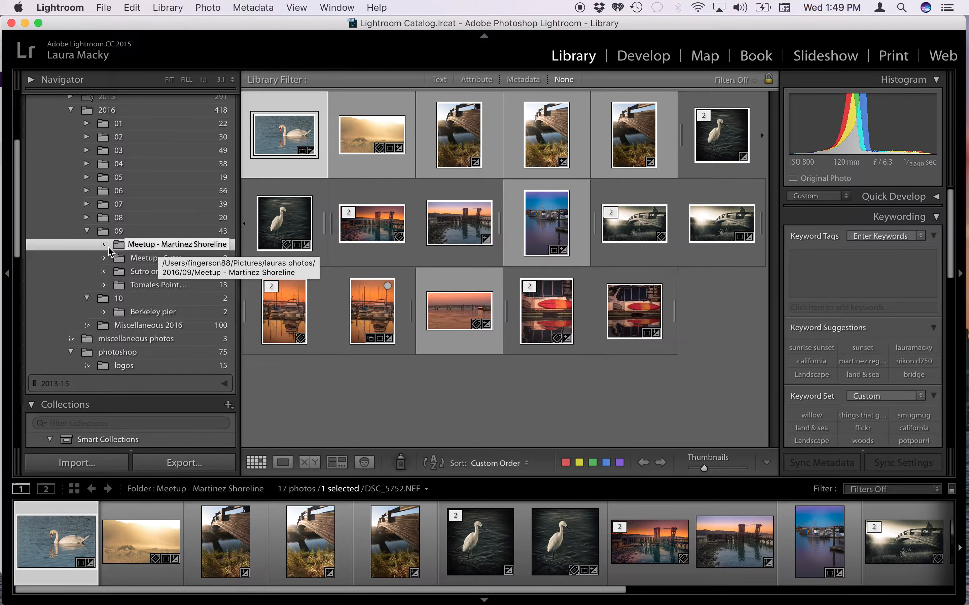
- Visit Meetup - Sutro Baths, return to Martinez Shoreline and select the DSC_5900 pier photo
{"action": "left_click", "coordinate": [159, 258]}
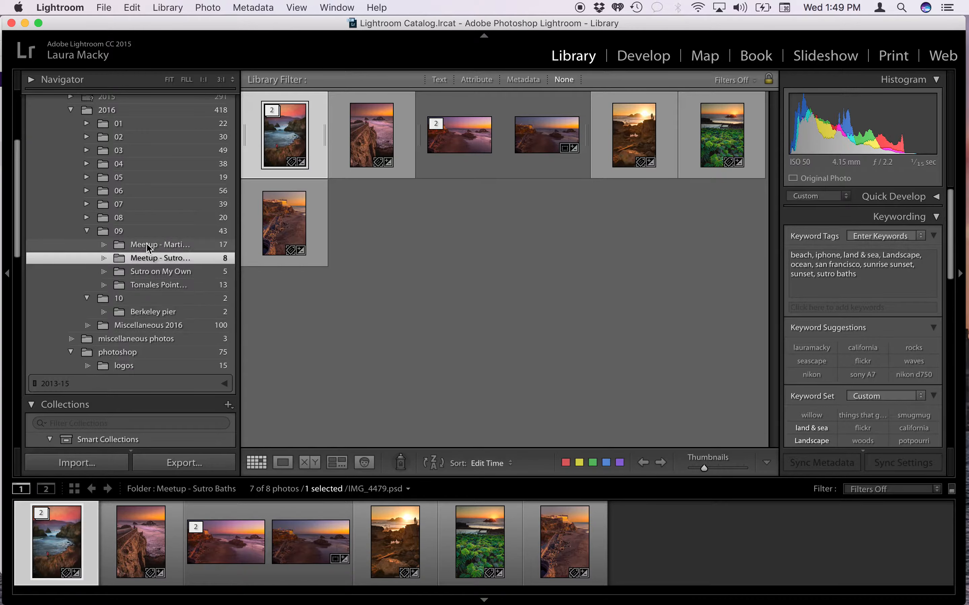
{"action": "left_click", "coordinate": [160, 244]}
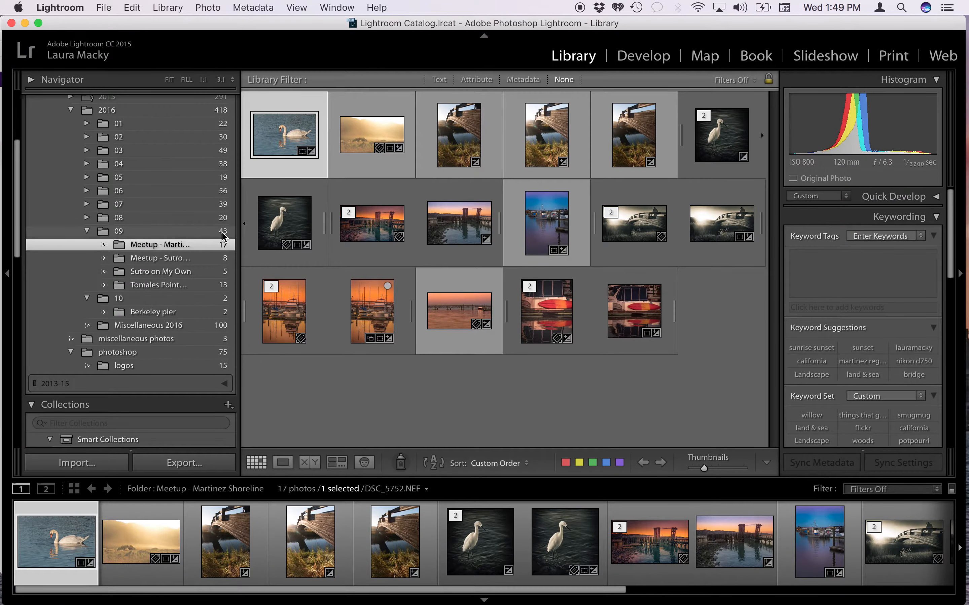
{"action": "left_click", "coordinate": [459, 312]}
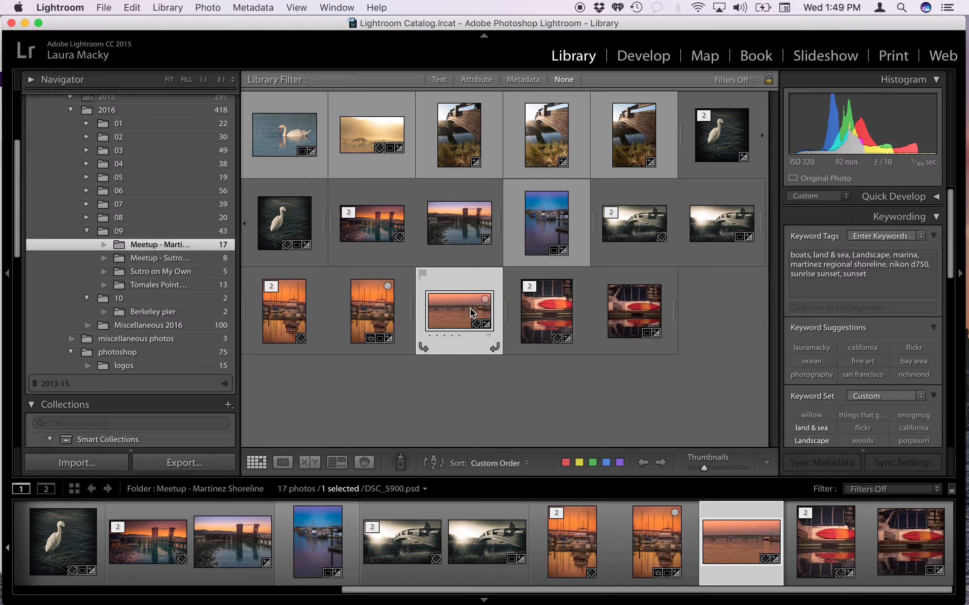
{"action": "mouse_move", "coordinate": [451, 300]}
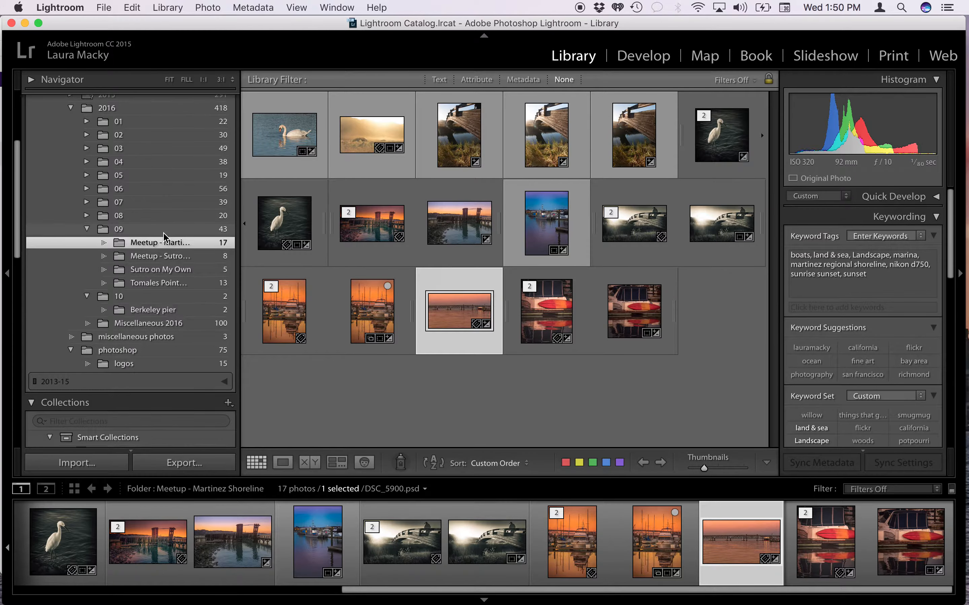
- Select the 2048 sharp hard-drive published collection under Publish Services
{"action": "scroll", "scroll_direction": "down", "scroll_amount": 3}
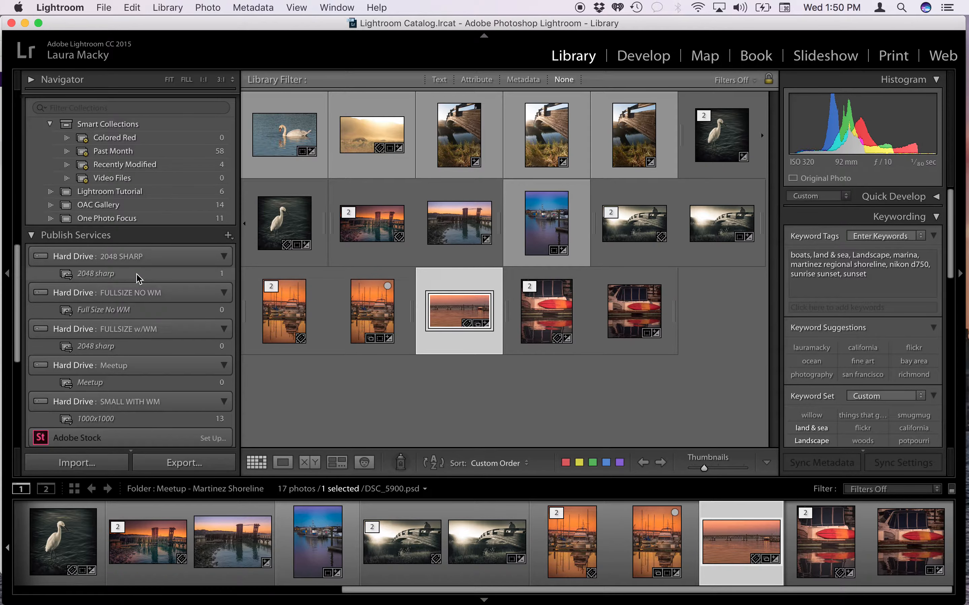
{"action": "left_click", "coordinate": [96, 273]}
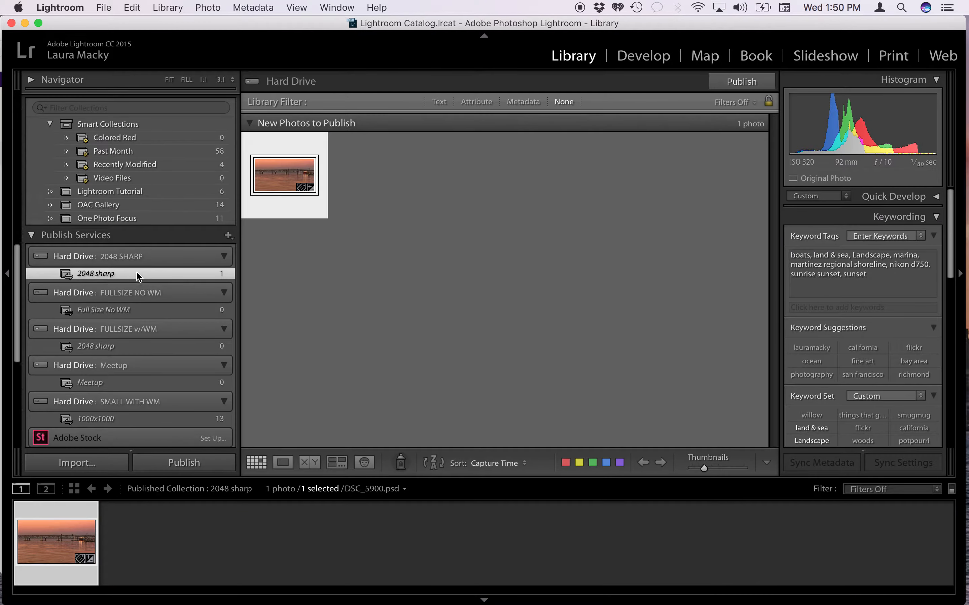
{"action": "mouse_move", "coordinate": [291, 170]}
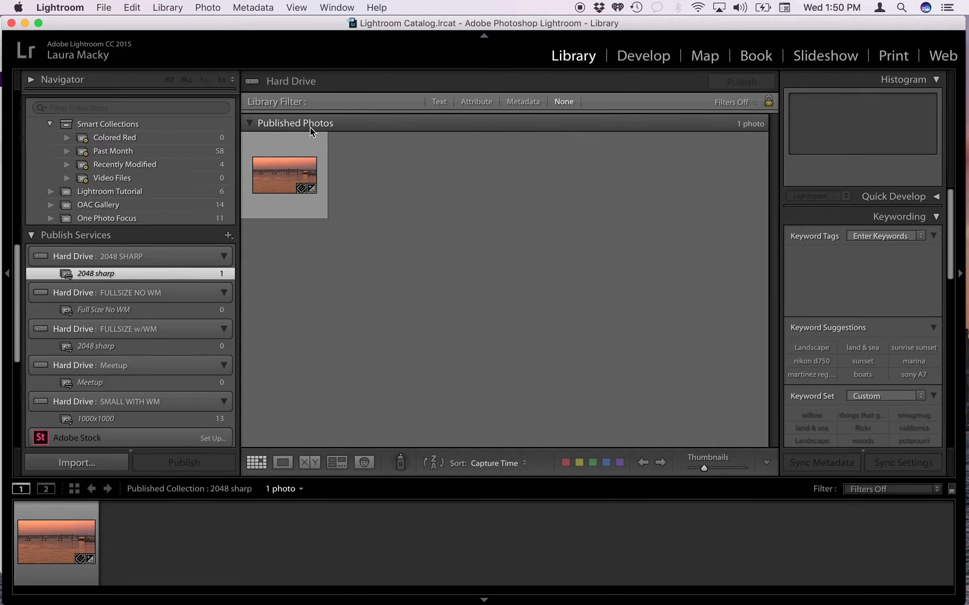
{"action": "mouse_move", "coordinate": [283, 173]}
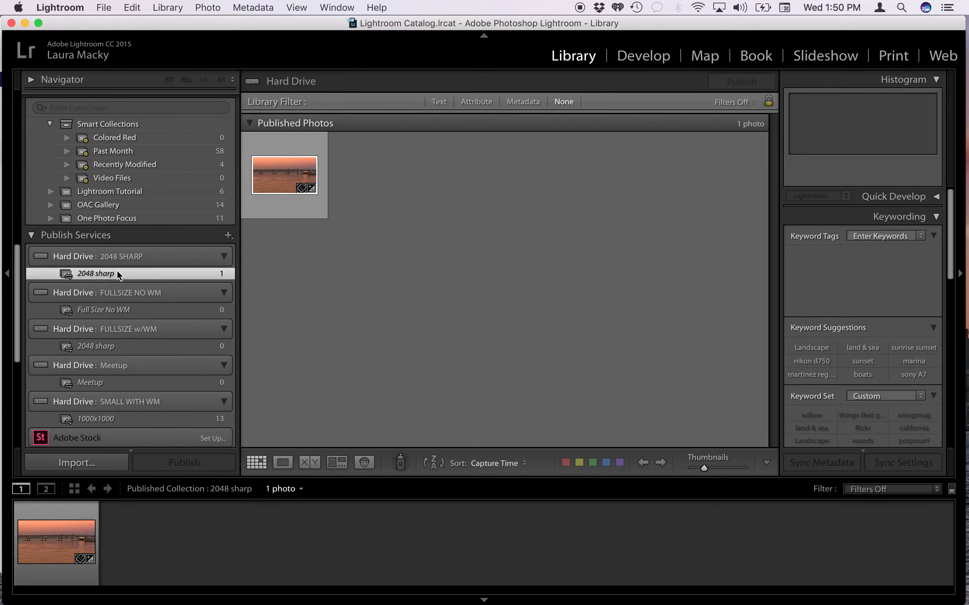
{"action": "mouse_move", "coordinate": [124, 276]}
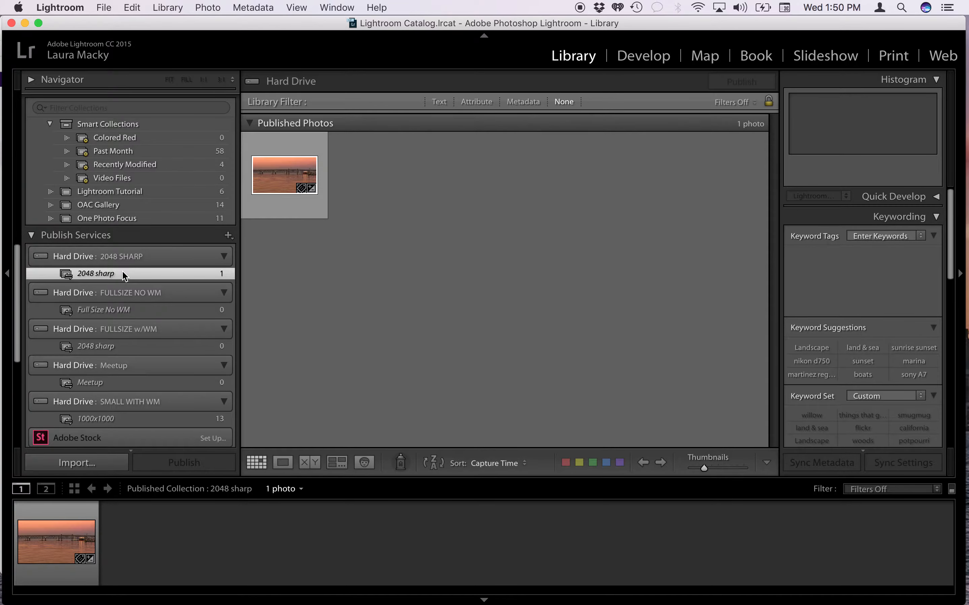
{"action": "mouse_move", "coordinate": [94, 280]}
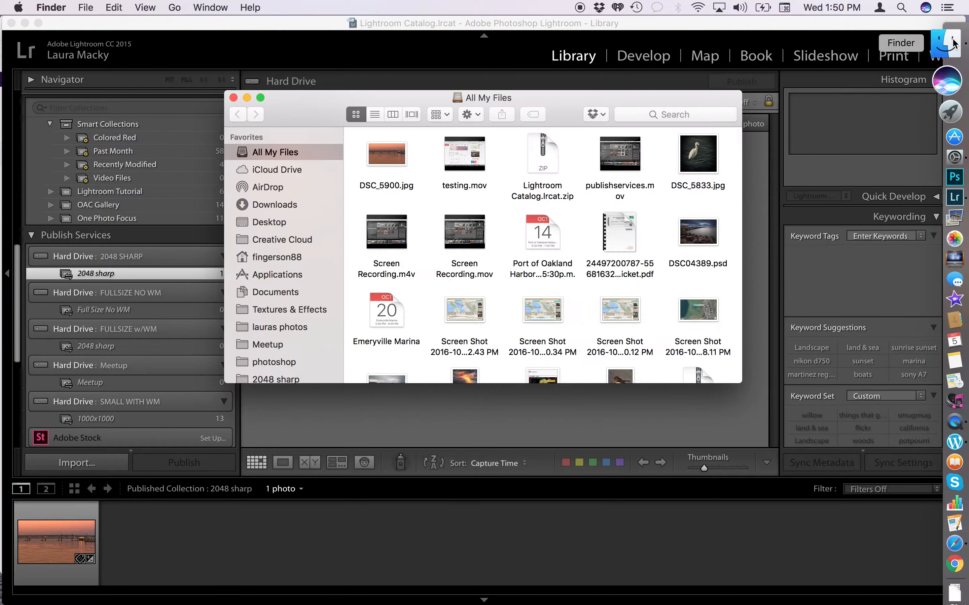
- Check DSC_5900.jpg in the 2048 sharp Finder folder and close the window
{"action": "scroll", "scroll_direction": "down", "scroll_amount": 3}
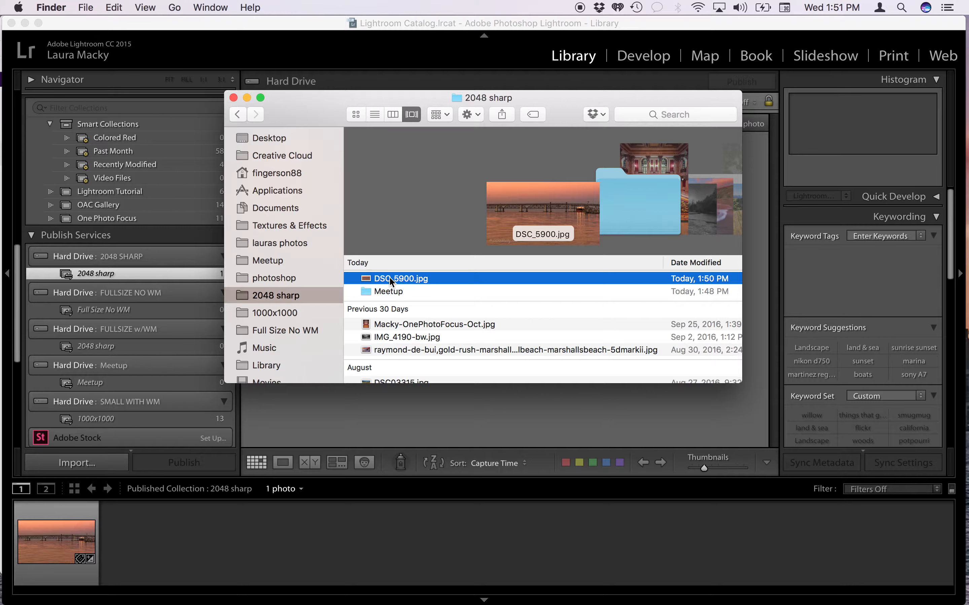
{"action": "mouse_move", "coordinate": [562, 237]}
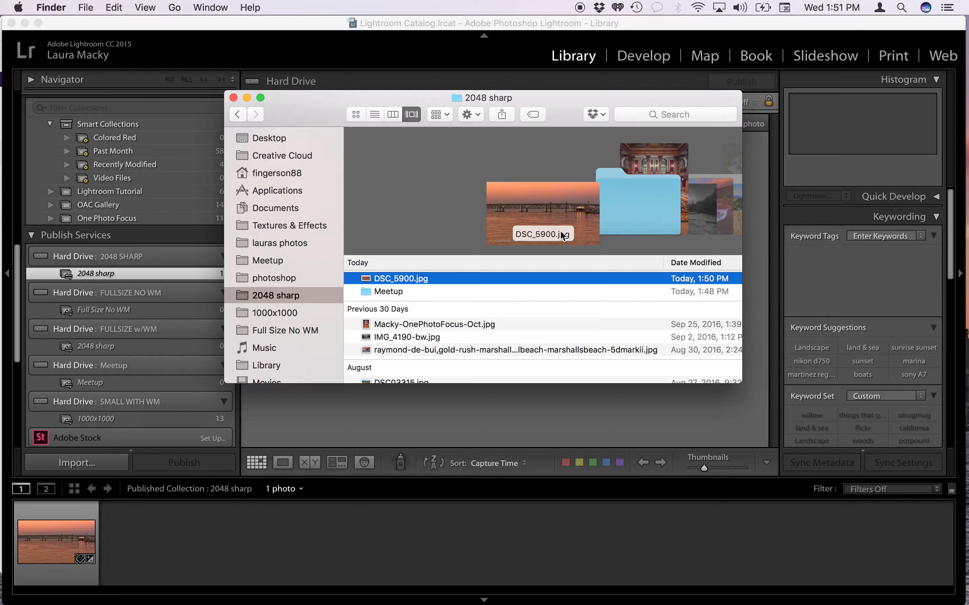
{"action": "mouse_move", "coordinate": [238, 114]}
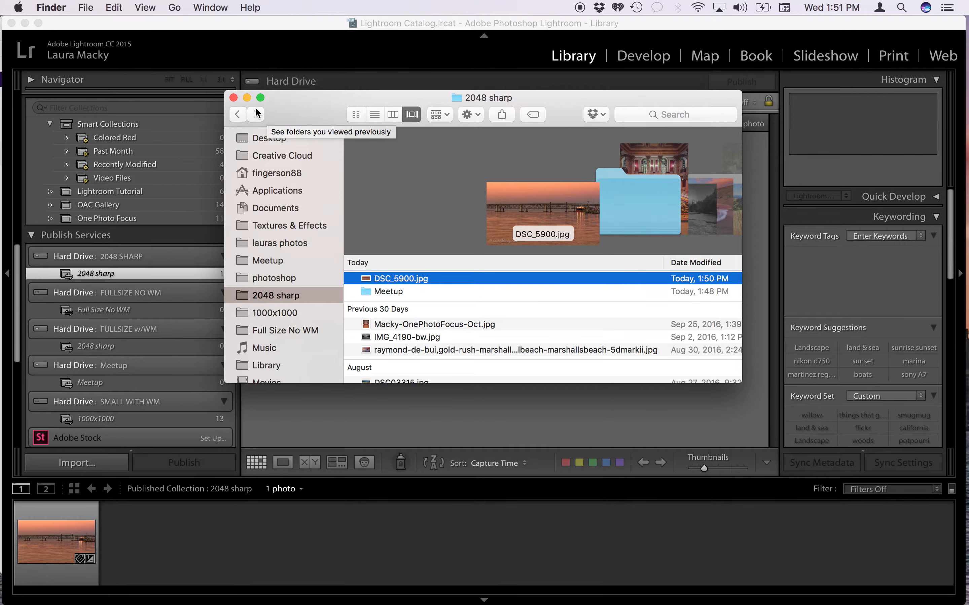
{"action": "mouse_move", "coordinate": [525, 239]}
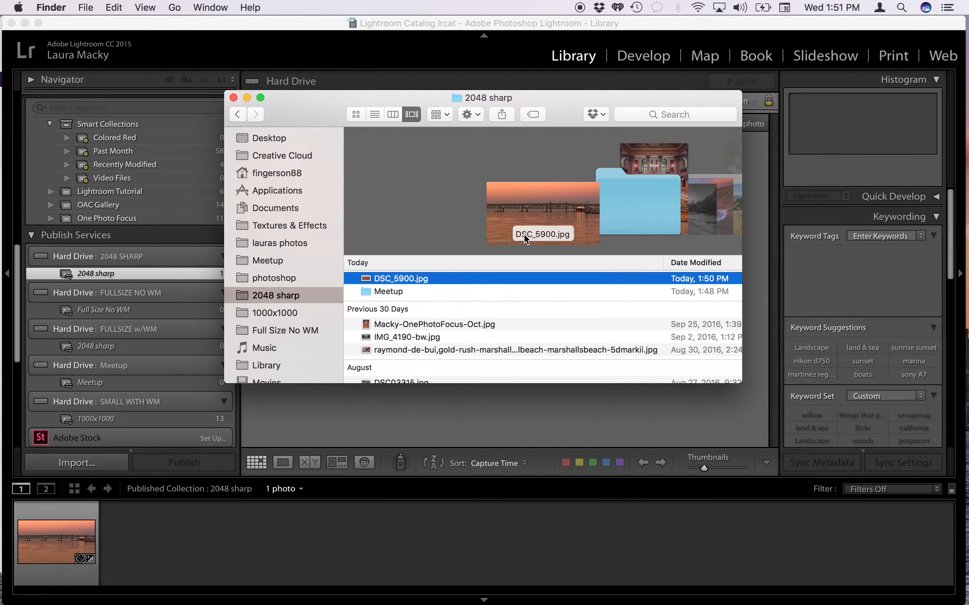
{"action": "left_click", "coordinate": [234, 97]}
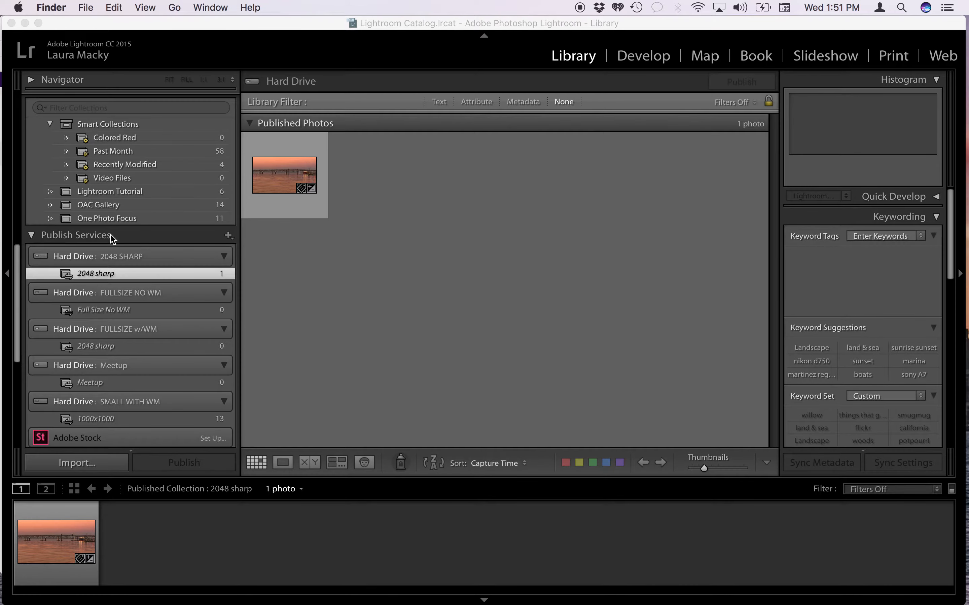
{"action": "mouse_move", "coordinate": [85, 317]}
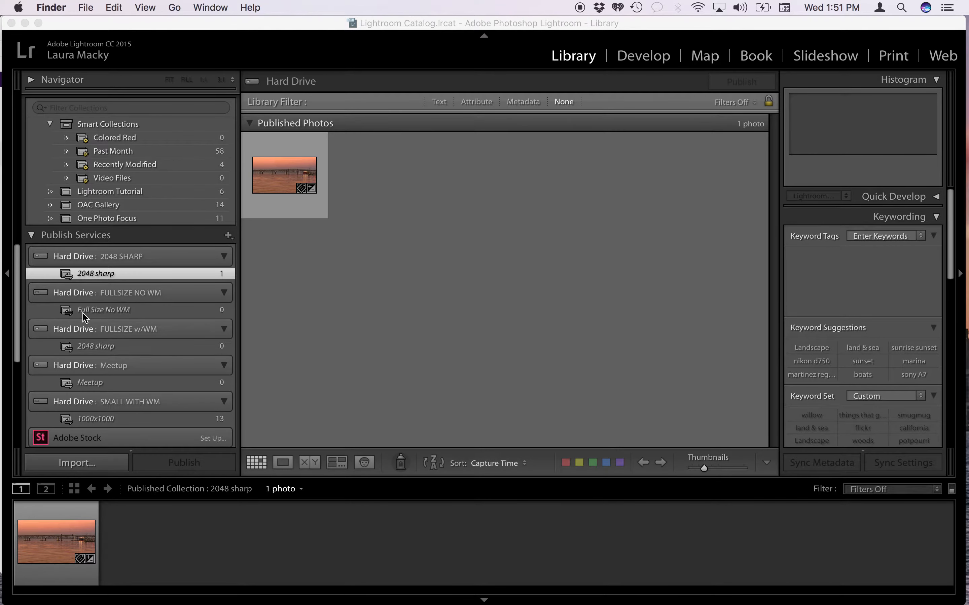
{"action": "left_click", "coordinate": [103, 309]}
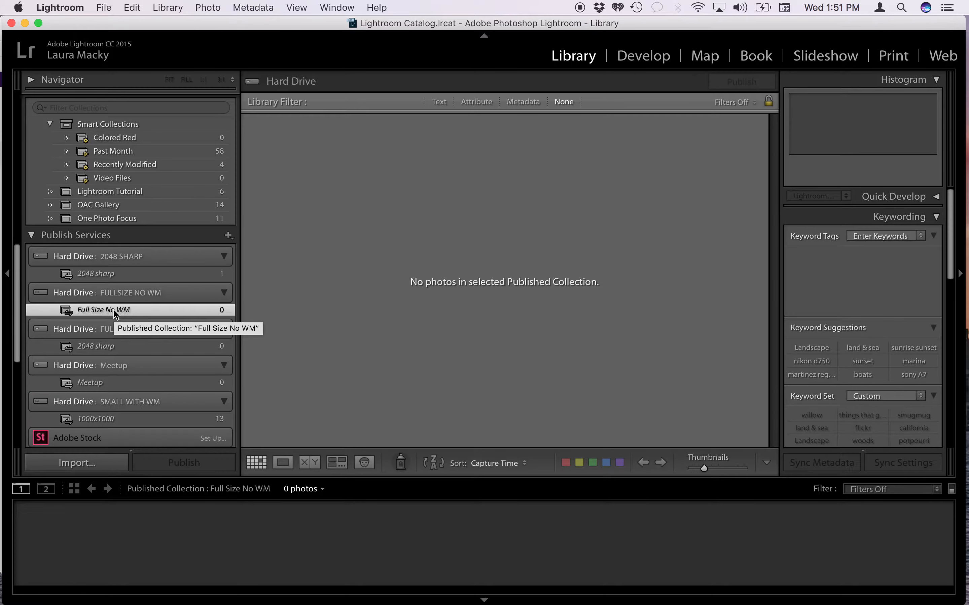
{"action": "mouse_move", "coordinate": [142, 306]}
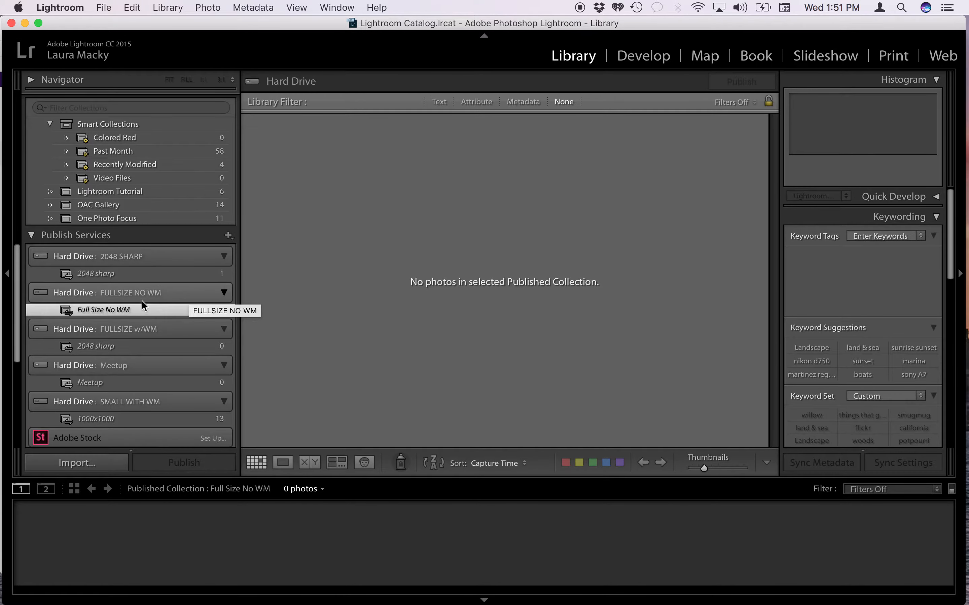
{"action": "mouse_move", "coordinate": [124, 317]}
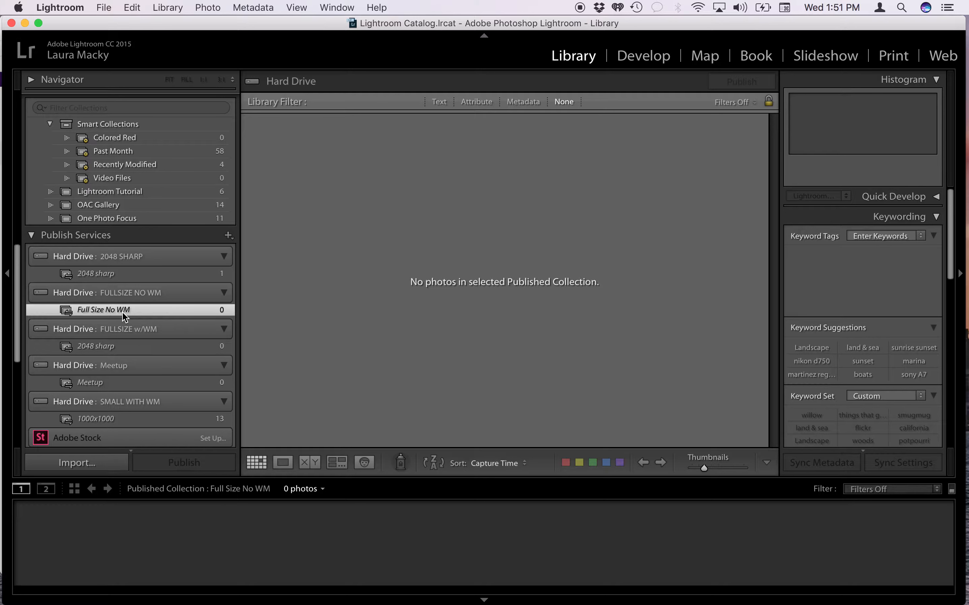
{"action": "mouse_move", "coordinate": [133, 313]}
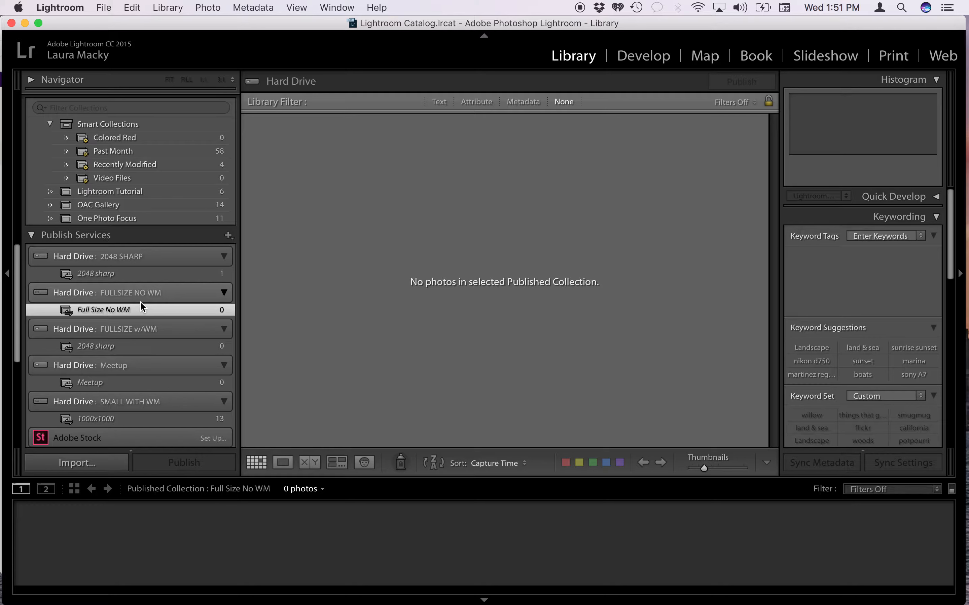
{"action": "left_click", "coordinate": [97, 274]}
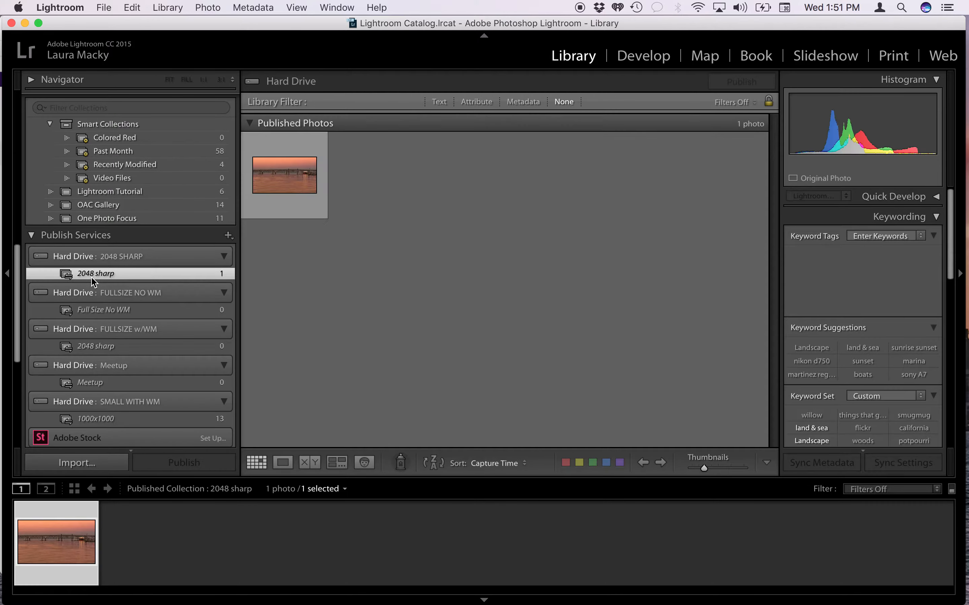
{"action": "left_click", "coordinate": [284, 175]}
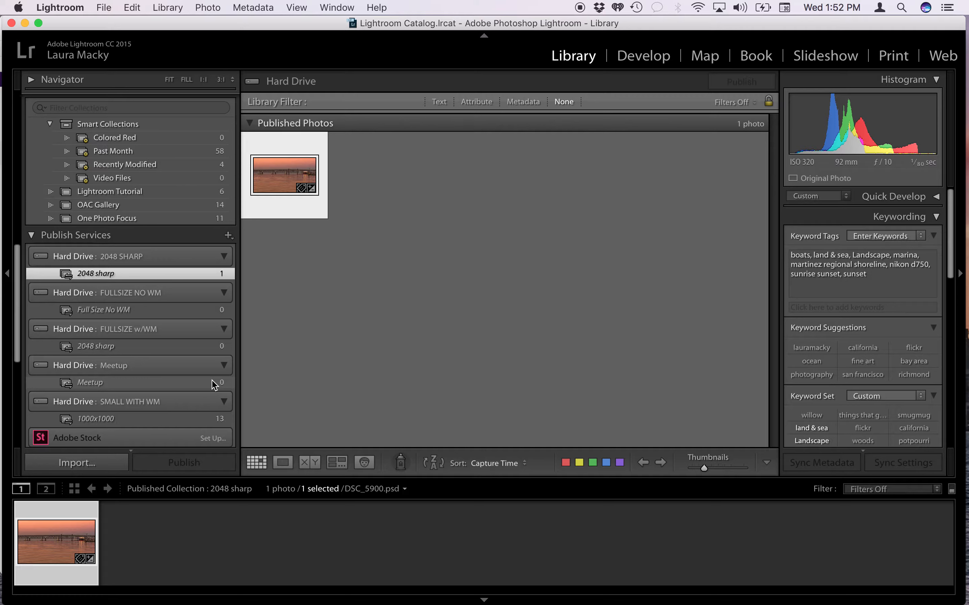
{"action": "mouse_move", "coordinate": [72, 283]}
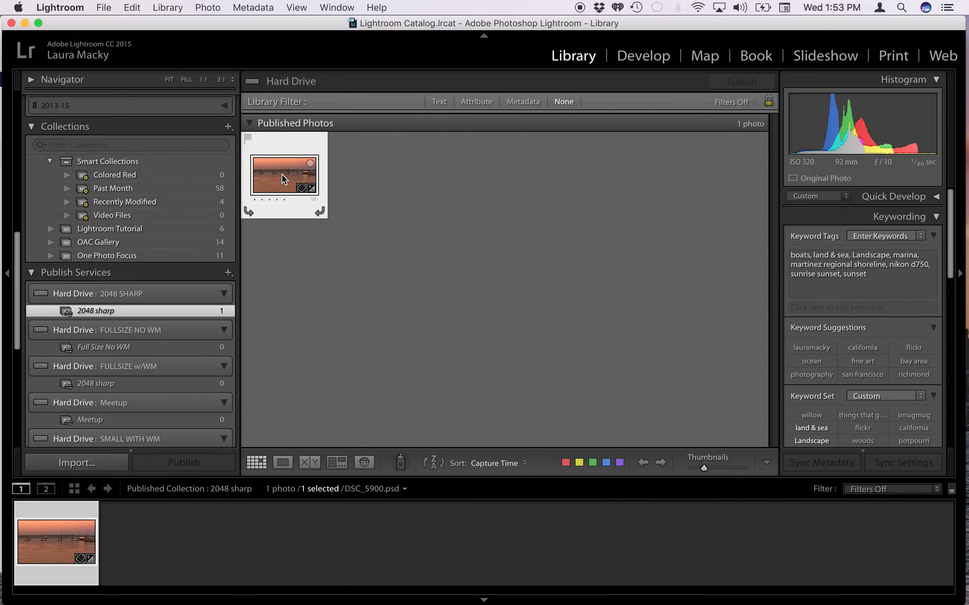
{"action": "mouse_move", "coordinate": [285, 190]}
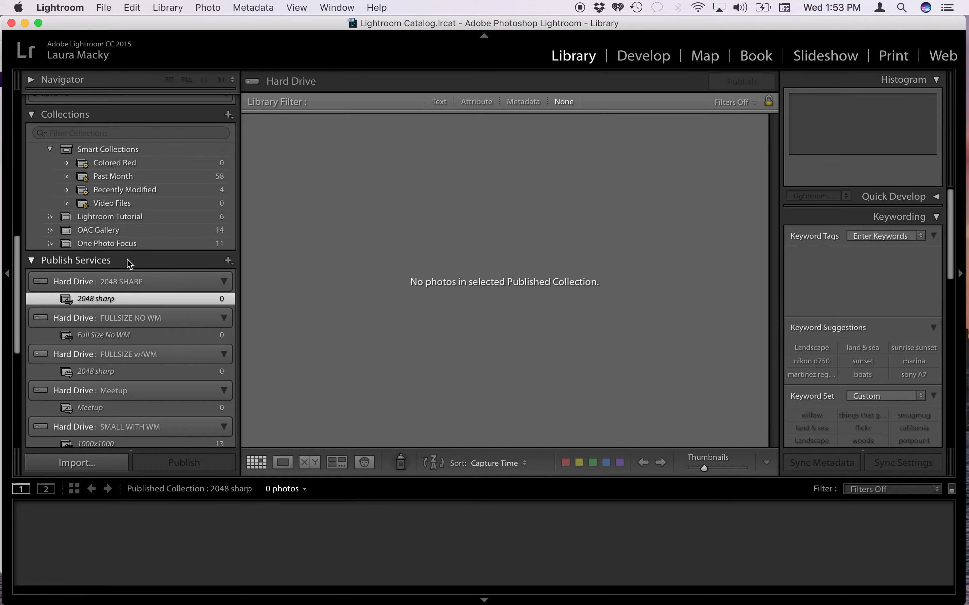
{"action": "mouse_move", "coordinate": [228, 260]}
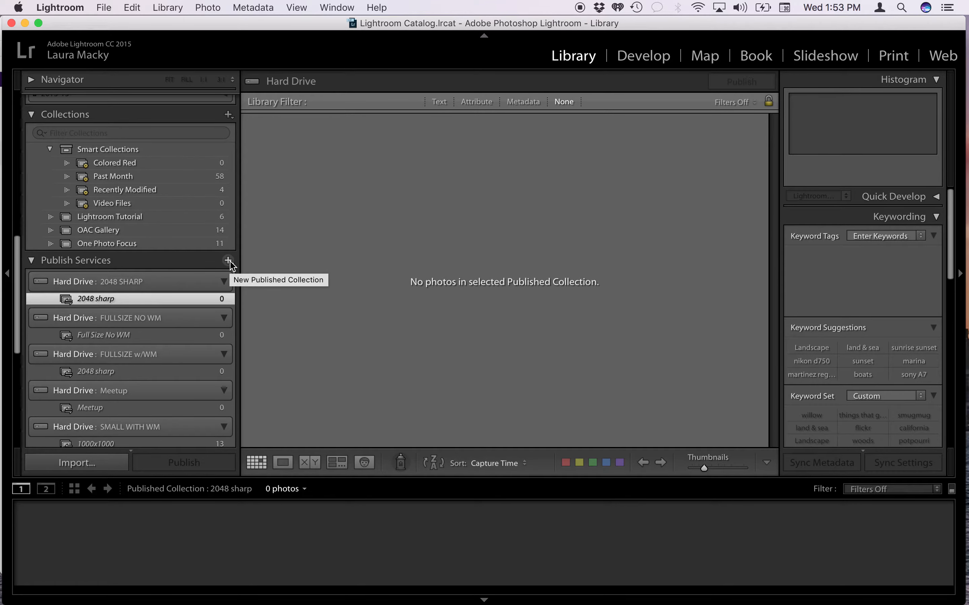
{"action": "left_click", "coordinate": [228, 260]}
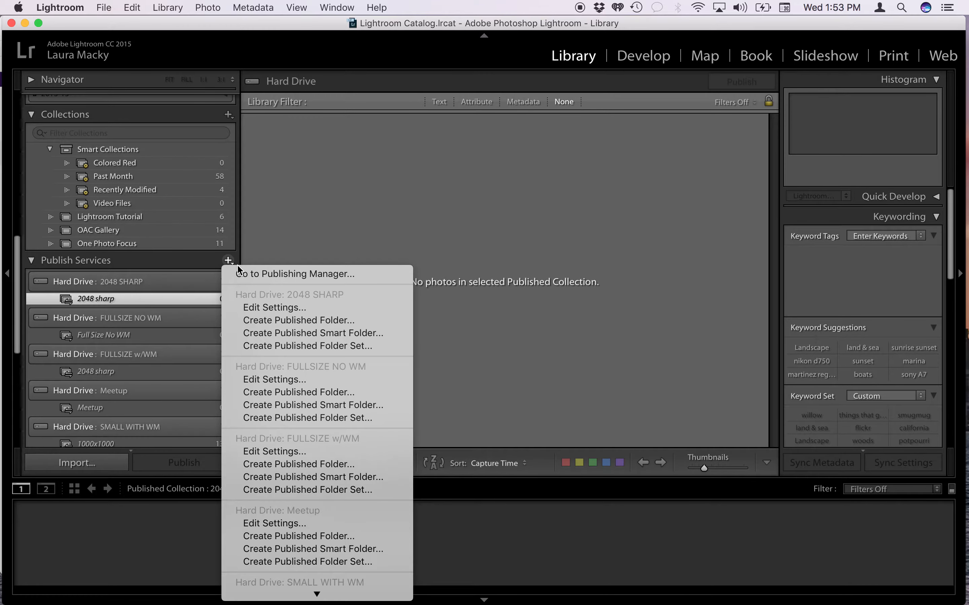
{"action": "left_click", "coordinate": [294, 274]}
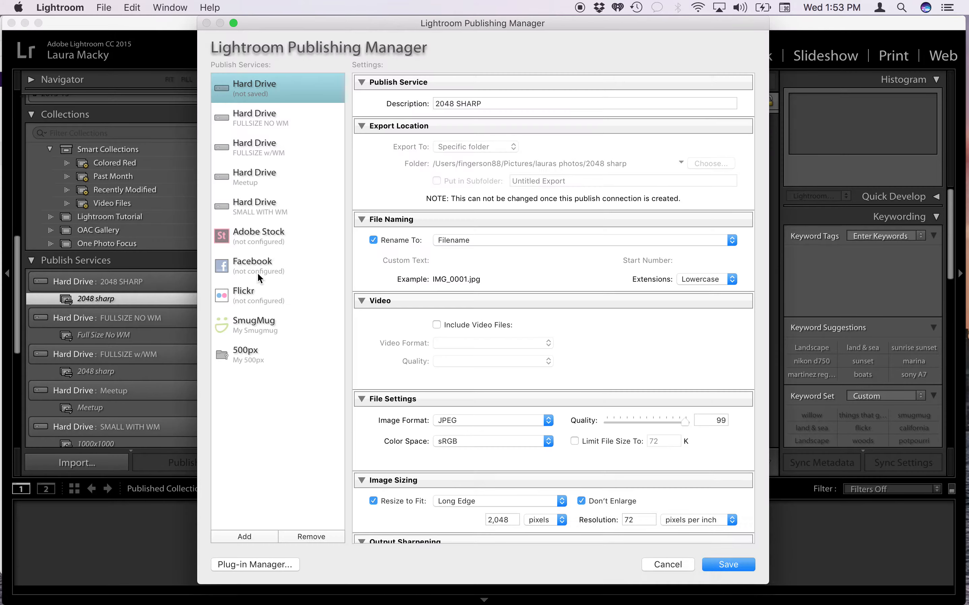
{"action": "mouse_move", "coordinate": [253, 154]}
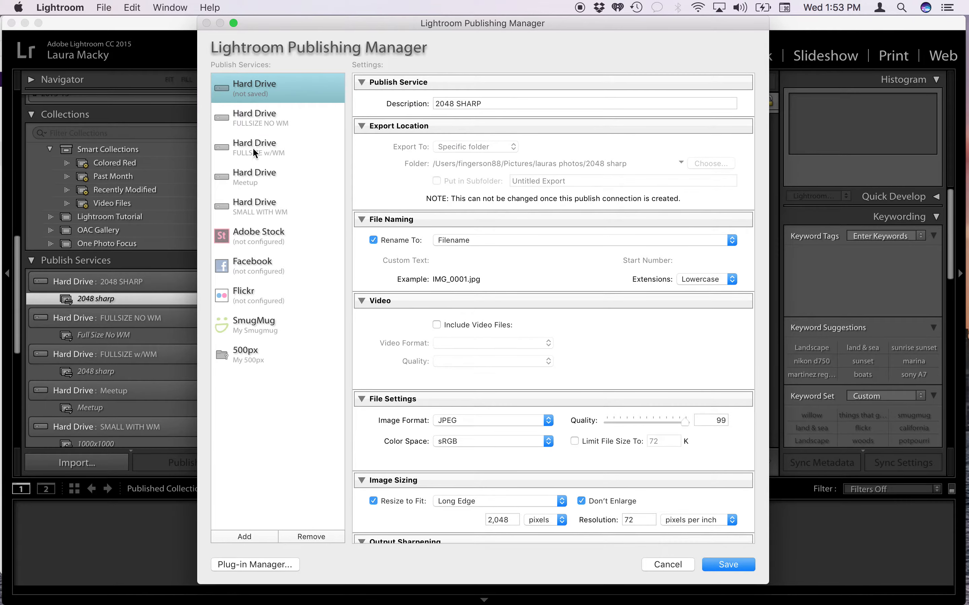
{"action": "mouse_move", "coordinate": [229, 233]}
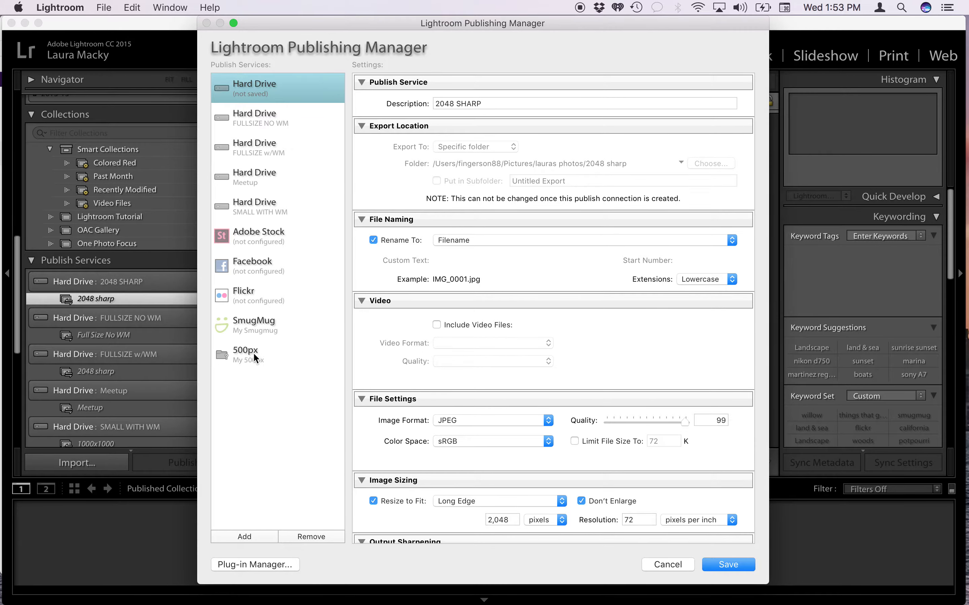
{"action": "mouse_move", "coordinate": [242, 233]}
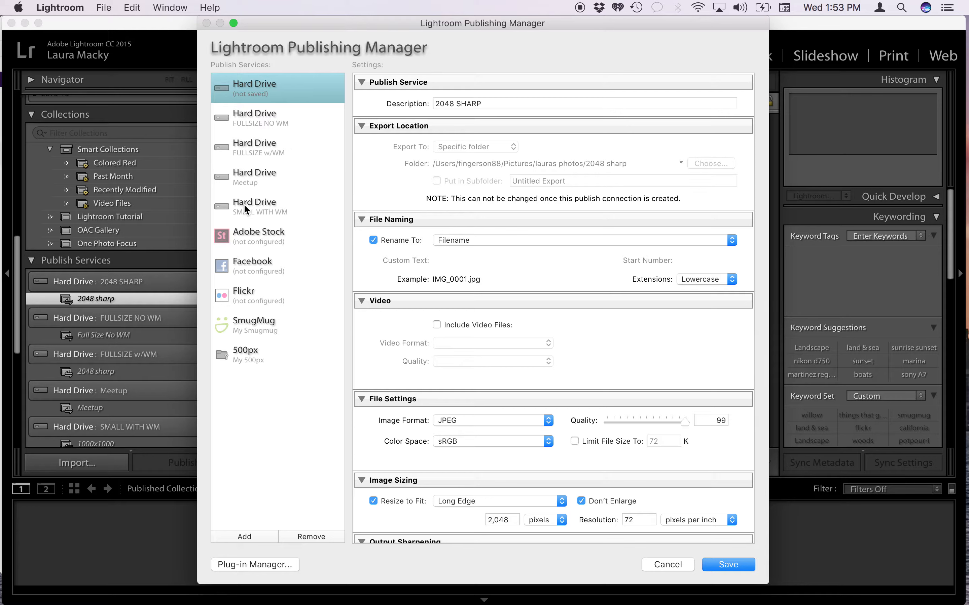
{"action": "mouse_move", "coordinate": [251, 125]}
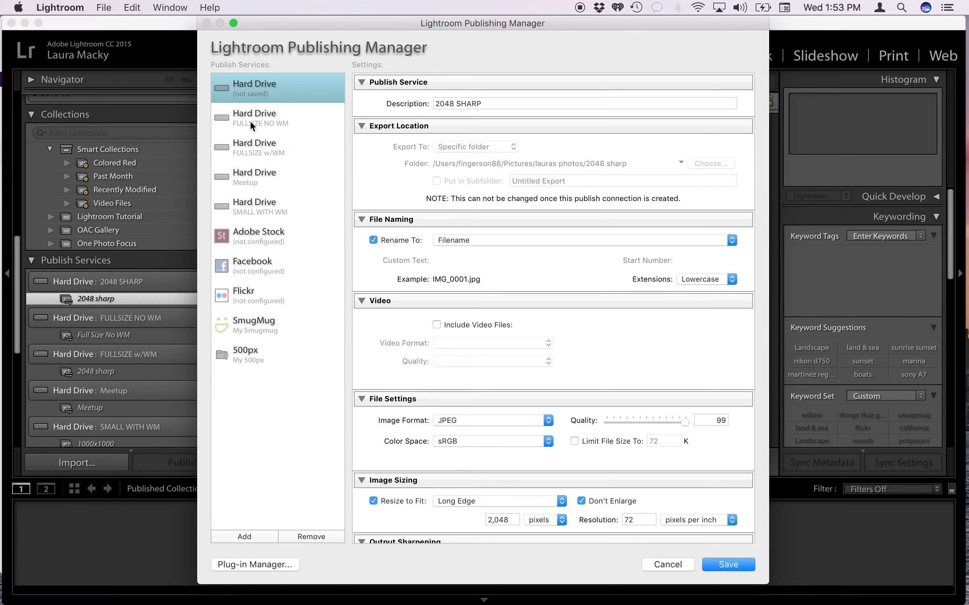
{"action": "mouse_move", "coordinate": [275, 130]}
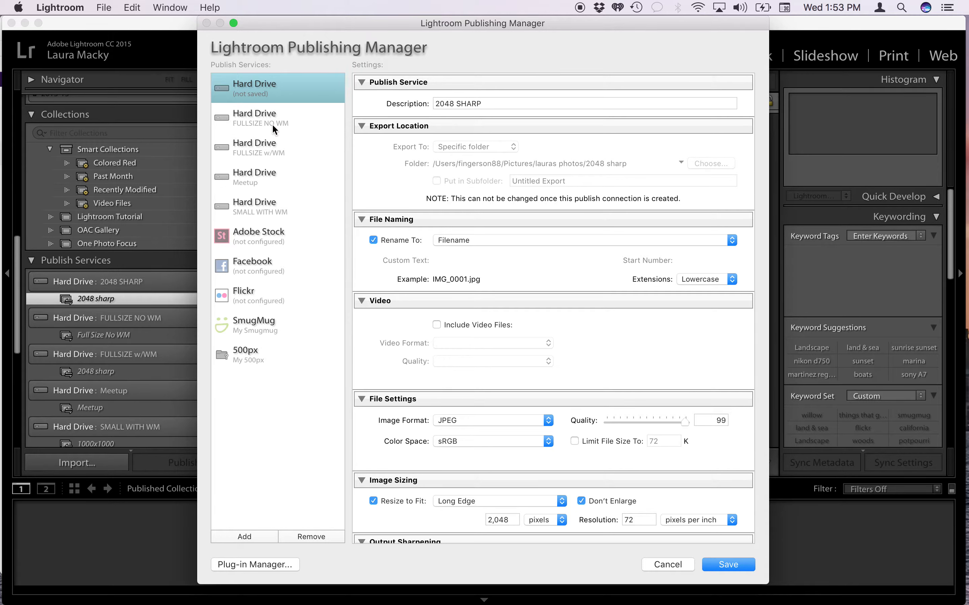
{"action": "mouse_move", "coordinate": [298, 91]}
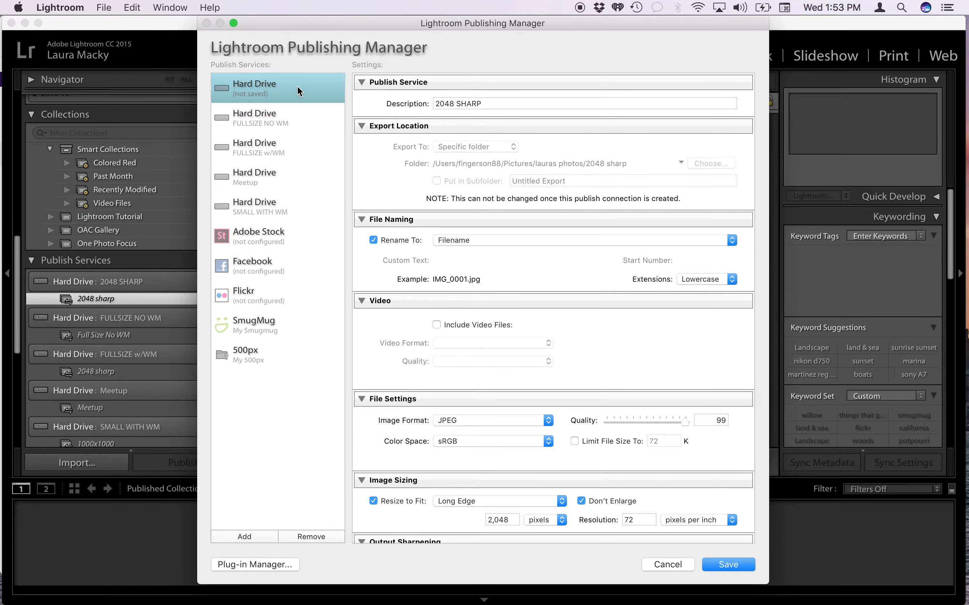
{"action": "mouse_move", "coordinate": [440, 116]}
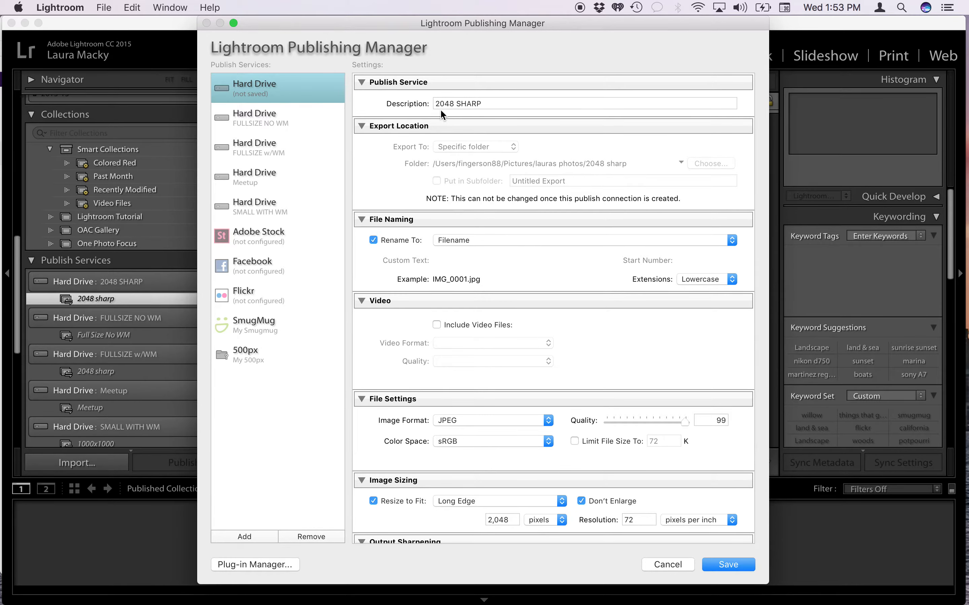
{"action": "mouse_move", "coordinate": [249, 185]}
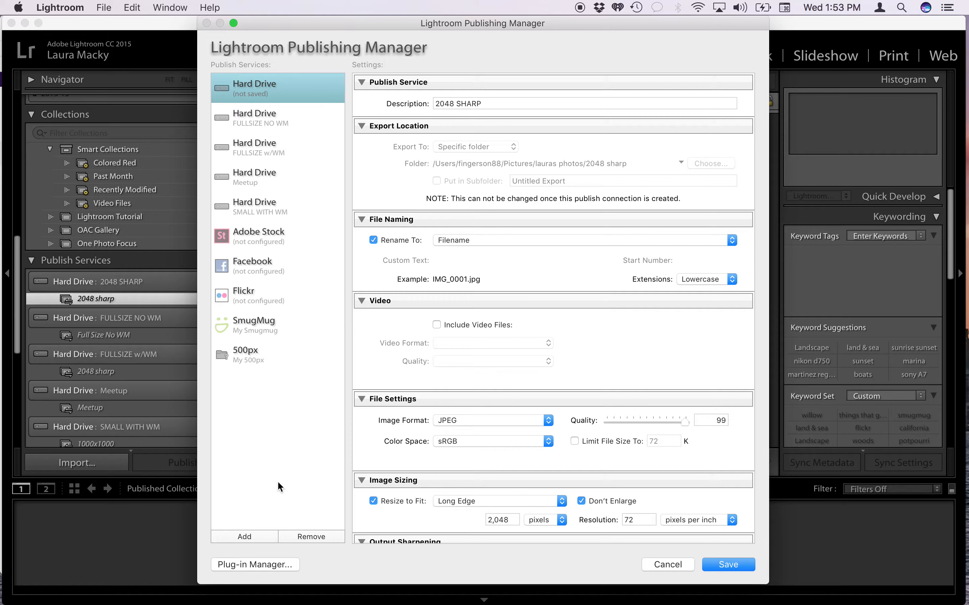
{"action": "mouse_move", "coordinate": [302, 44]}
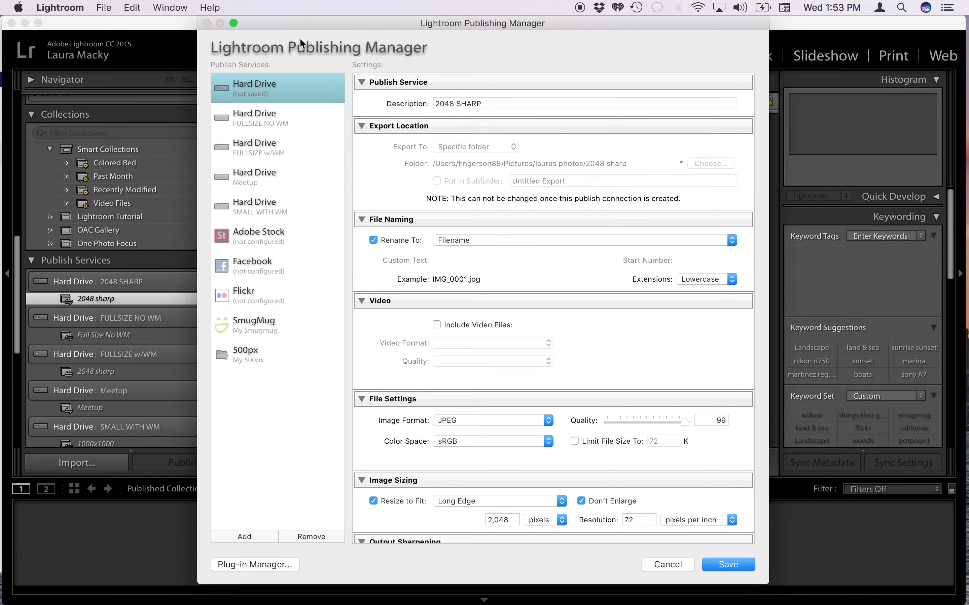
{"action": "mouse_move", "coordinate": [224, 462]}
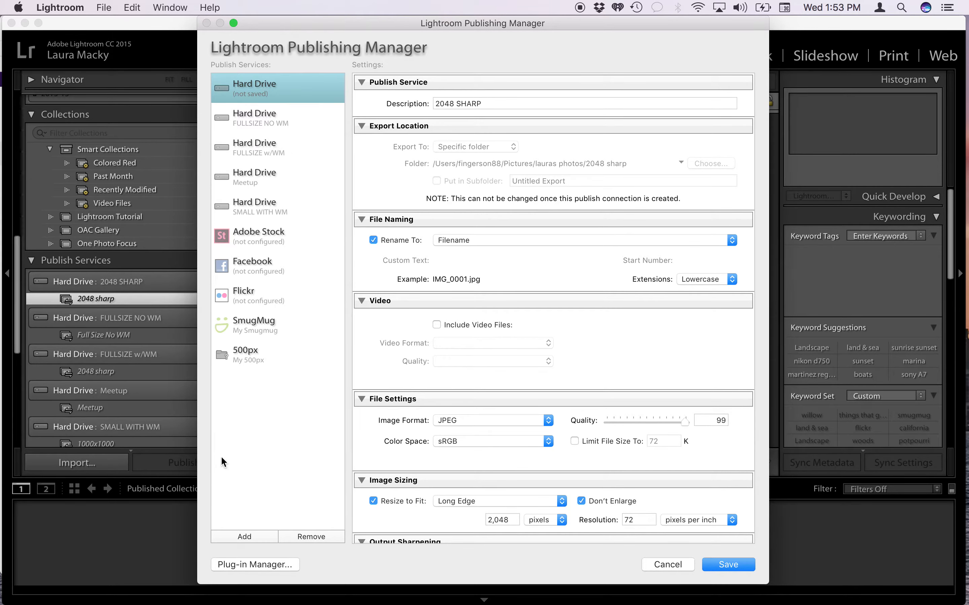
- Create a new hard-drive publish connection named TESTING
{"action": "left_click", "coordinate": [244, 536]}
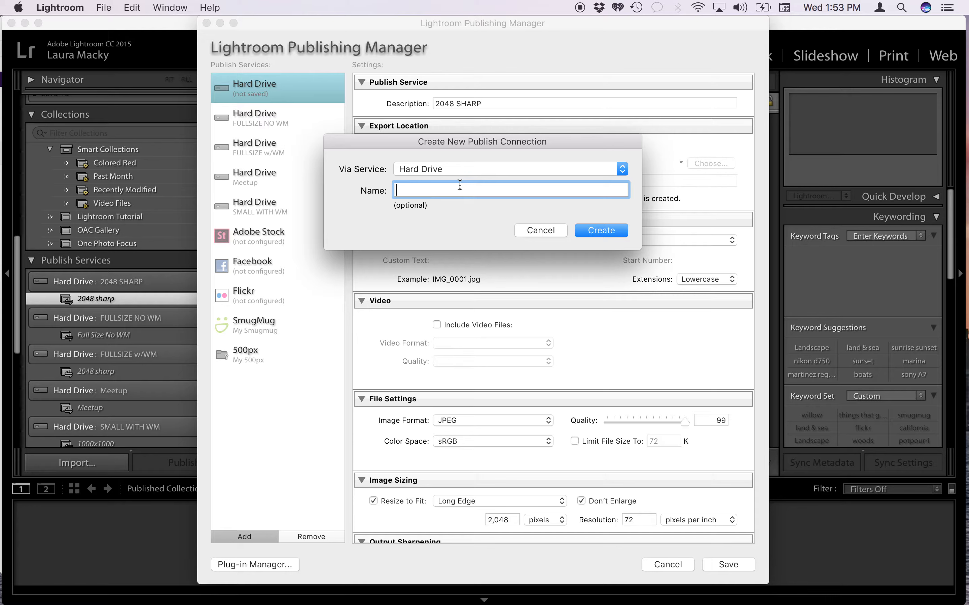
{"action": "type", "text": "TESTING"}
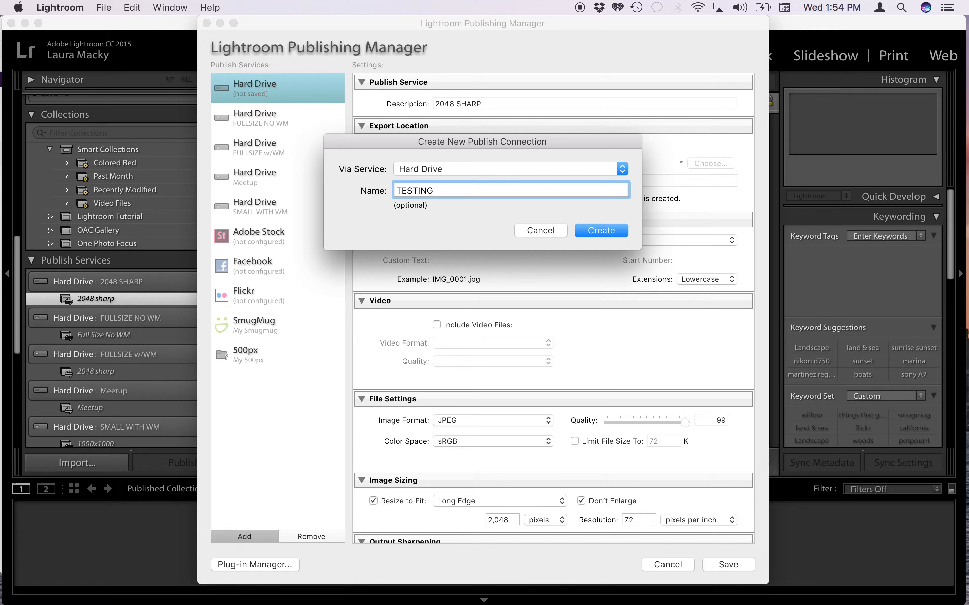
{"action": "left_click", "coordinate": [599, 230]}
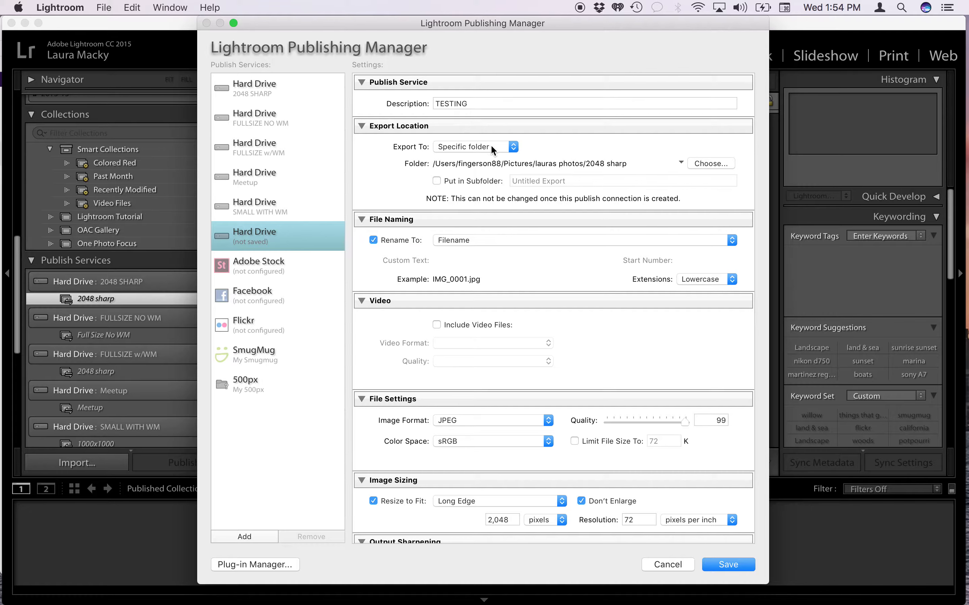
{"action": "mouse_move", "coordinate": [682, 165]}
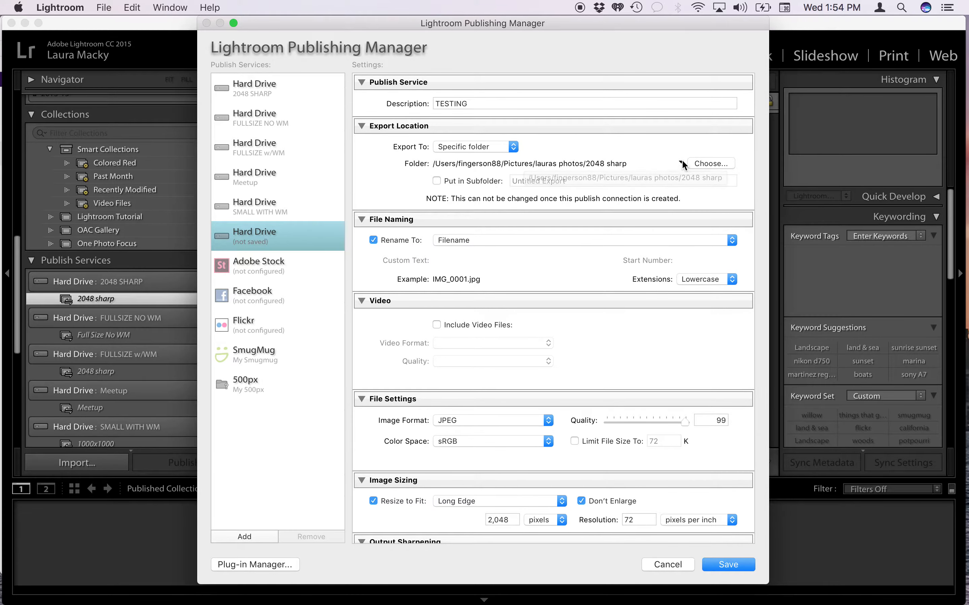
- Set the export location to the TESTING folder inside lauras photos
{"action": "left_click", "coordinate": [712, 163]}
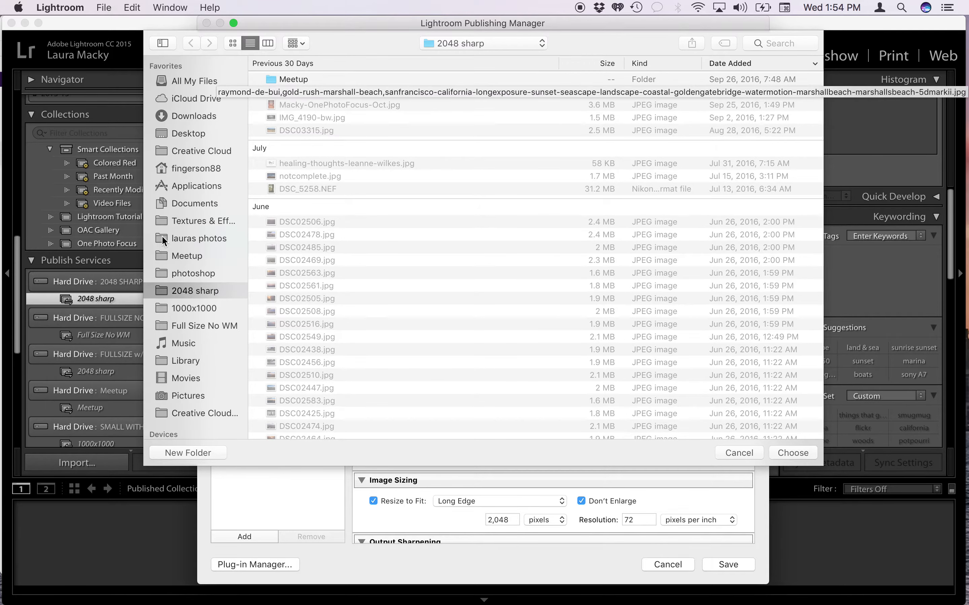
{"action": "left_click", "coordinate": [199, 239]}
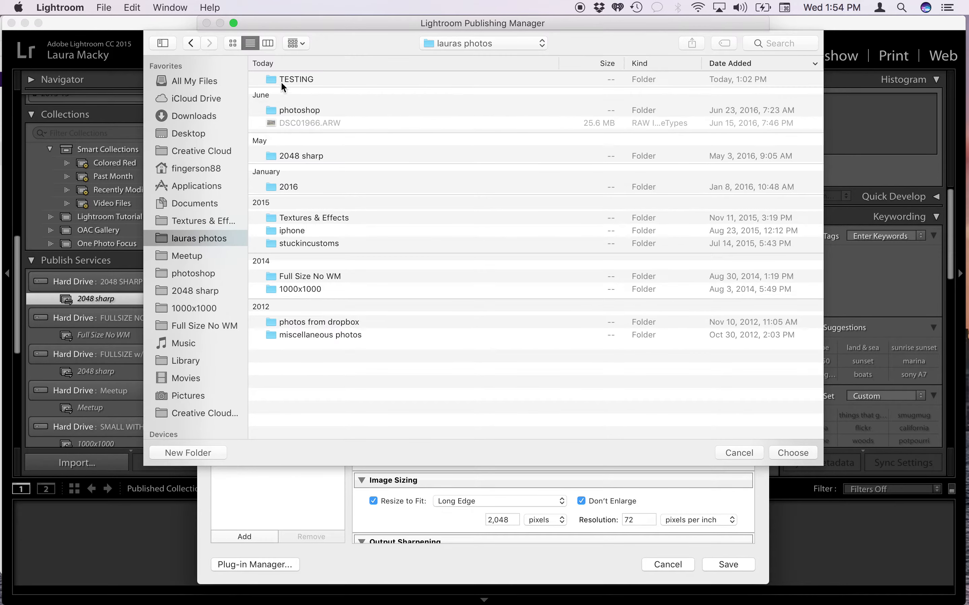
{"action": "double_click", "coordinate": [297, 80]}
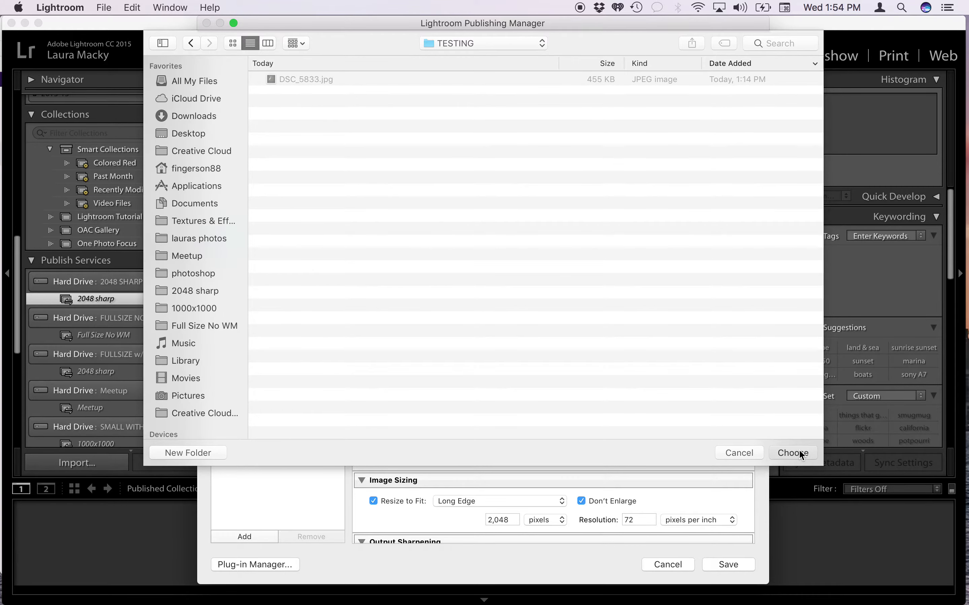
{"action": "left_click", "coordinate": [792, 453]}
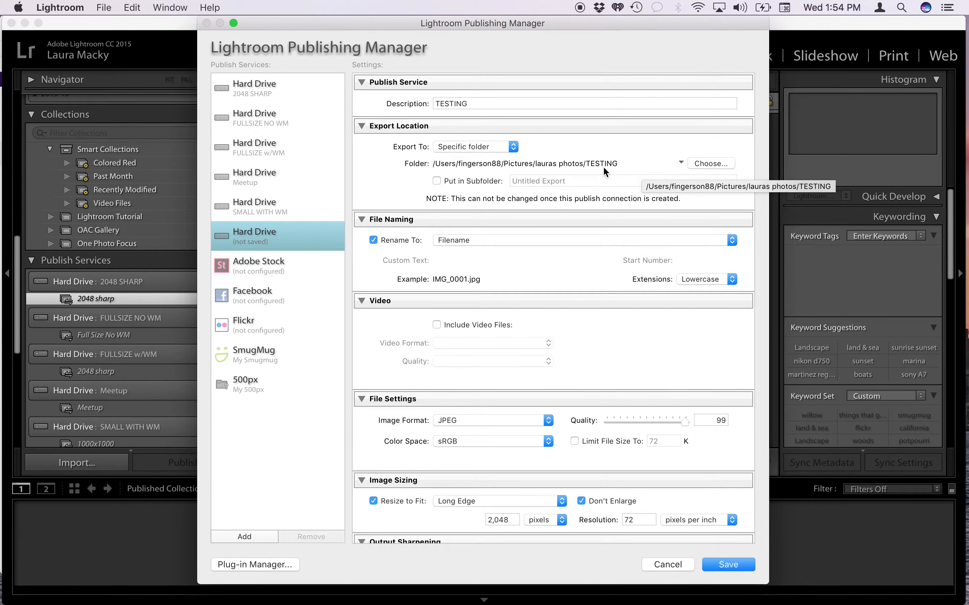
{"action": "mouse_move", "coordinate": [442, 178]}
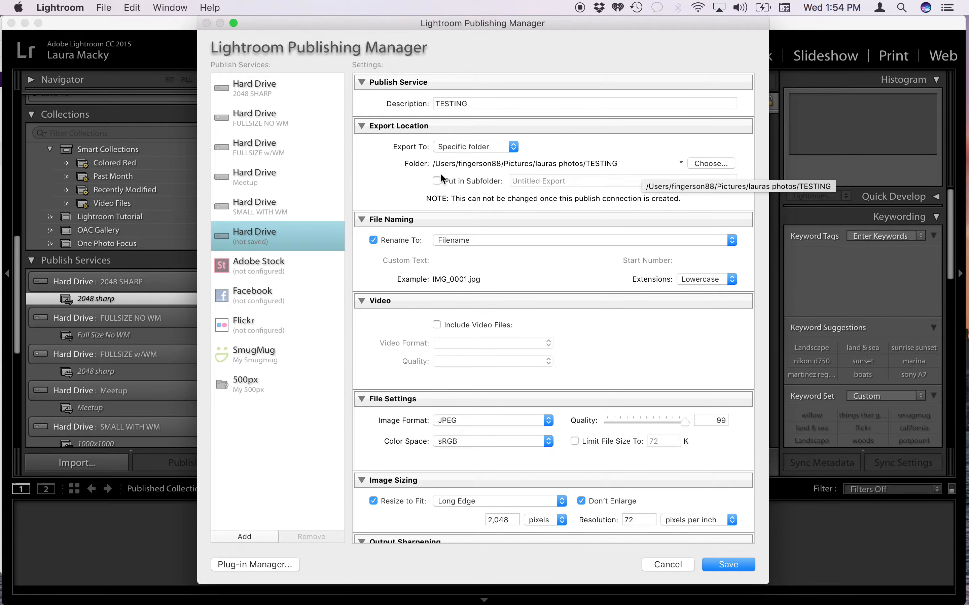
{"action": "mouse_move", "coordinate": [379, 247]}
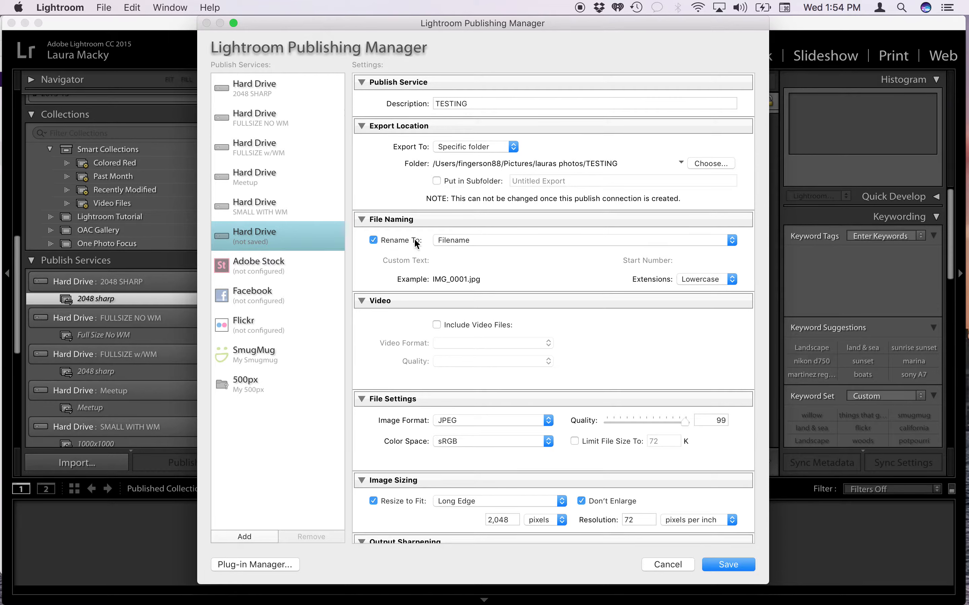
{"action": "mouse_move", "coordinate": [491, 274]}
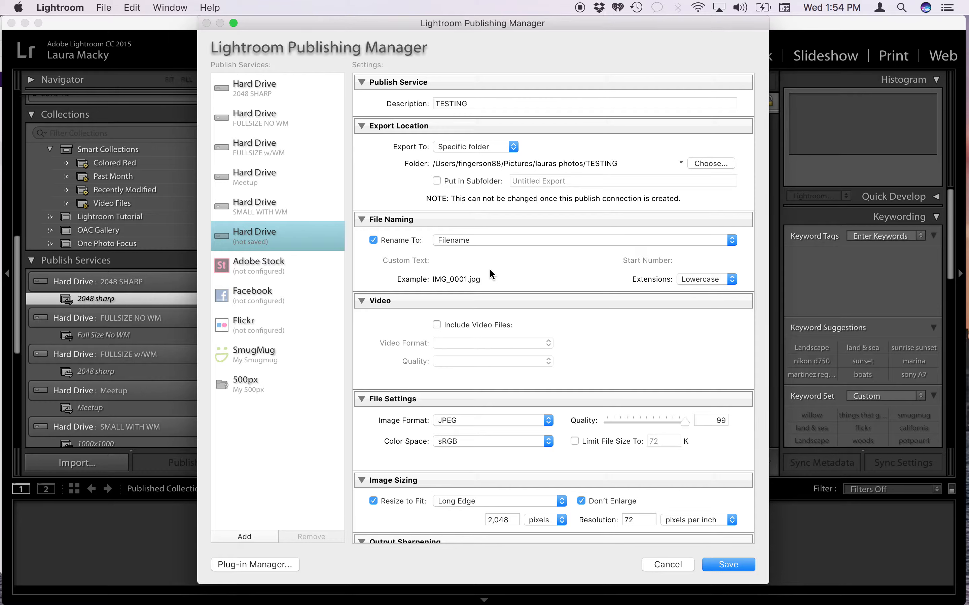
{"action": "mouse_move", "coordinate": [471, 281]}
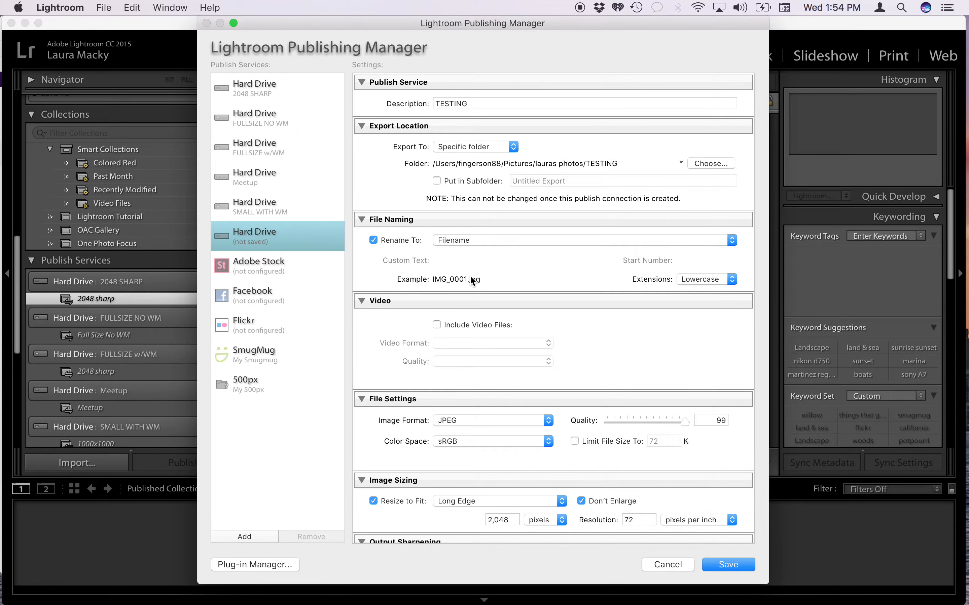
{"action": "mouse_move", "coordinate": [461, 261]}
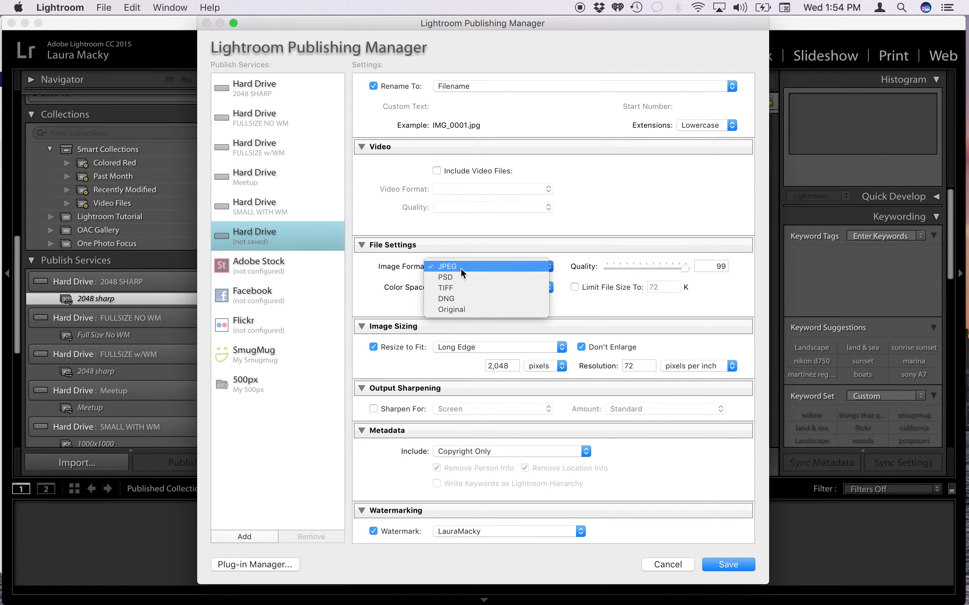
{"action": "left_click", "coordinate": [447, 267]}
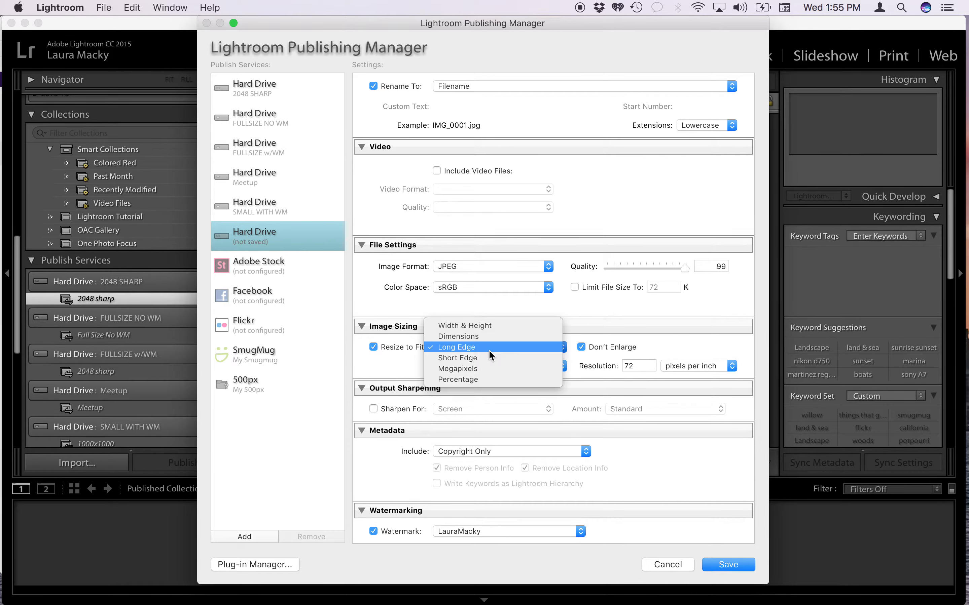
{"action": "left_click", "coordinate": [455, 346]}
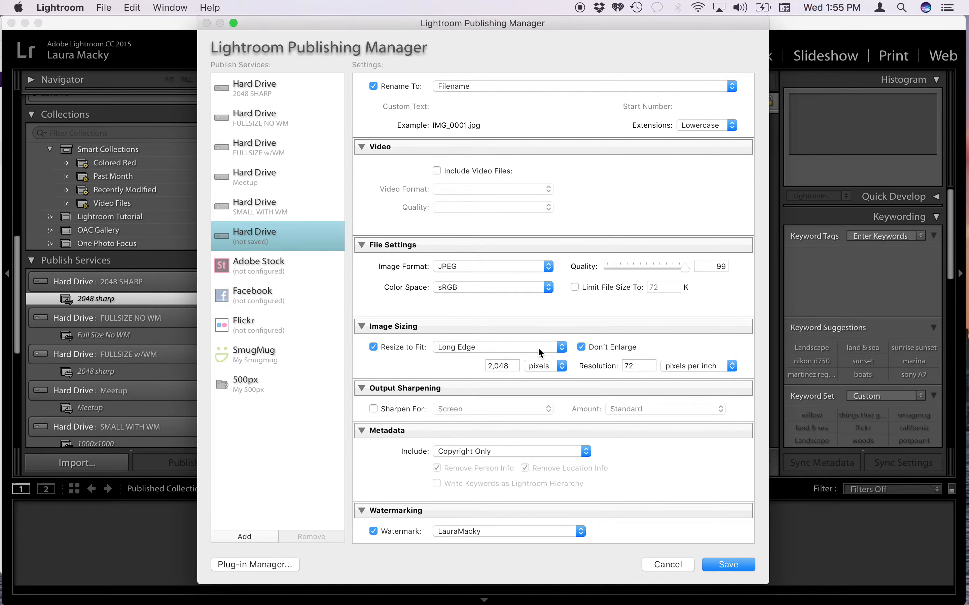
{"action": "left_click", "coordinate": [503, 366]}
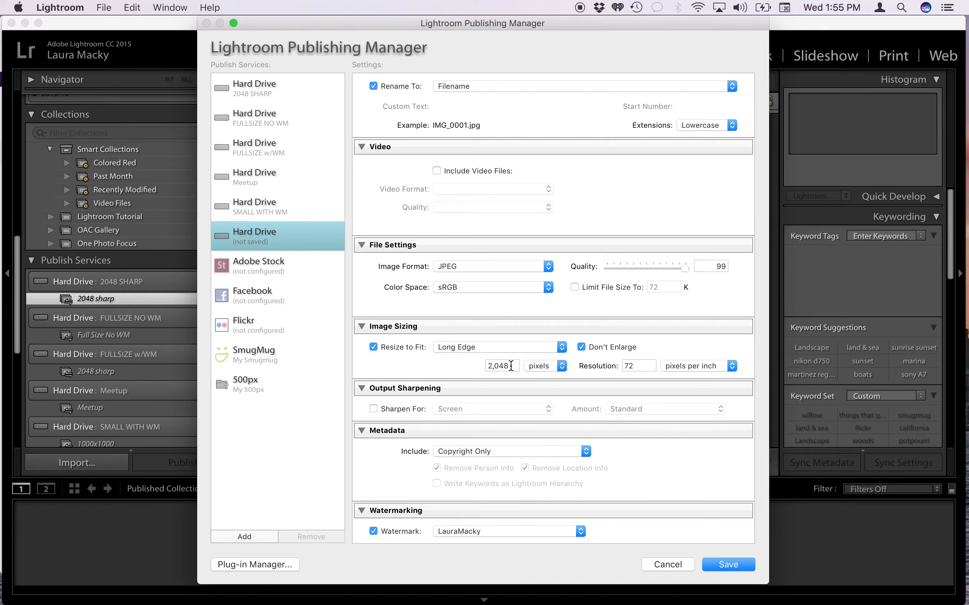
{"action": "mouse_move", "coordinate": [608, 366]}
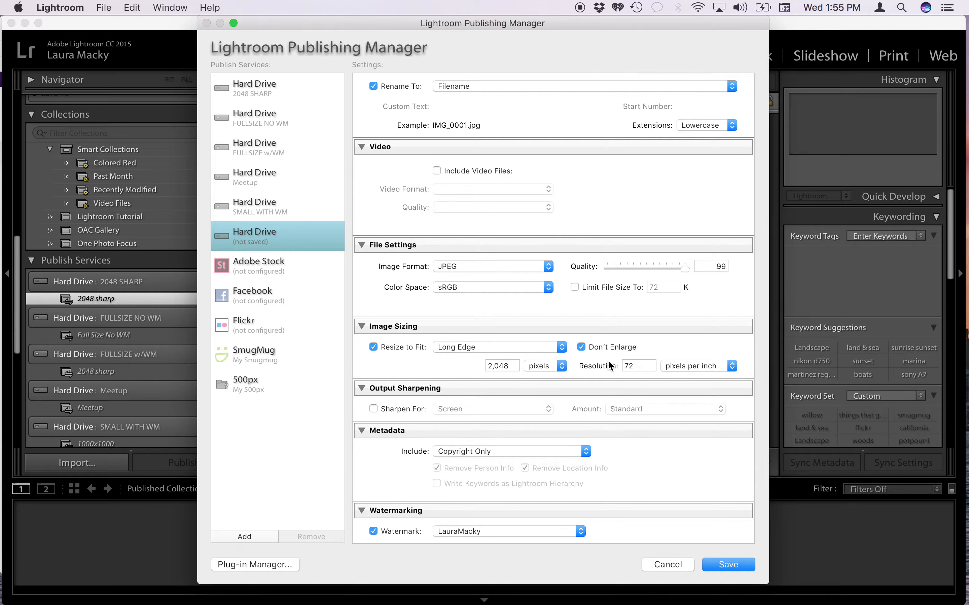
{"action": "mouse_move", "coordinate": [366, 408]}
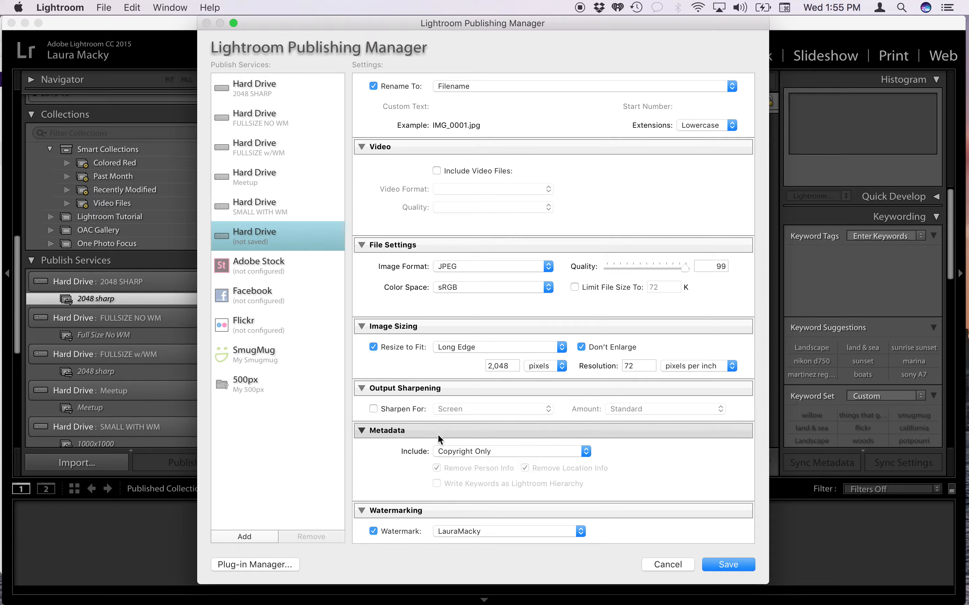
{"action": "mouse_move", "coordinate": [487, 454]}
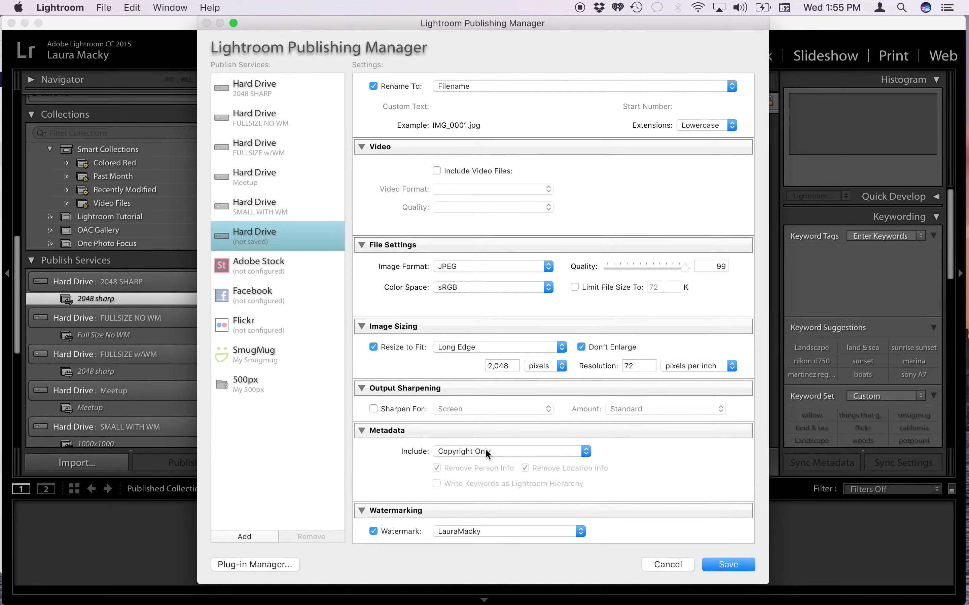
- Keep copyright-only metadata, turn on watermarking and save the new publish service
{"action": "left_click", "coordinate": [506, 451]}
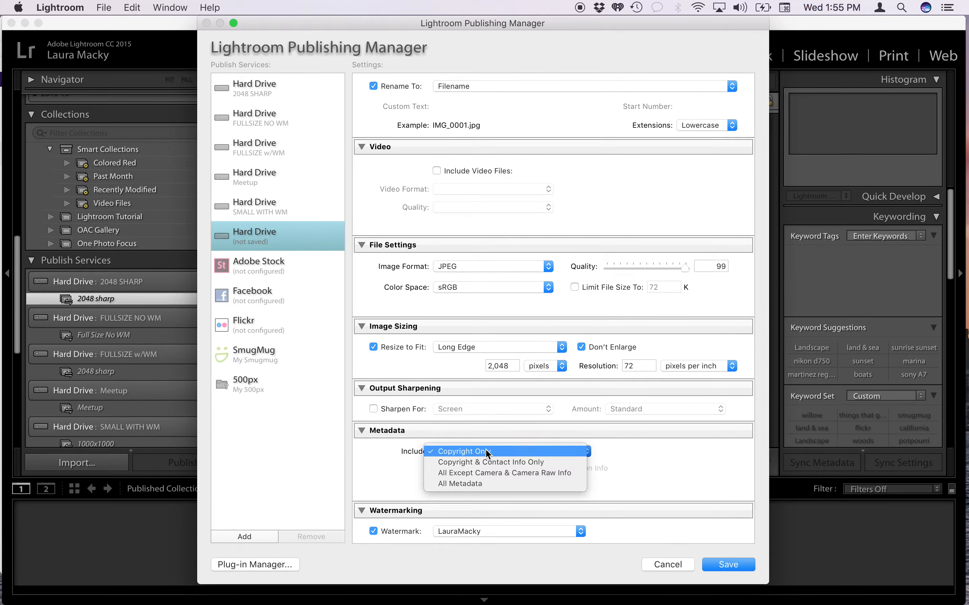
{"action": "left_click", "coordinate": [464, 452]}
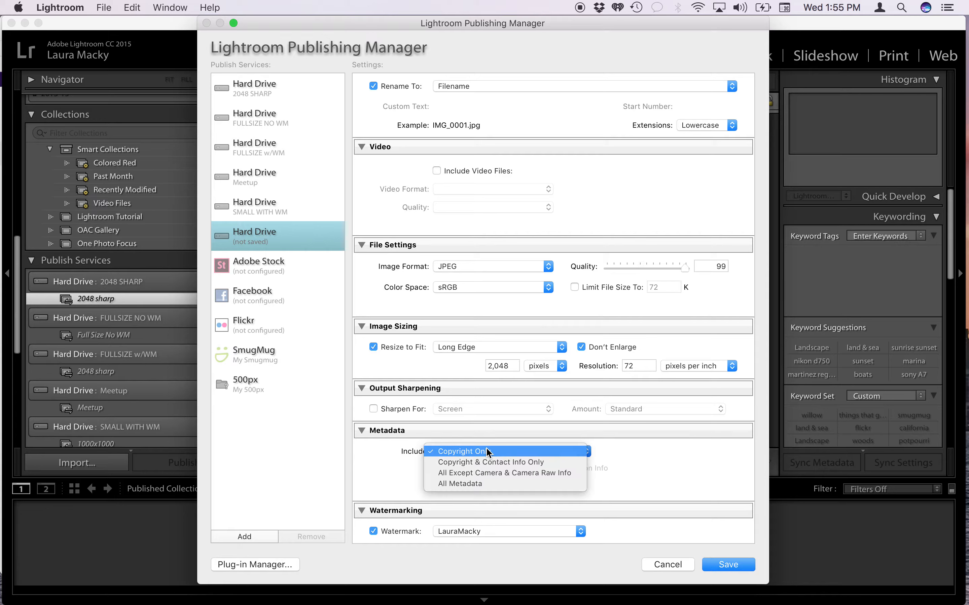
{"action": "left_click", "coordinate": [488, 451]}
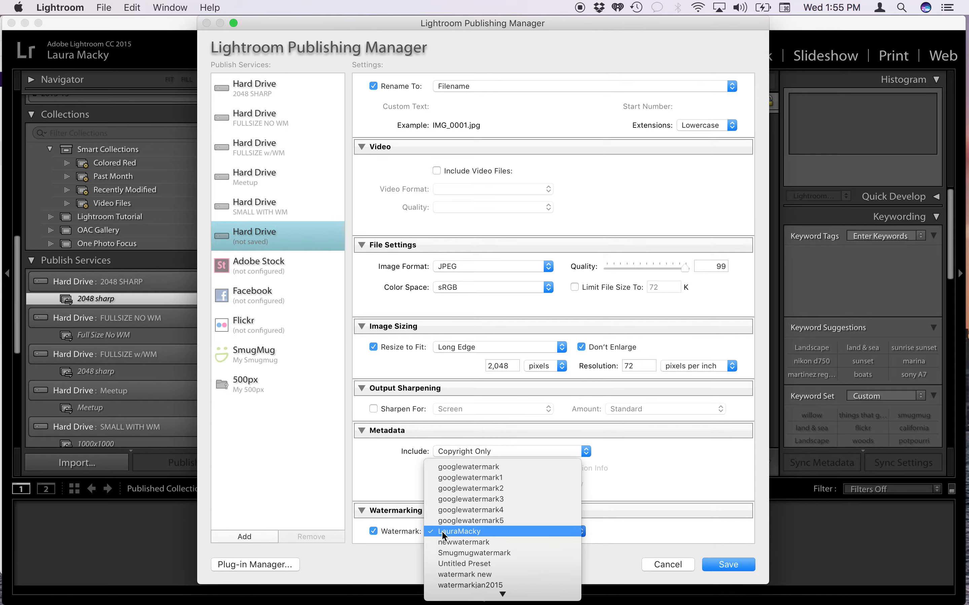
{"action": "left_click", "coordinate": [470, 531]}
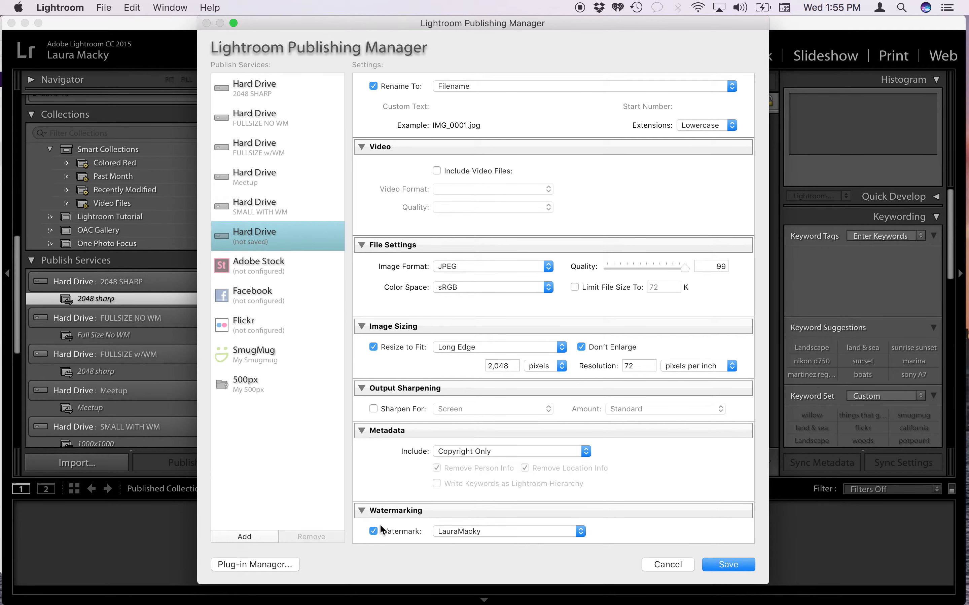
{"action": "mouse_move", "coordinate": [713, 568]}
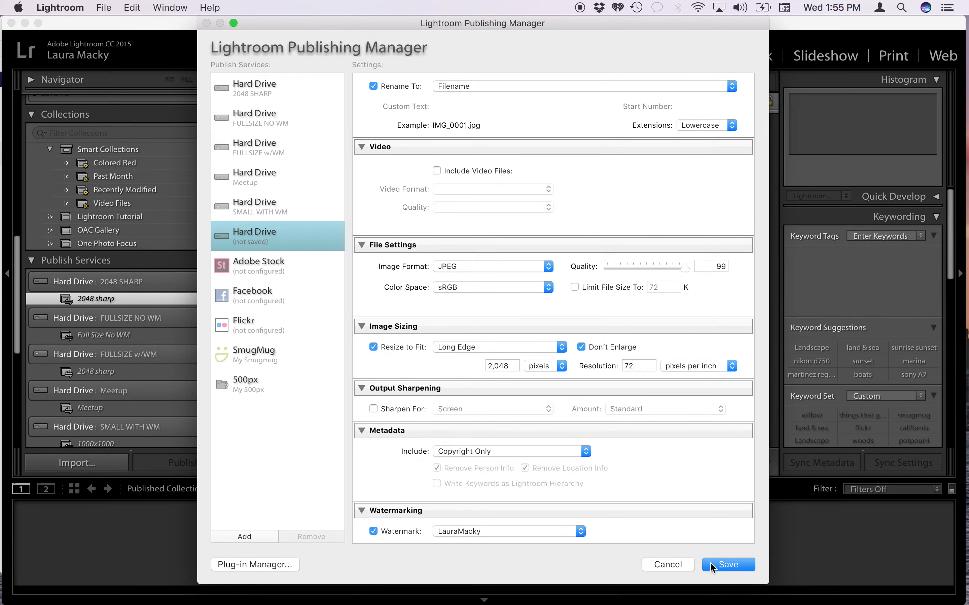
{"action": "left_click", "coordinate": [728, 564]}
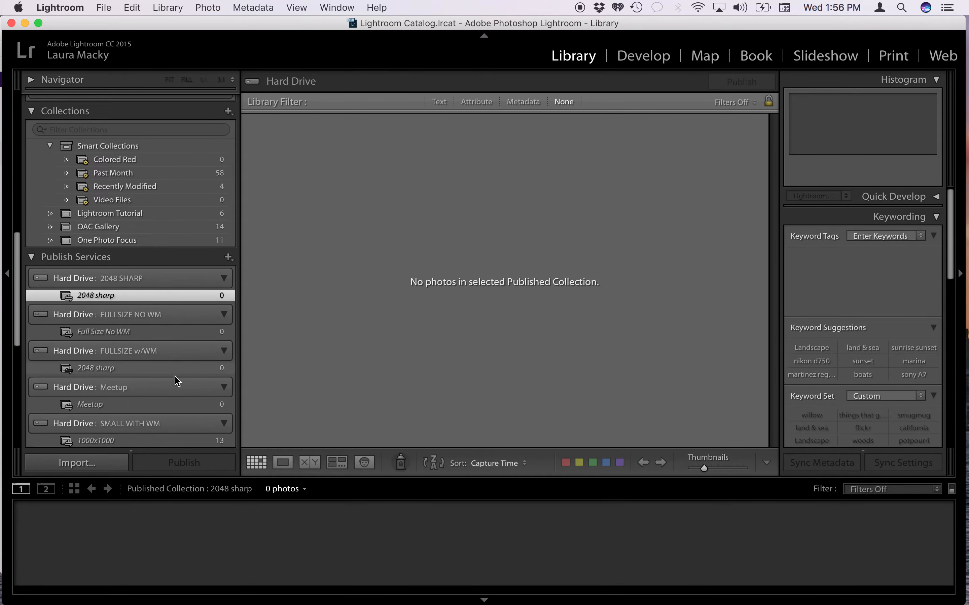
- Select the TESTING collection, review its service settings and cancel without changes
{"action": "scroll", "scroll_direction": "down", "scroll_amount": 3}
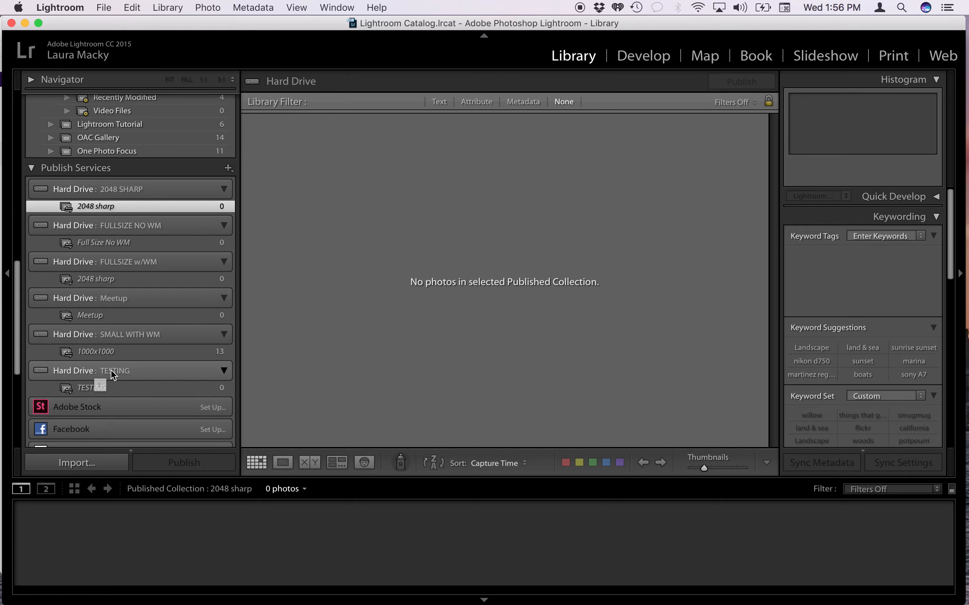
{"action": "mouse_move", "coordinate": [92, 388]}
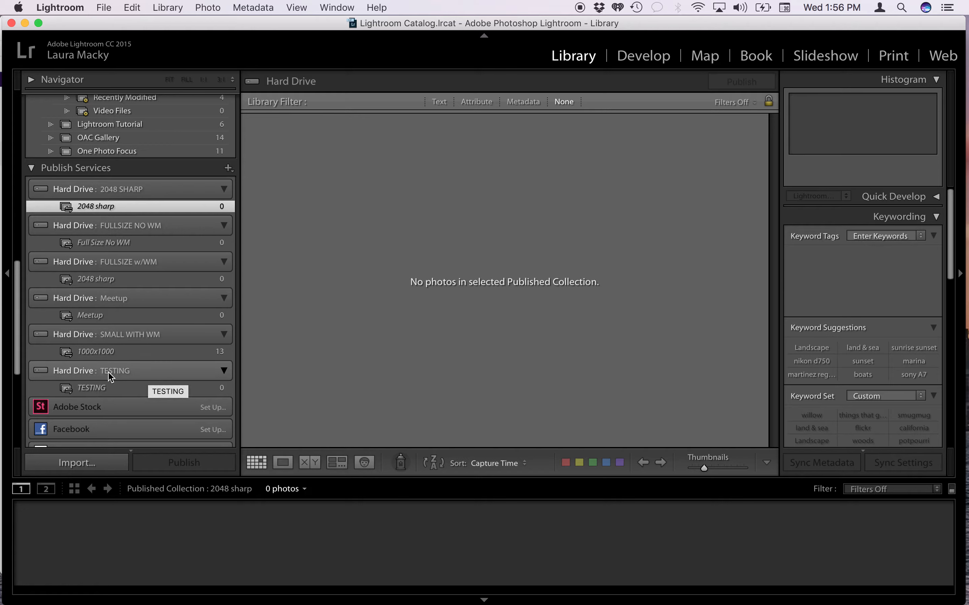
{"action": "mouse_move", "coordinate": [110, 390]}
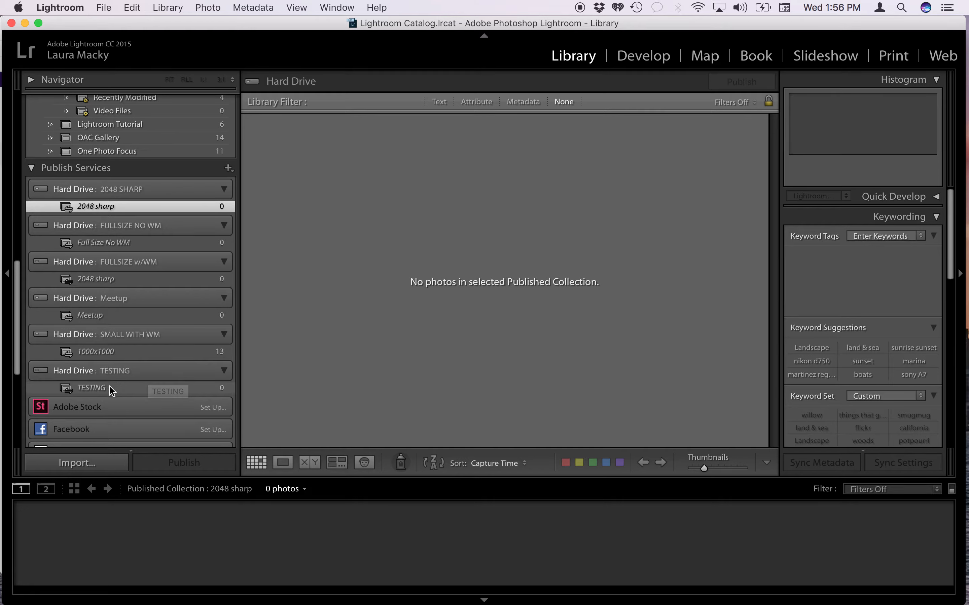
{"action": "left_click", "coordinate": [91, 388]}
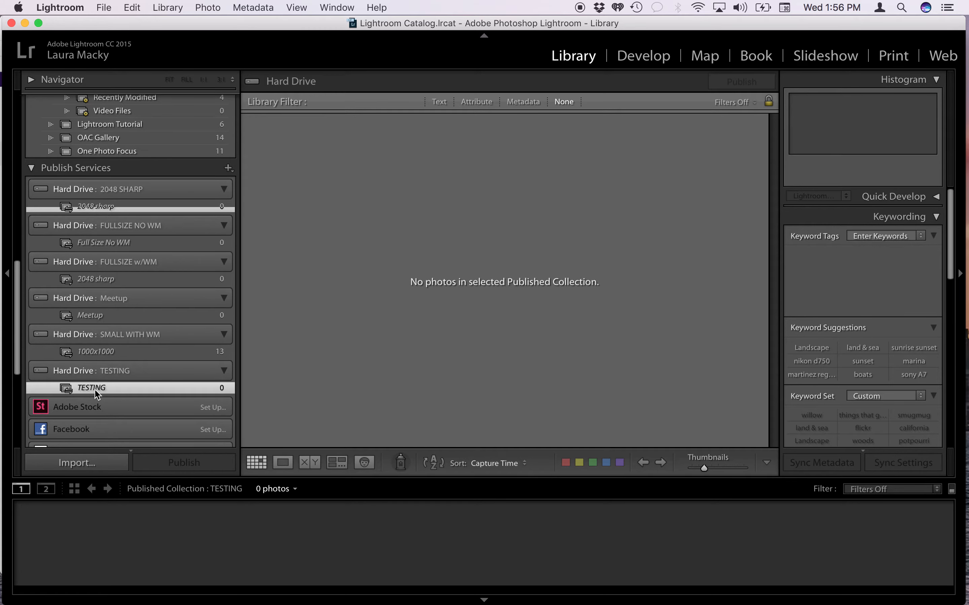
{"action": "mouse_move", "coordinate": [123, 377]}
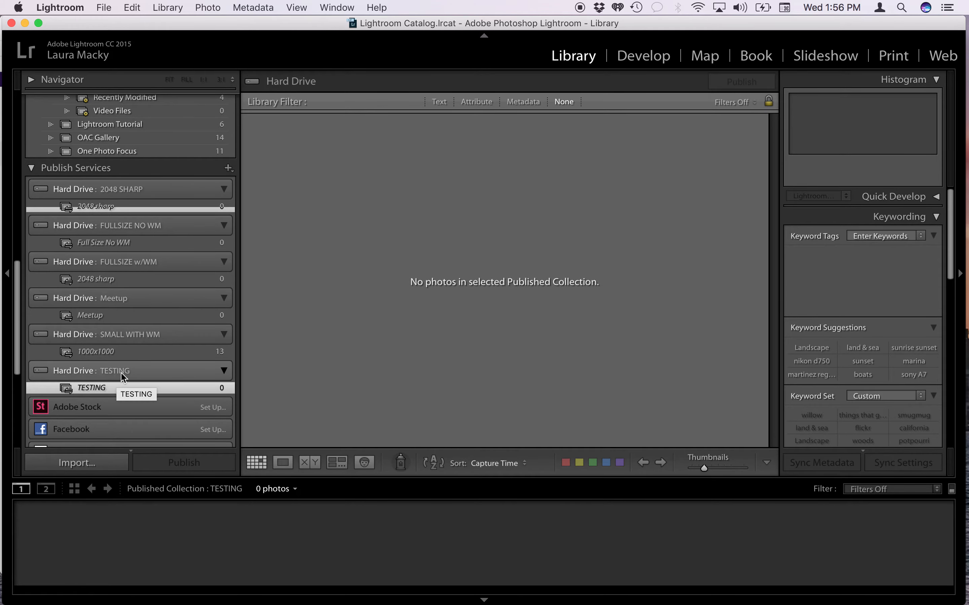
{"action": "double_click", "coordinate": [115, 370]}
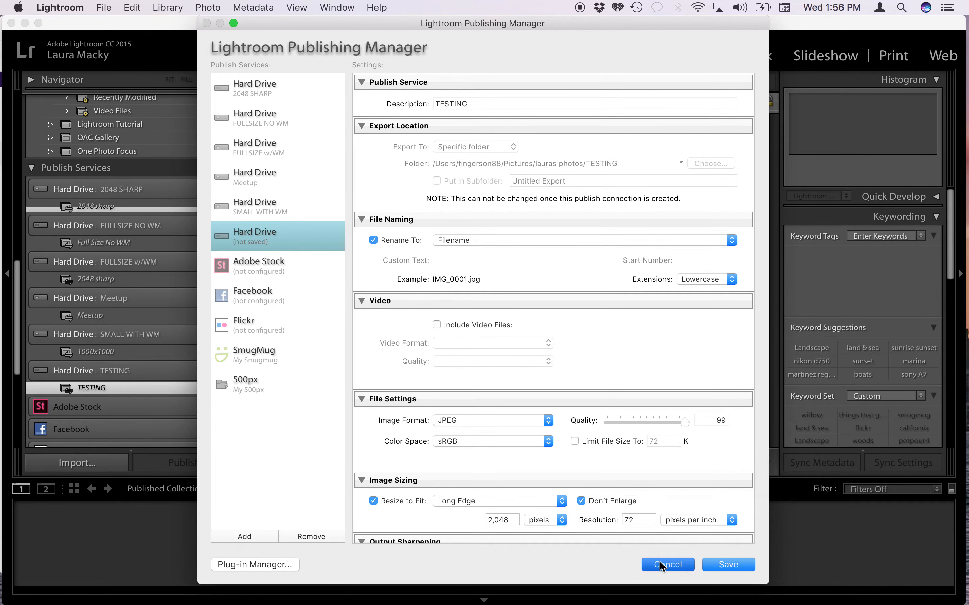
{"action": "left_click", "coordinate": [666, 564]}
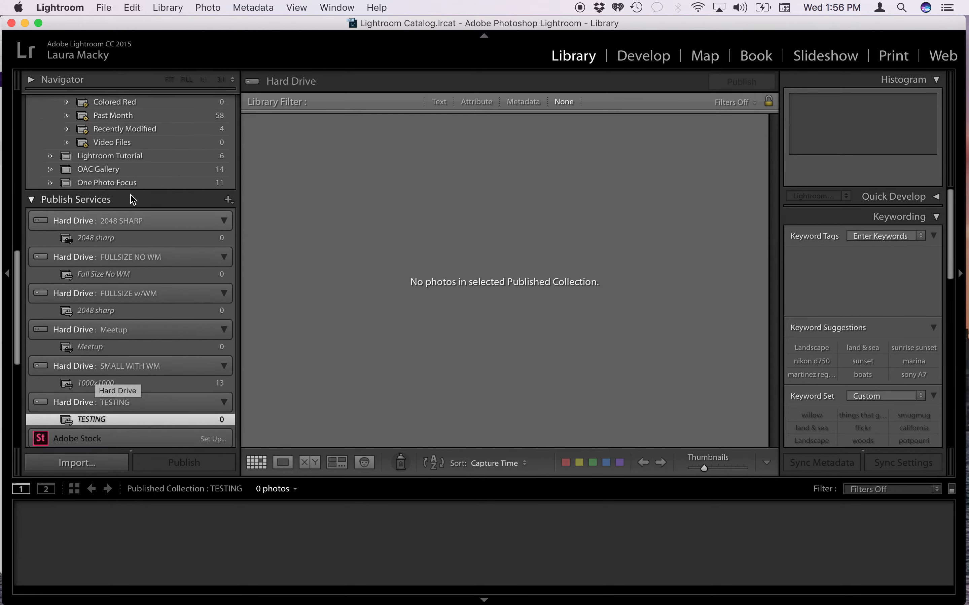
- Add the hazy shoreline and pier sunset photos from Martinez Shoreline to TESTING
{"action": "scroll", "scroll_direction": "up", "scroll_amount": 3}
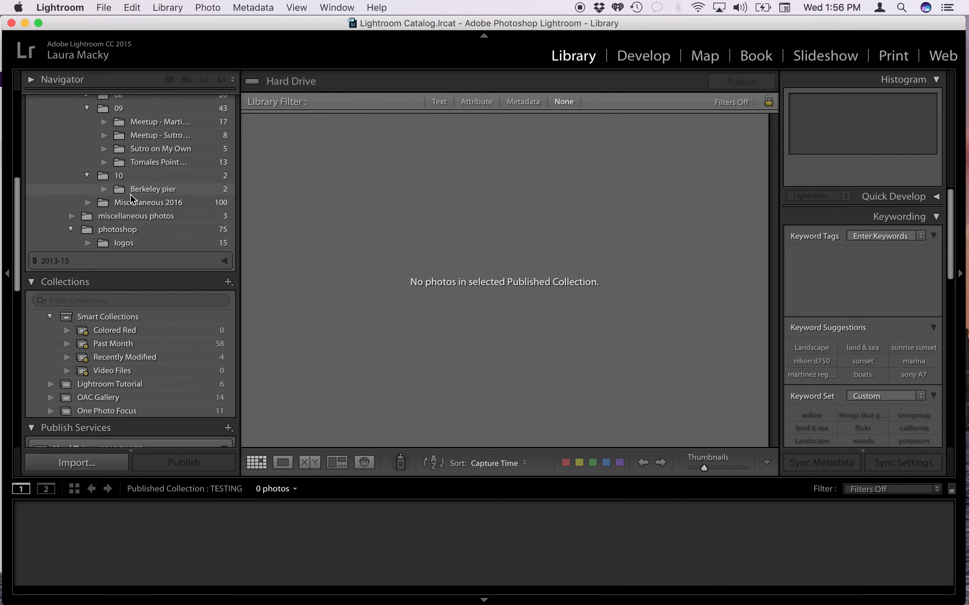
{"action": "scroll", "scroll_direction": "up", "scroll_amount": 3}
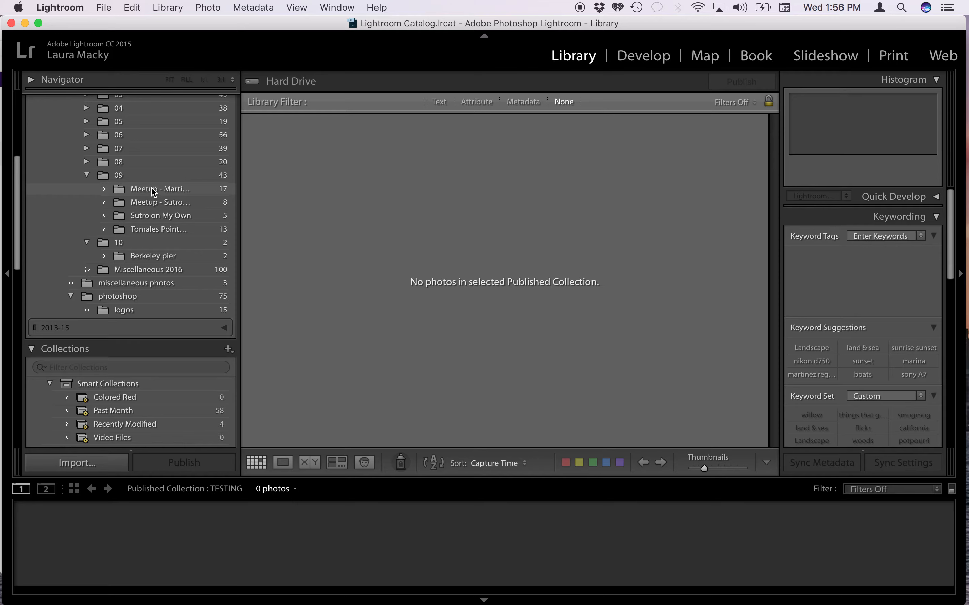
{"action": "left_click", "coordinate": [159, 188]}
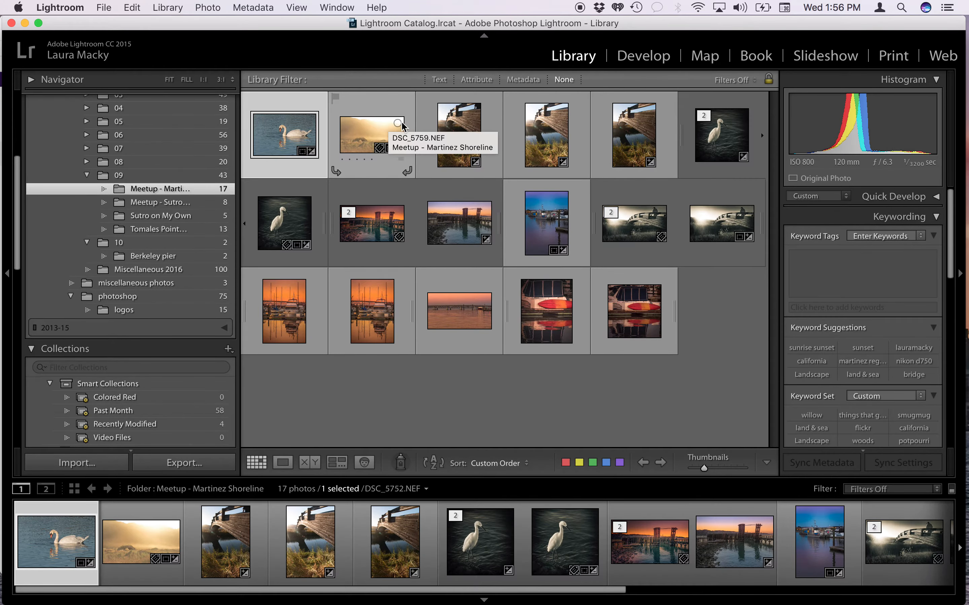
{"action": "left_click", "coordinate": [371, 134]}
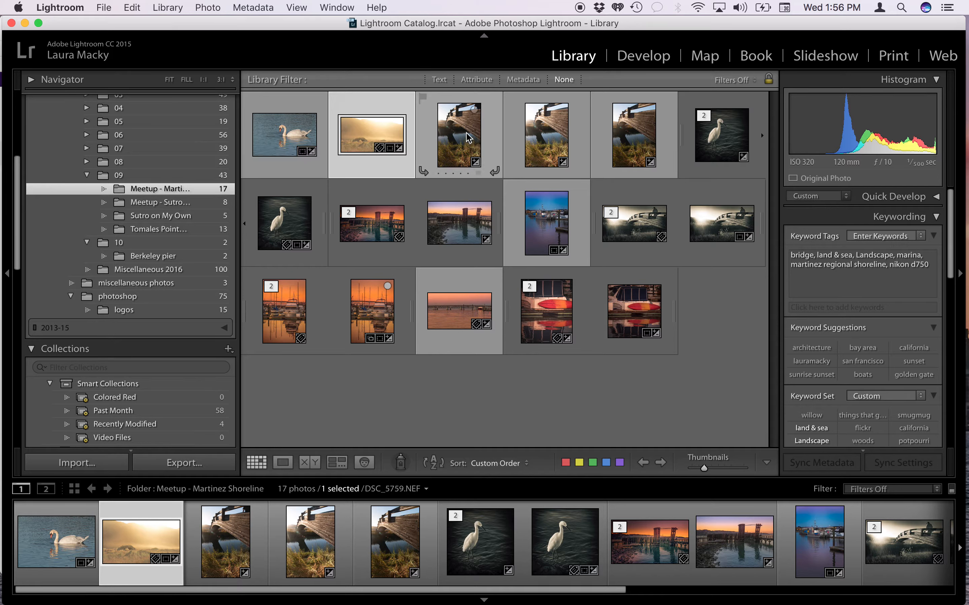
{"action": "mouse_move", "coordinate": [388, 222]}
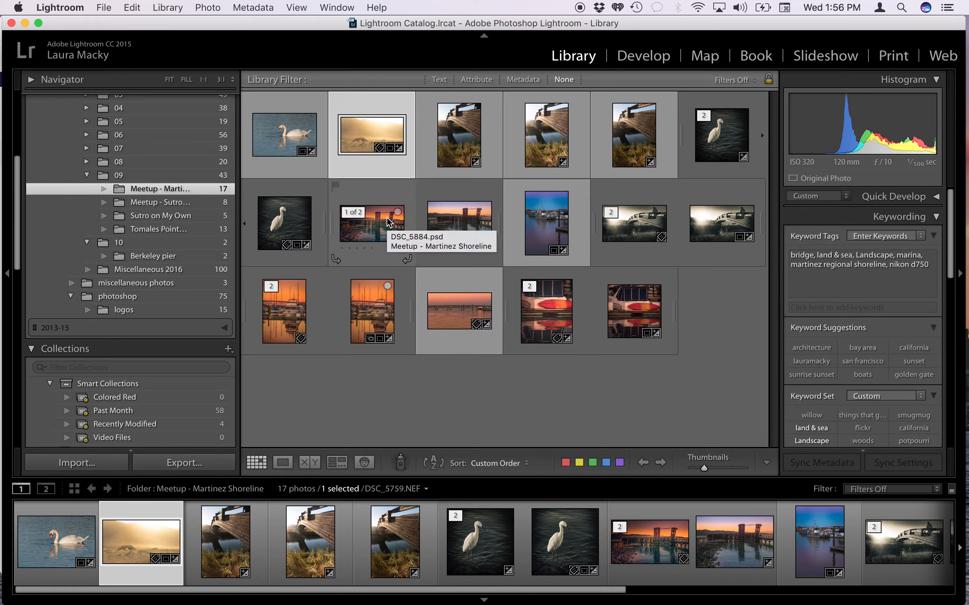
{"action": "left_click", "coordinate": [371, 223]}
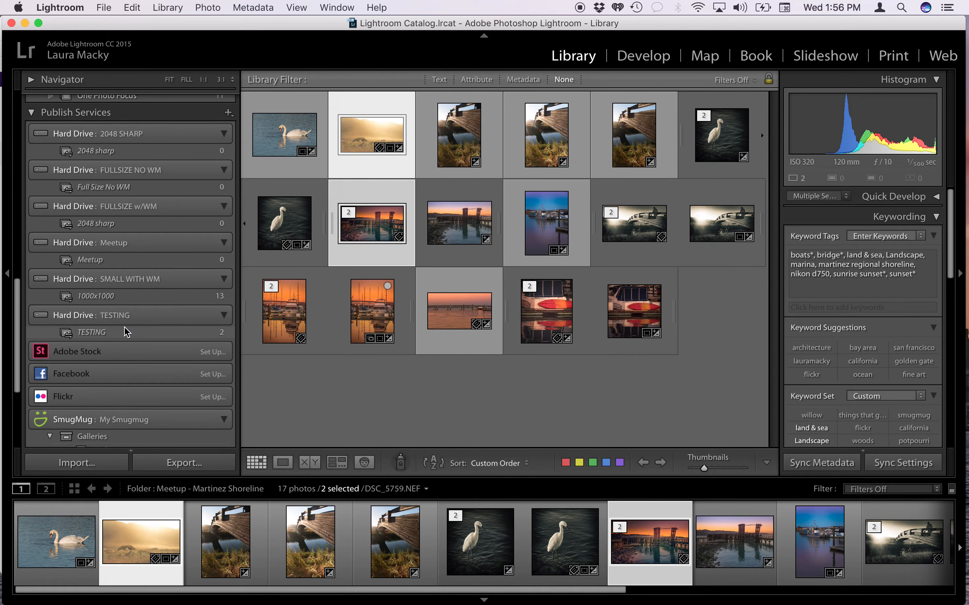
{"action": "left_click", "coordinate": [92, 332]}
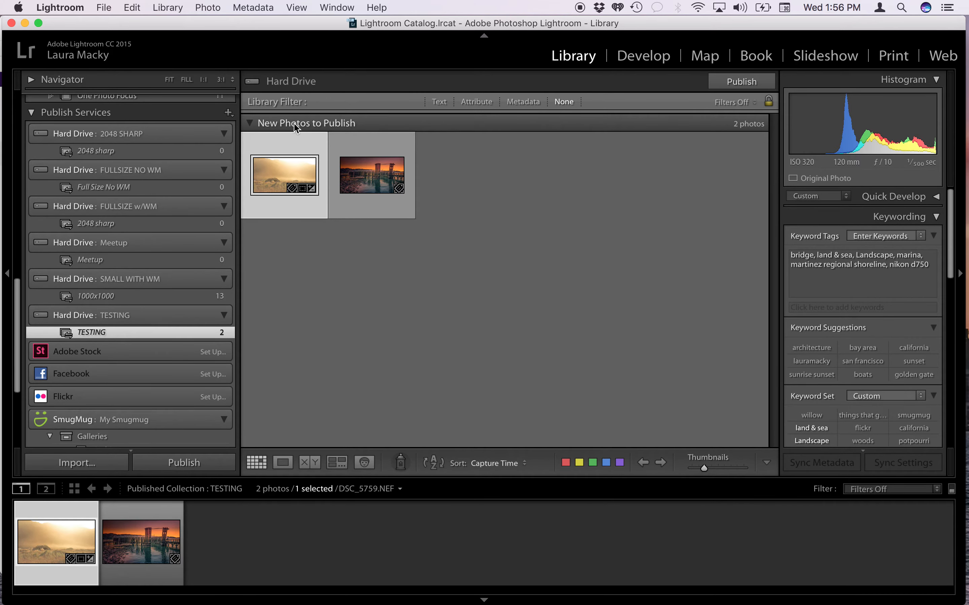
{"action": "mouse_move", "coordinate": [672, 73]}
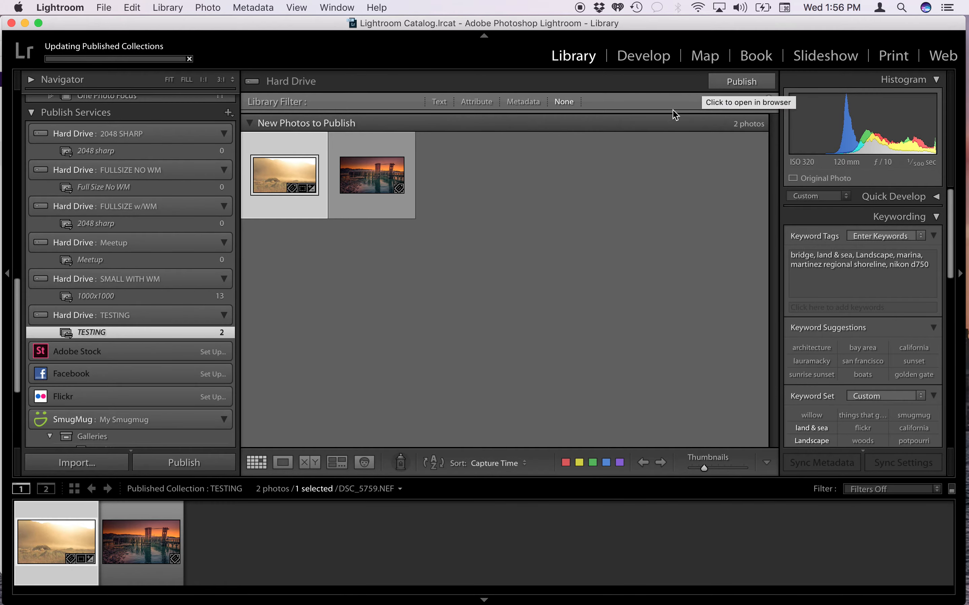
{"action": "mouse_move", "coordinate": [136, 44]}
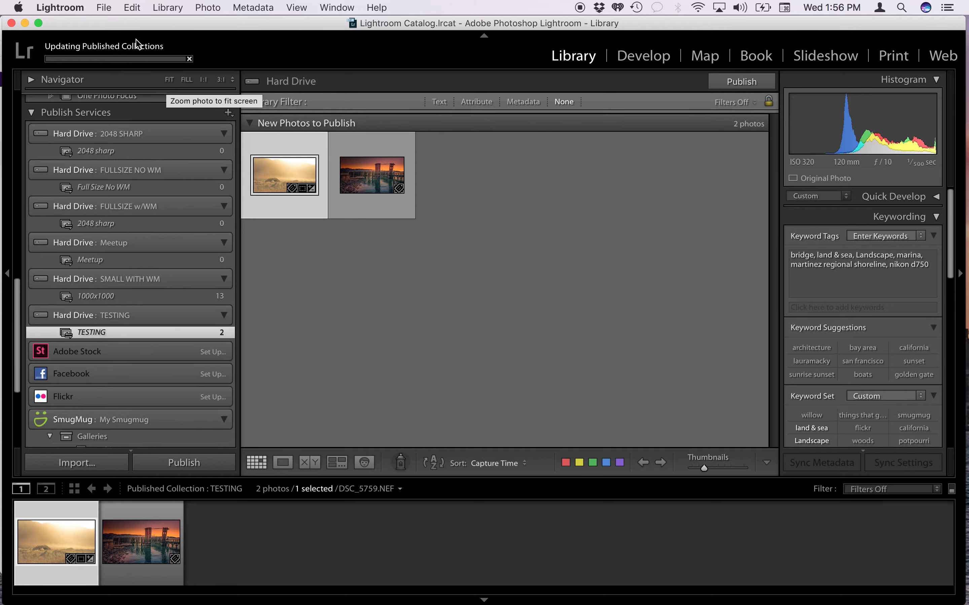
{"action": "mouse_move", "coordinate": [296, 66]}
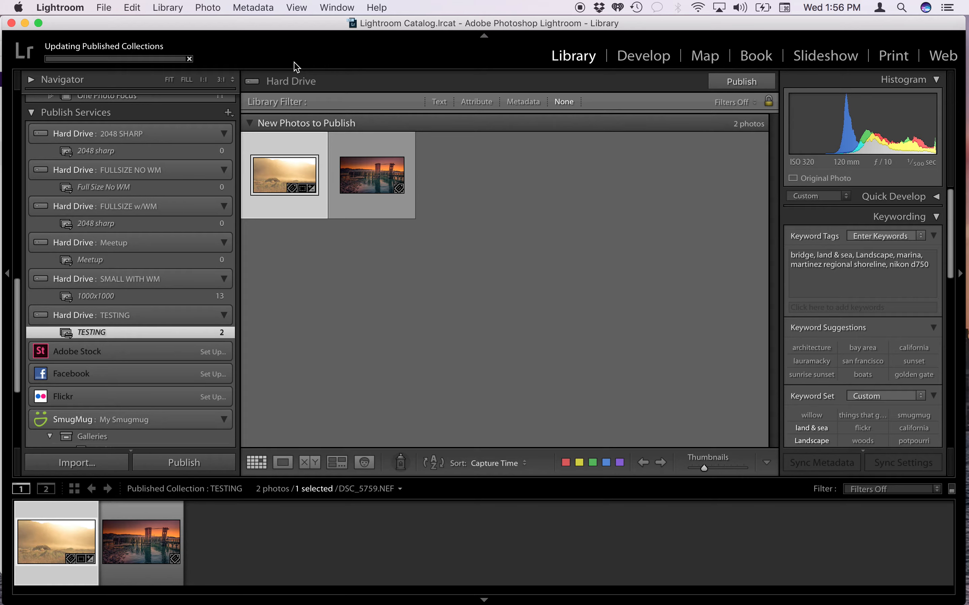
- Publish the two queued photos in the TESTING collection
{"action": "left_click", "coordinate": [740, 81]}
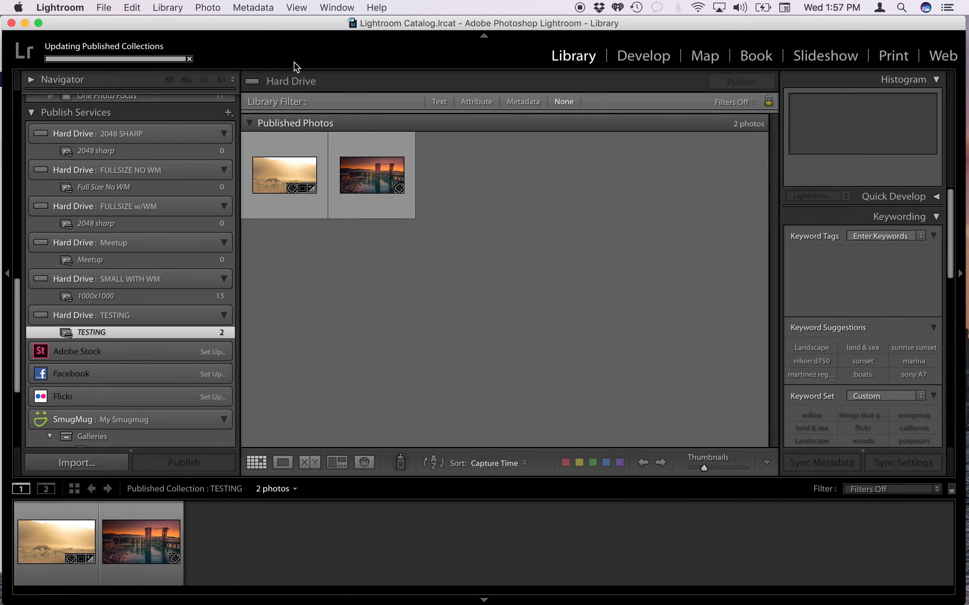
{"action": "mouse_move", "coordinate": [321, 125]}
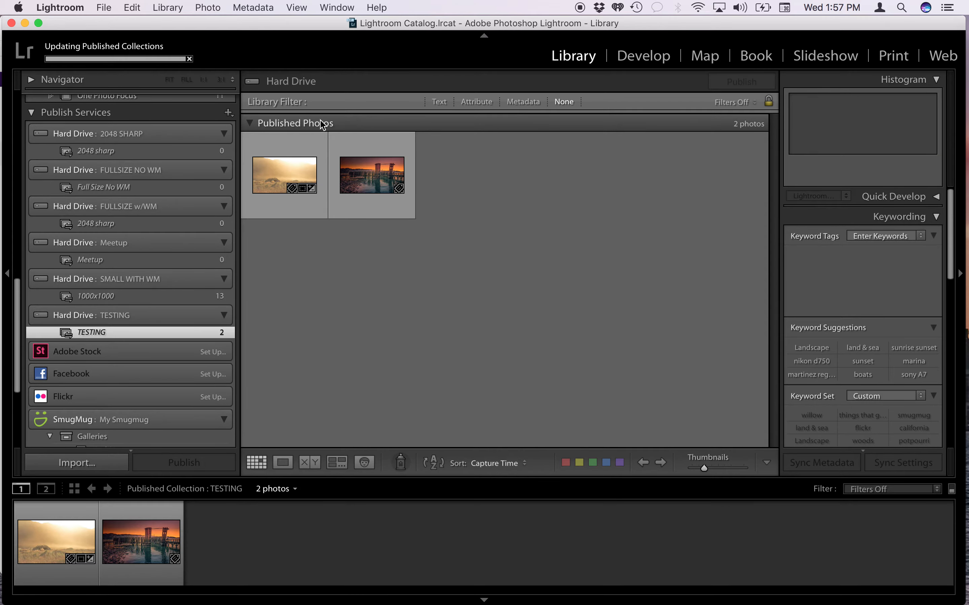
{"action": "mouse_move", "coordinate": [419, 123]}
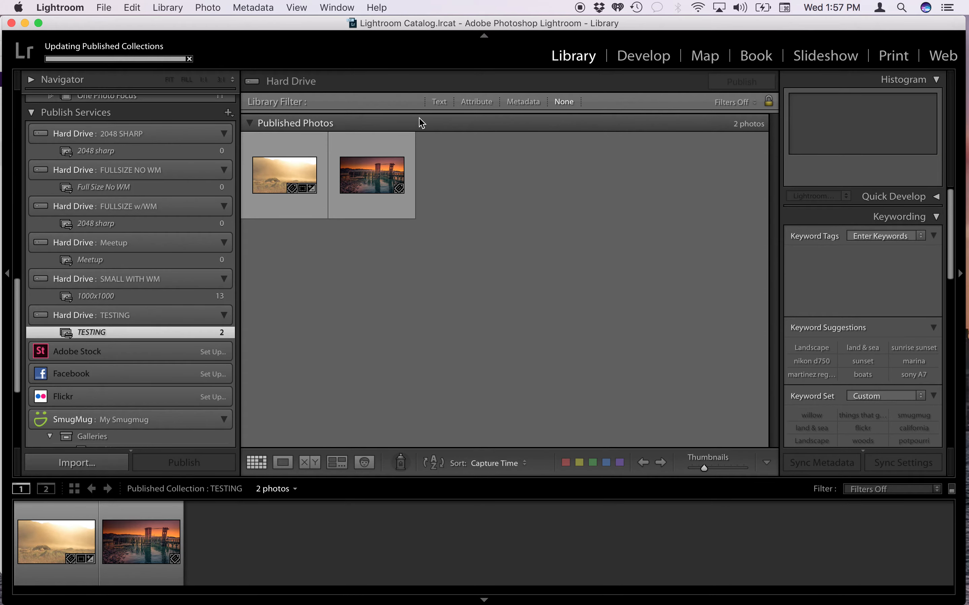
{"action": "mouse_move", "coordinate": [397, 113]}
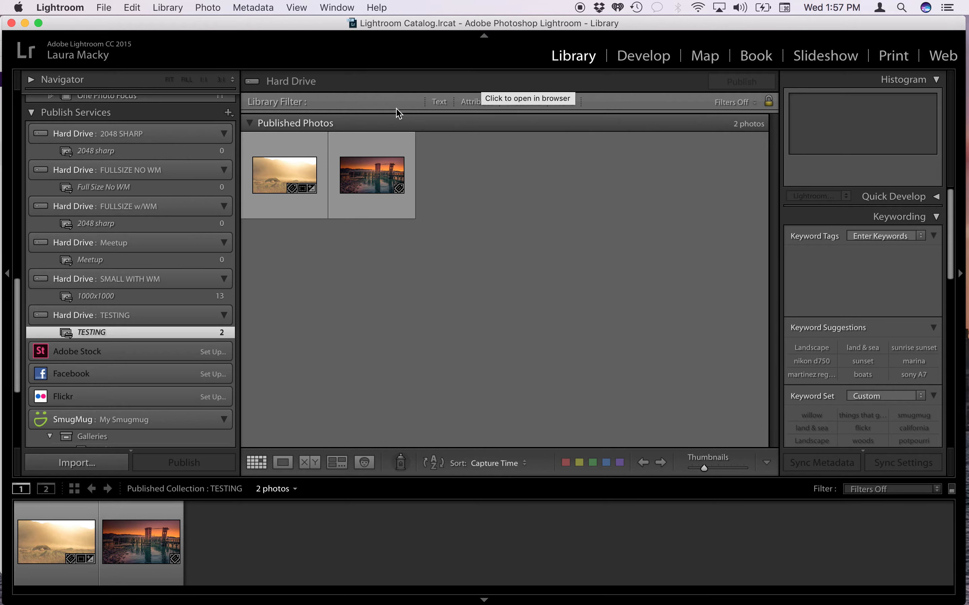
{"action": "mouse_move", "coordinate": [274, 185]}
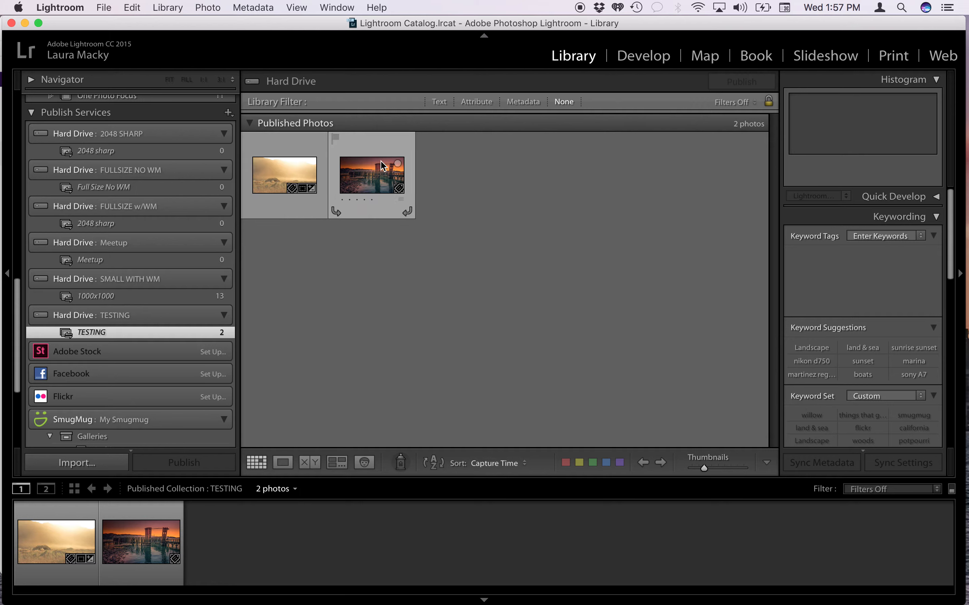
{"action": "mouse_move", "coordinate": [368, 178]}
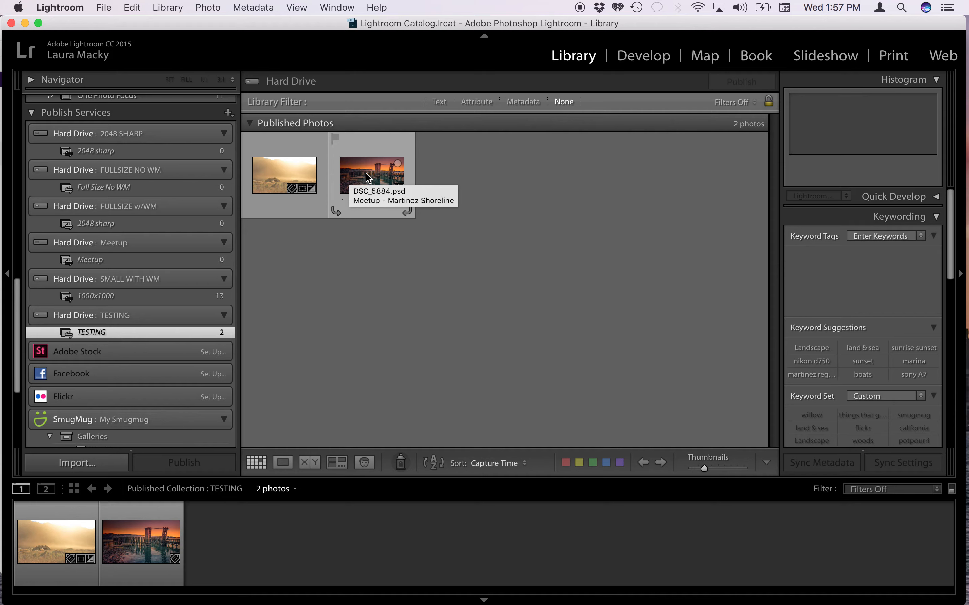
{"action": "mouse_move", "coordinate": [140, 337]}
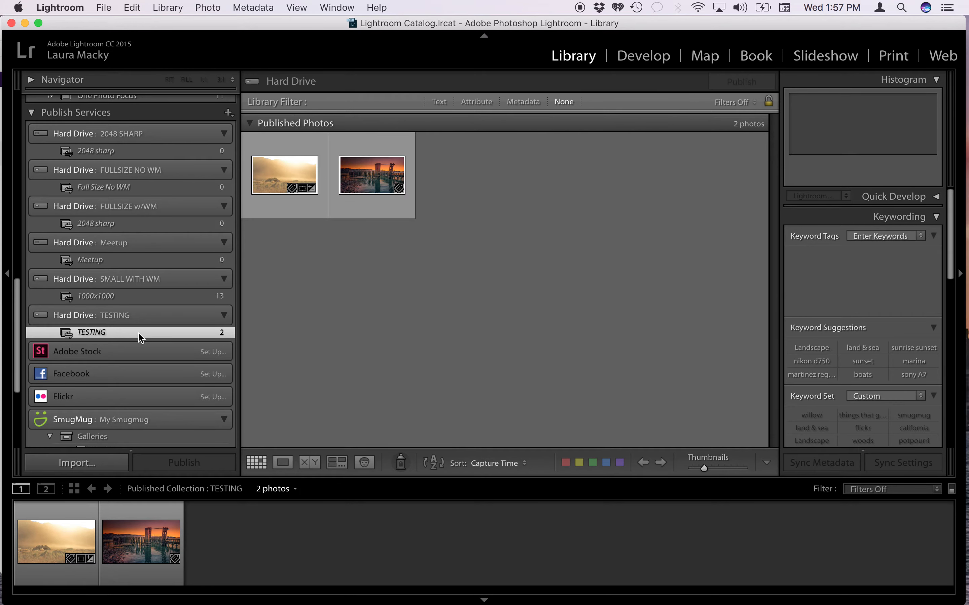
{"action": "mouse_move", "coordinate": [350, 171]}
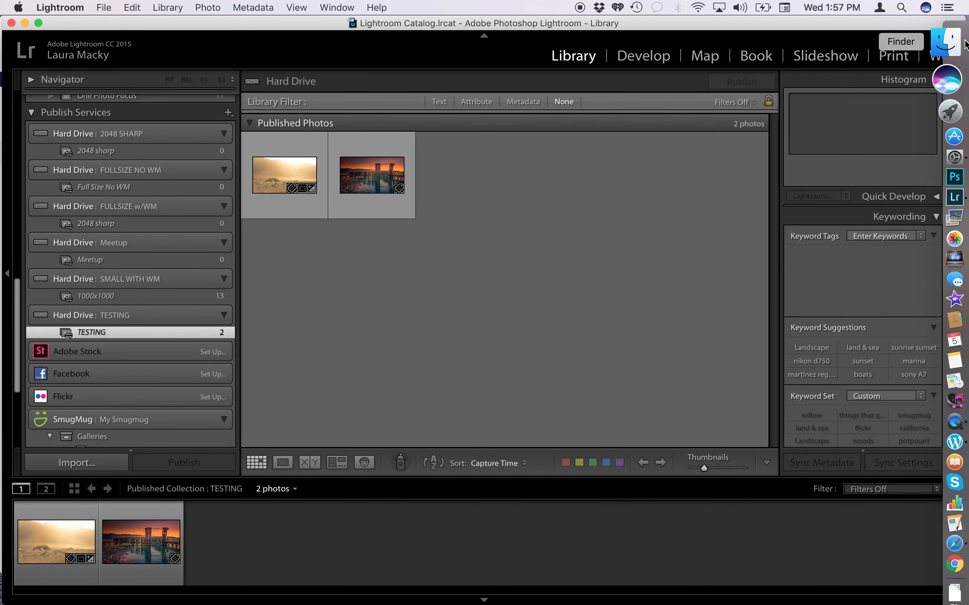
- Switch to Finder and navigate into lauras photos > TESTING
{"action": "left_click", "coordinate": [952, 46]}
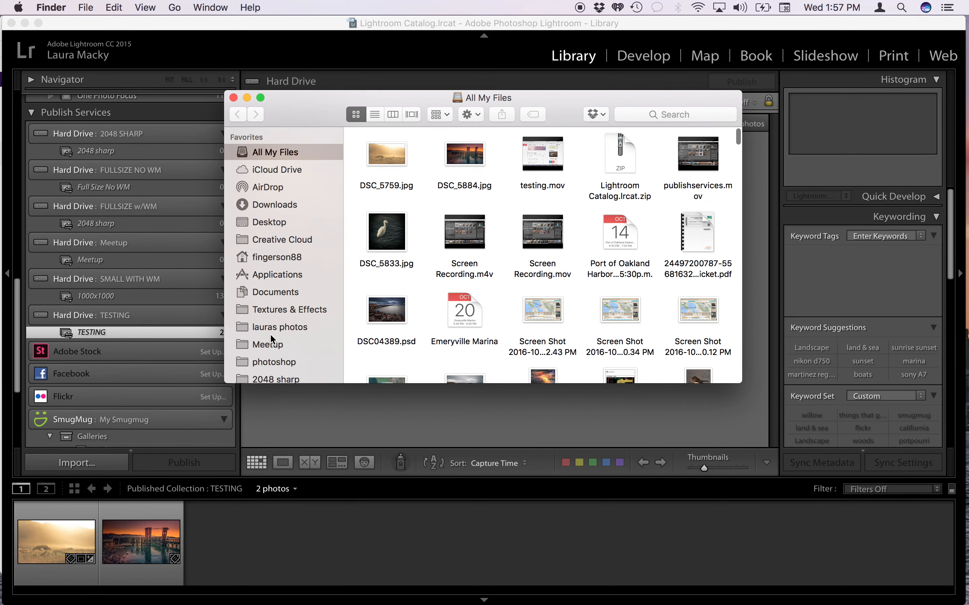
{"action": "scroll", "scroll_direction": "down", "scroll_amount": 3}
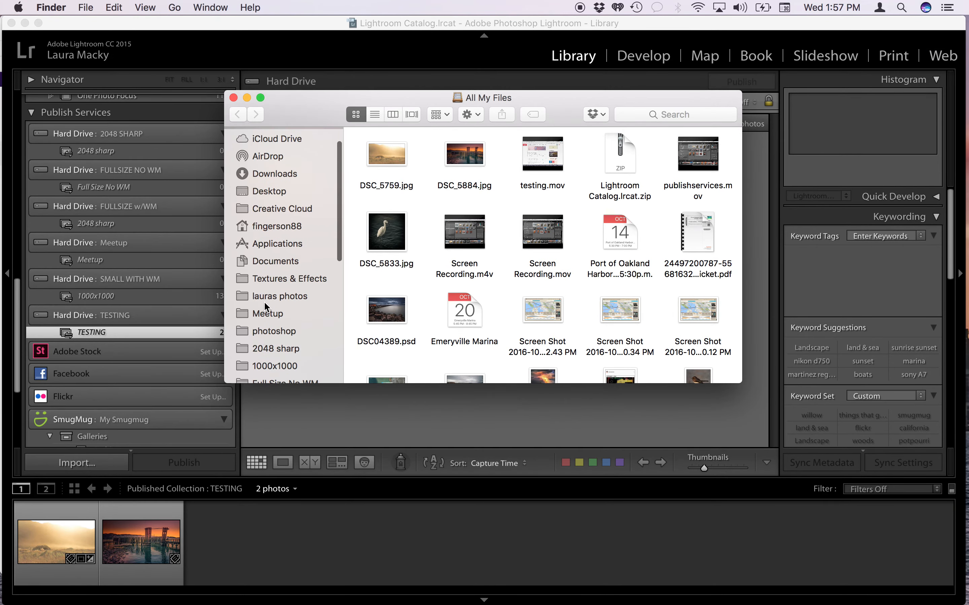
{"action": "left_click", "coordinate": [279, 296]}
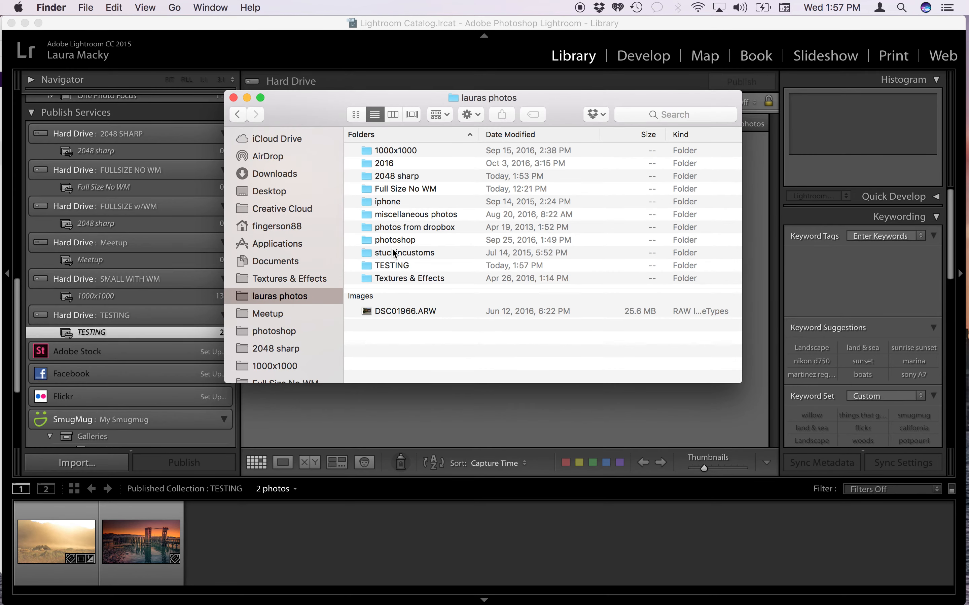
{"action": "double_click", "coordinate": [391, 266]}
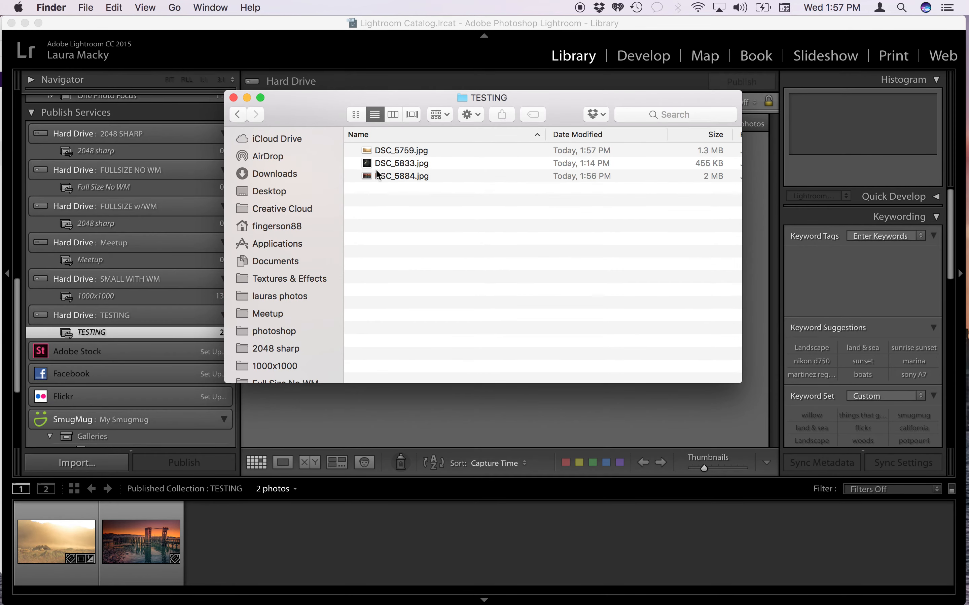
- Inspect DSC_5833.jpg and DSC_5884.jpg as thumbnails, return to list view and close the window
{"action": "left_click", "coordinate": [355, 115]}
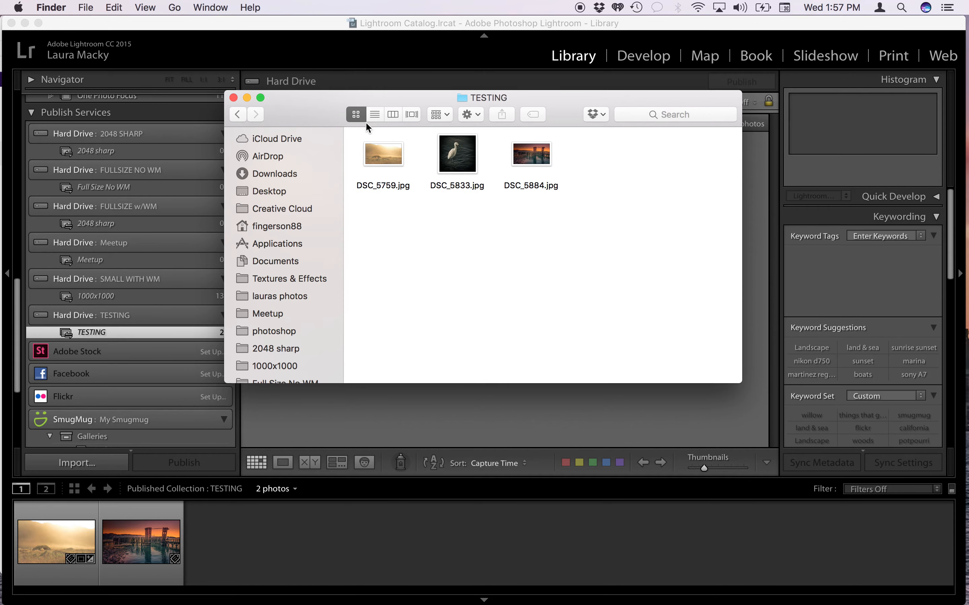
{"action": "mouse_move", "coordinate": [455, 163]}
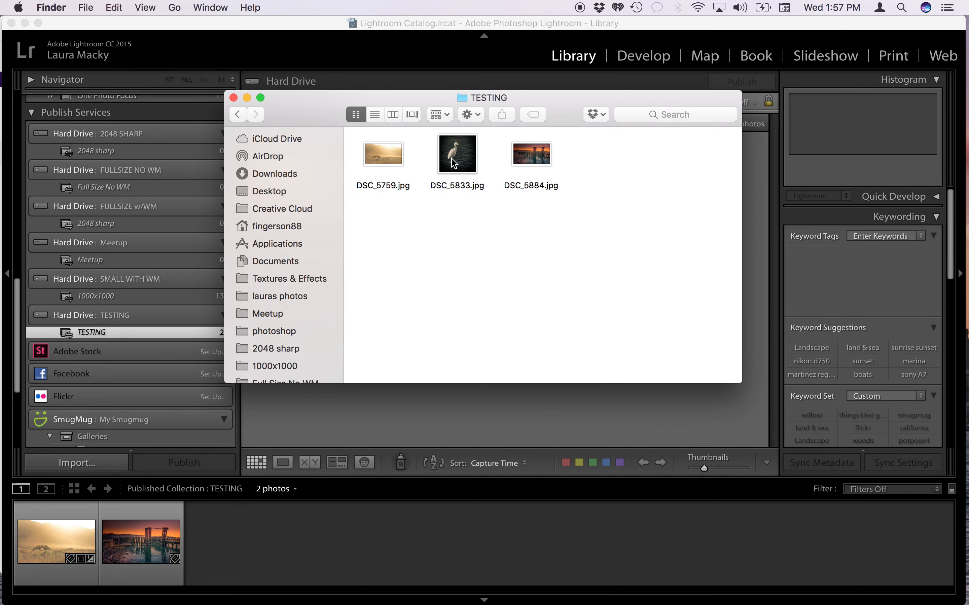
{"action": "left_click", "coordinate": [456, 185]}
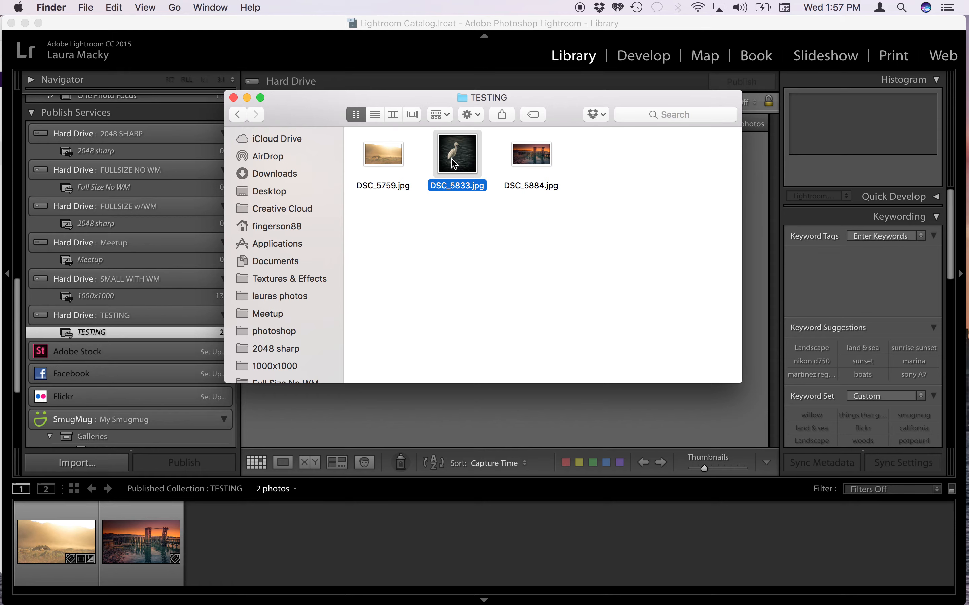
{"action": "left_click", "coordinate": [530, 154]}
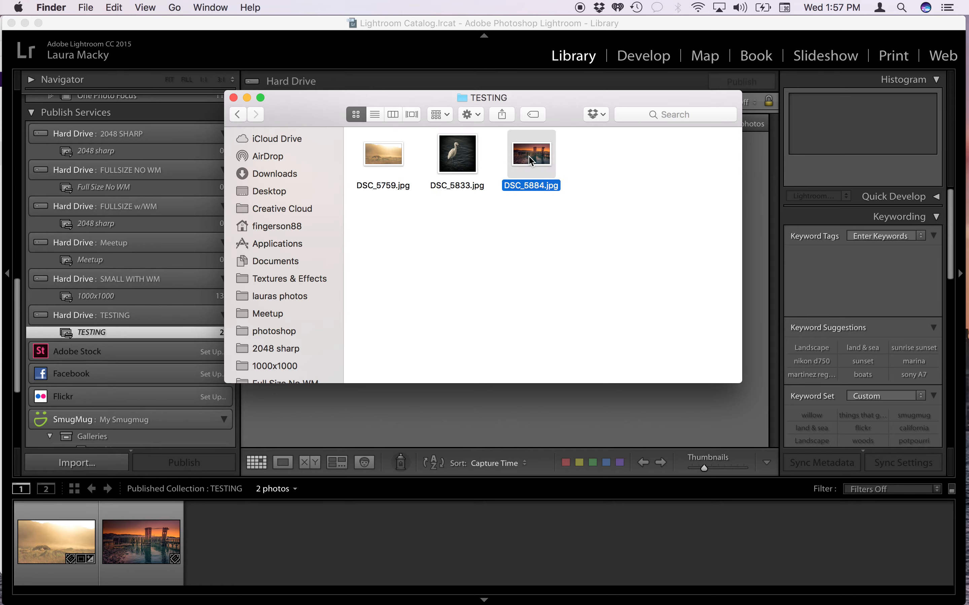
{"action": "left_click", "coordinate": [374, 115]}
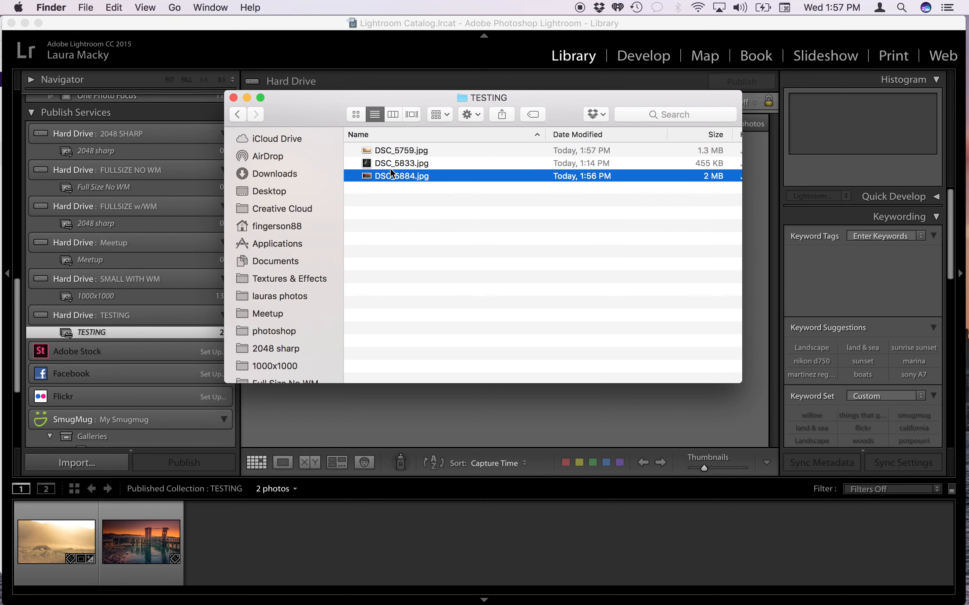
{"action": "mouse_move", "coordinate": [528, 173]}
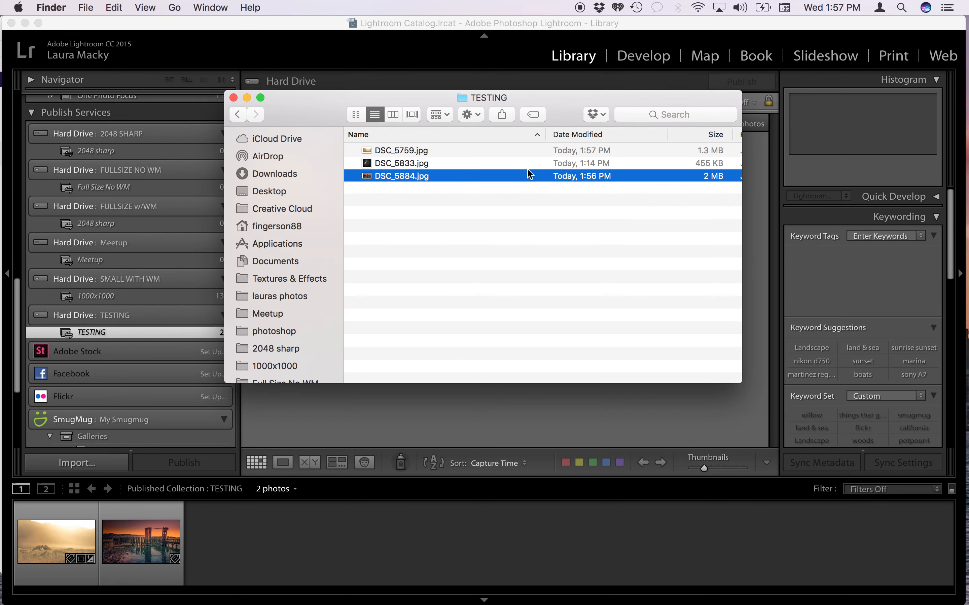
{"action": "mouse_move", "coordinate": [719, 187]}
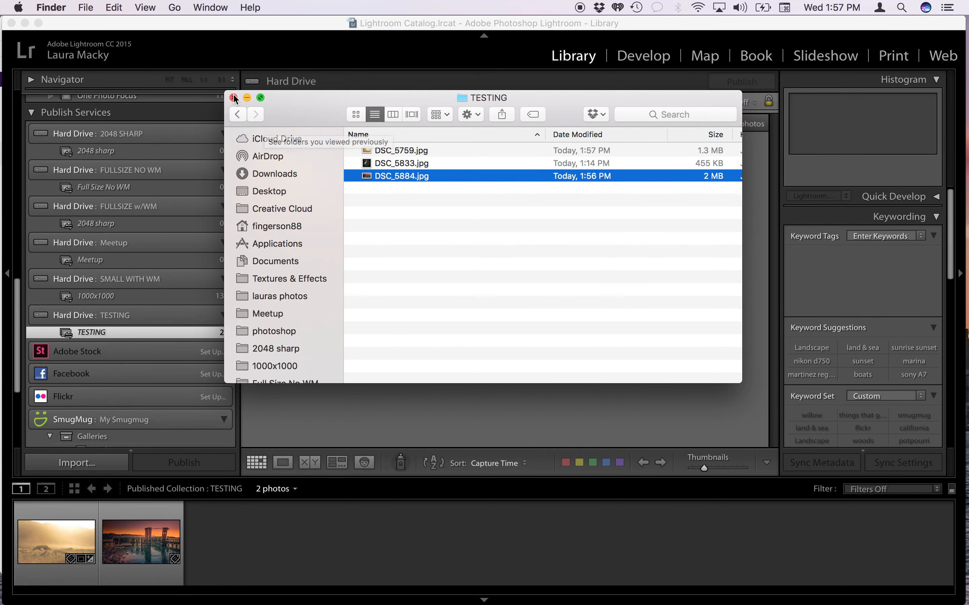
{"action": "left_click", "coordinate": [234, 98]}
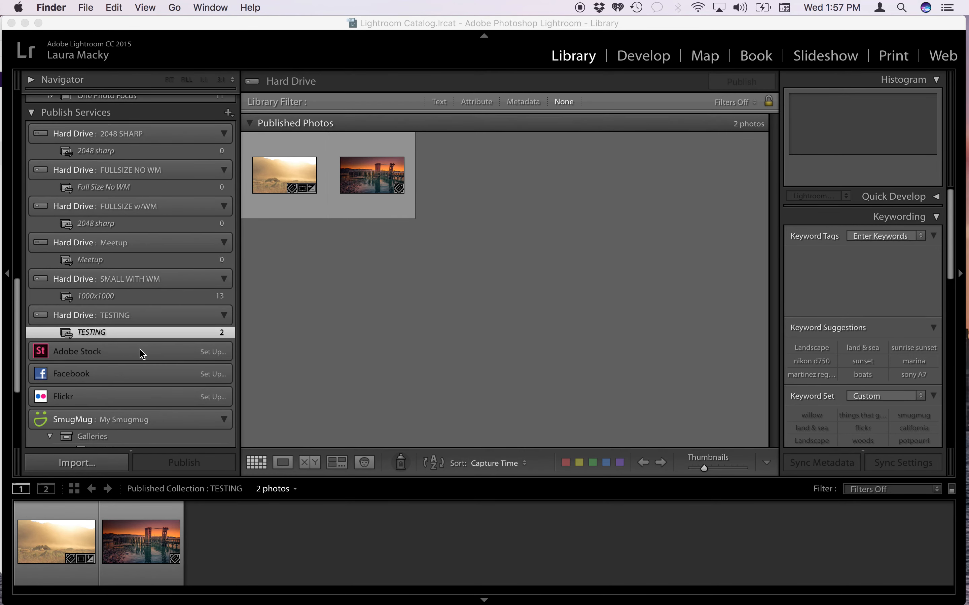
{"action": "mouse_move", "coordinate": [309, 176]}
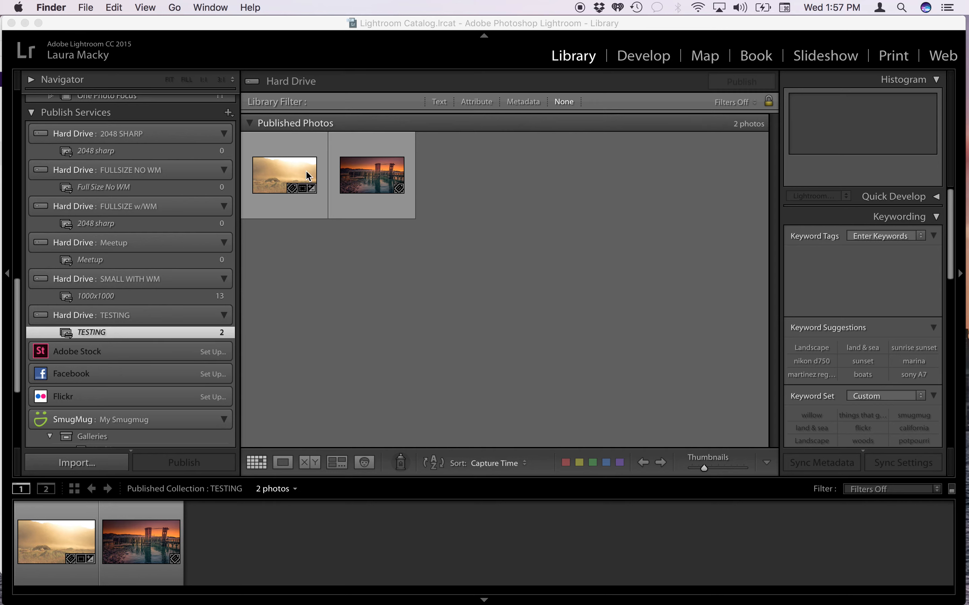
{"action": "mouse_move", "coordinate": [373, 201]}
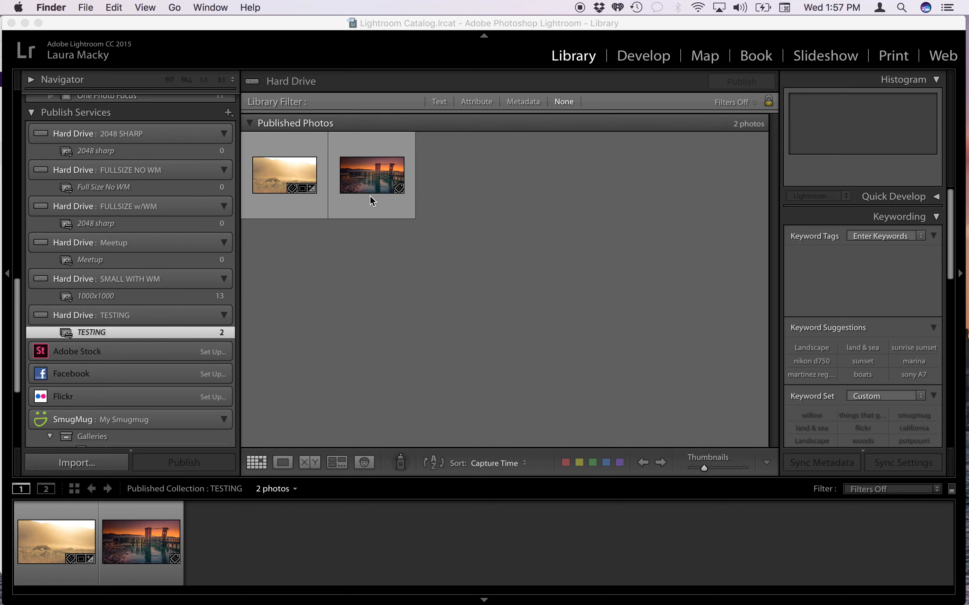
{"action": "mouse_move", "coordinate": [288, 165]}
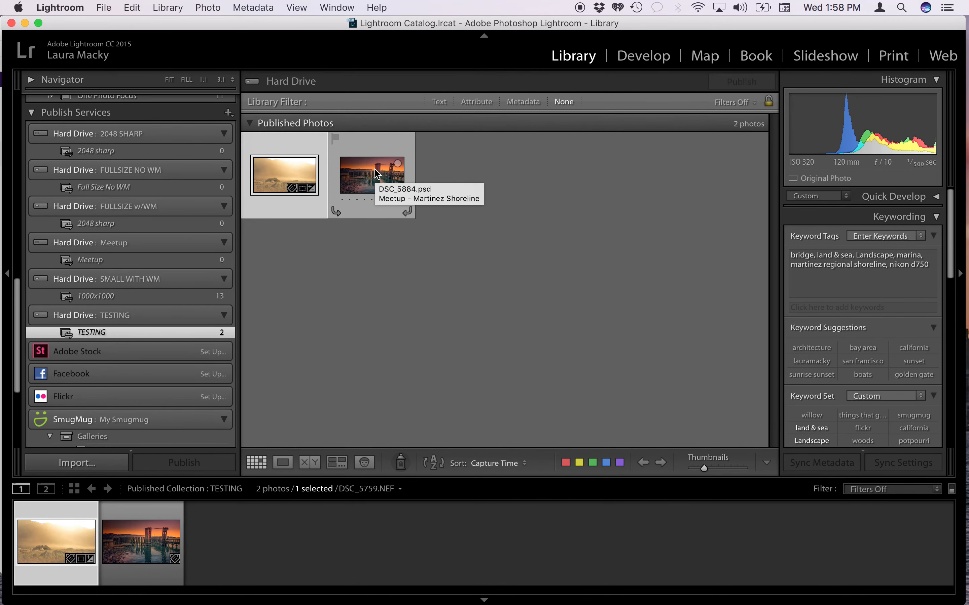
- Select both TESTING photos, remove them and publish the deletion
{"action": "left_click", "coordinate": [371, 173]}
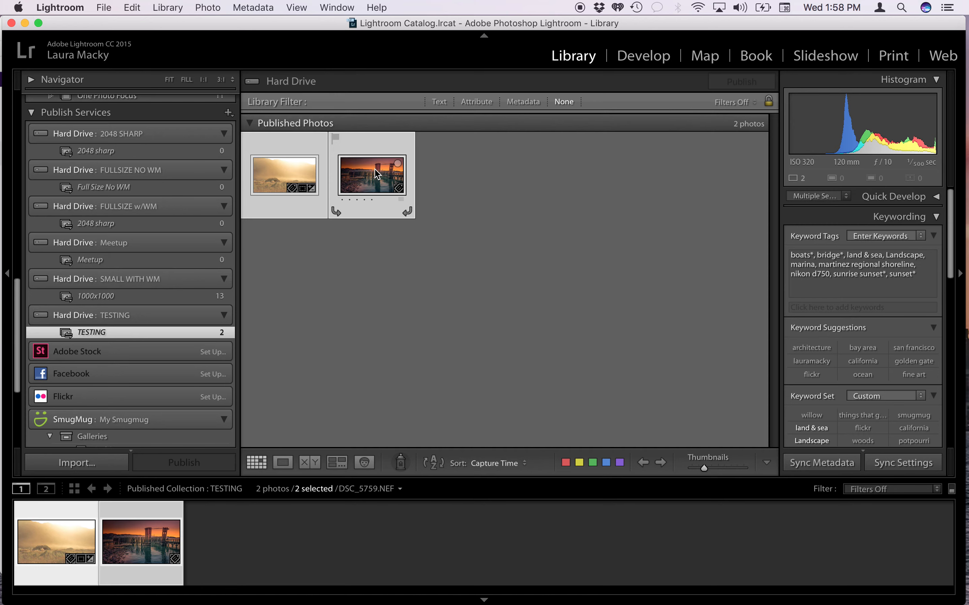
{"action": "left_click", "coordinate": [284, 175]}
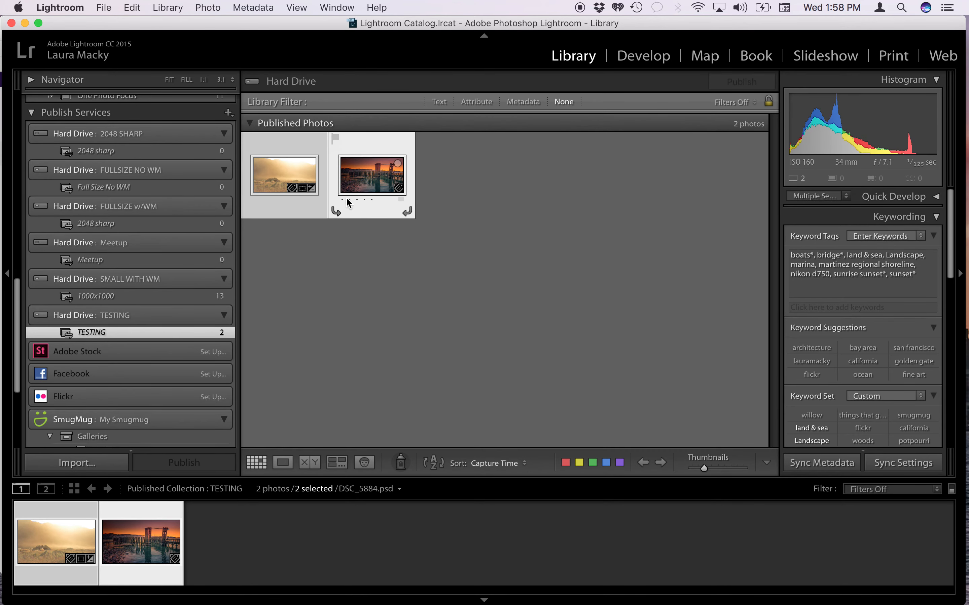
{"action": "mouse_move", "coordinate": [354, 176]}
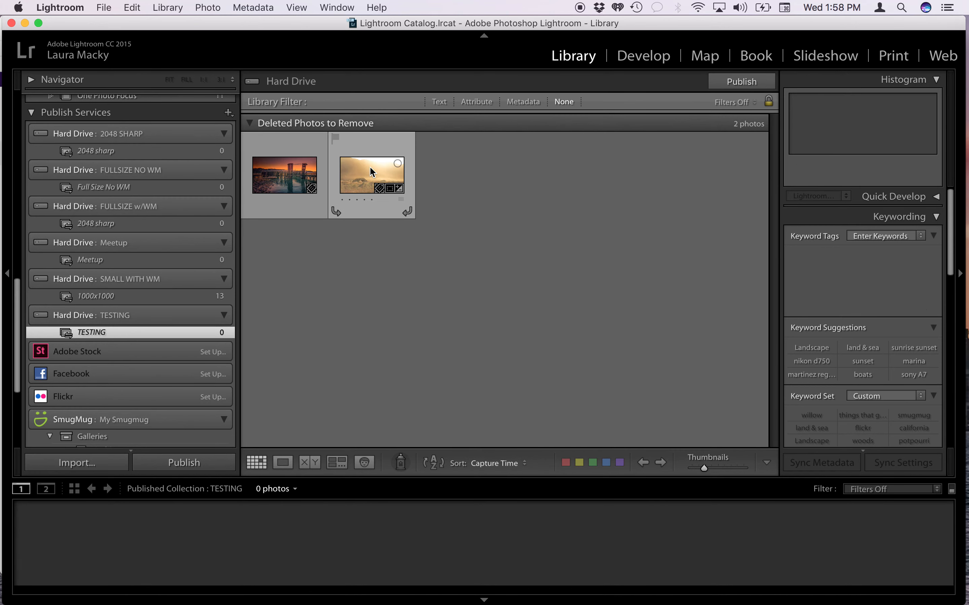
{"action": "mouse_move", "coordinate": [371, 172]}
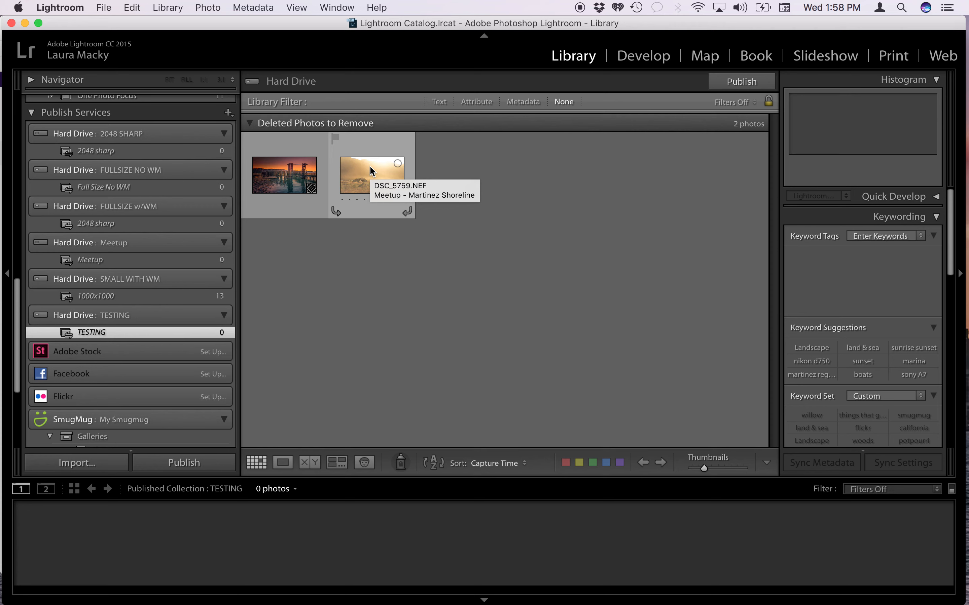
{"action": "mouse_move", "coordinate": [614, 86]}
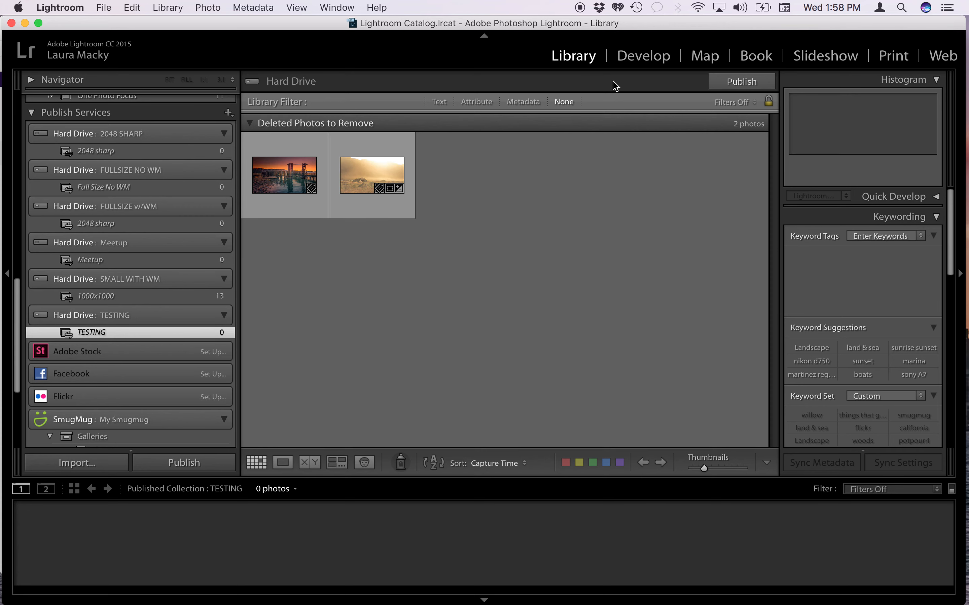
{"action": "left_click", "coordinate": [740, 80]}
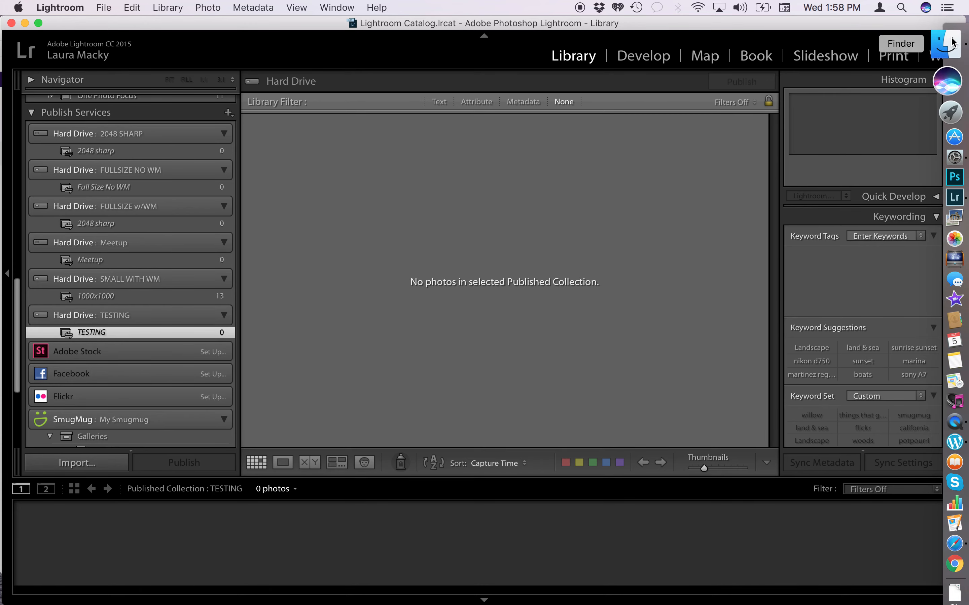
- View the TESTING folder under lauras photos, confirming only DSC_5833.jpg remains, and close Finder
{"action": "left_click", "coordinate": [900, 43]}
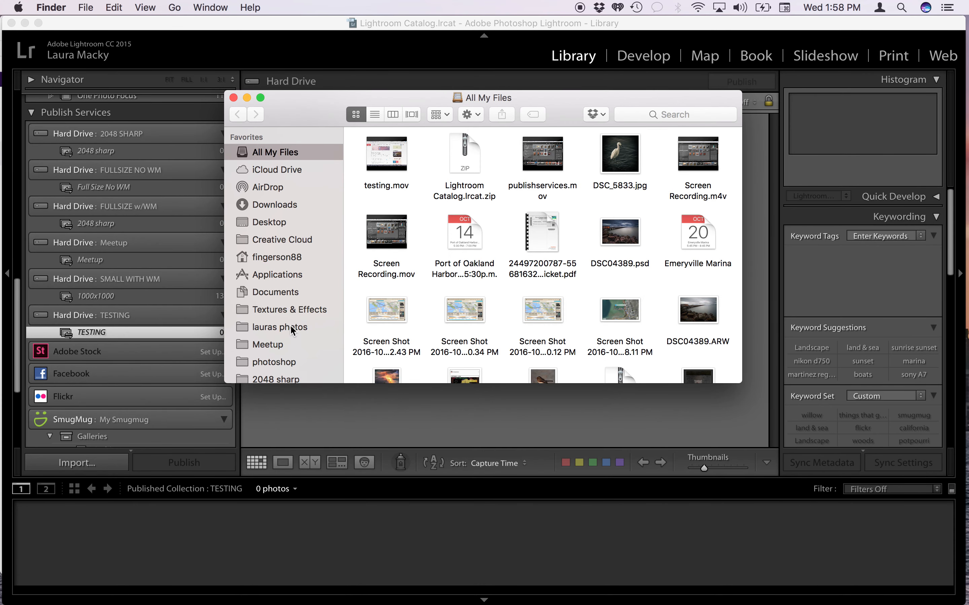
{"action": "left_click", "coordinate": [280, 327]}
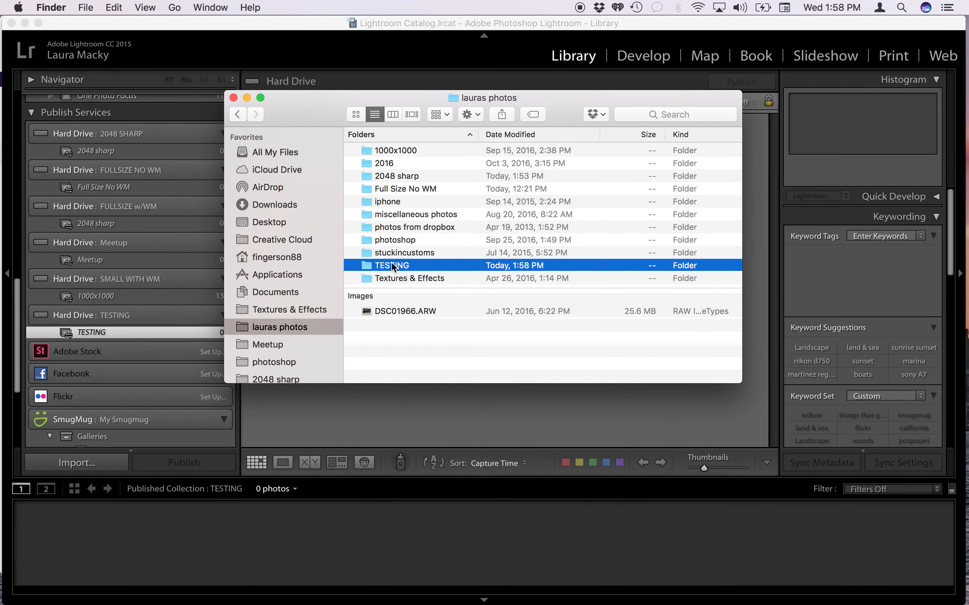
{"action": "double_click", "coordinate": [391, 265]}
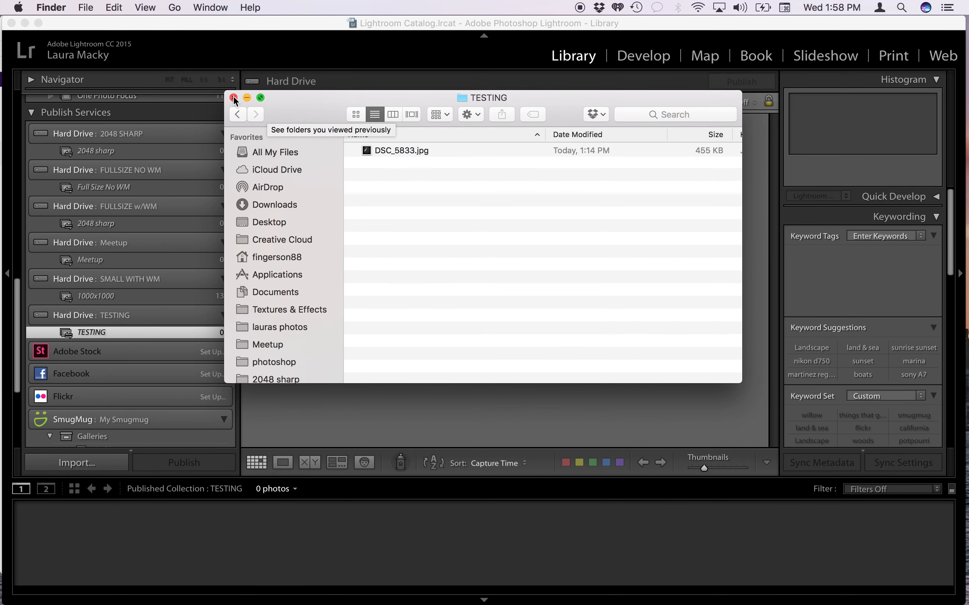
{"action": "left_click", "coordinate": [234, 98]}
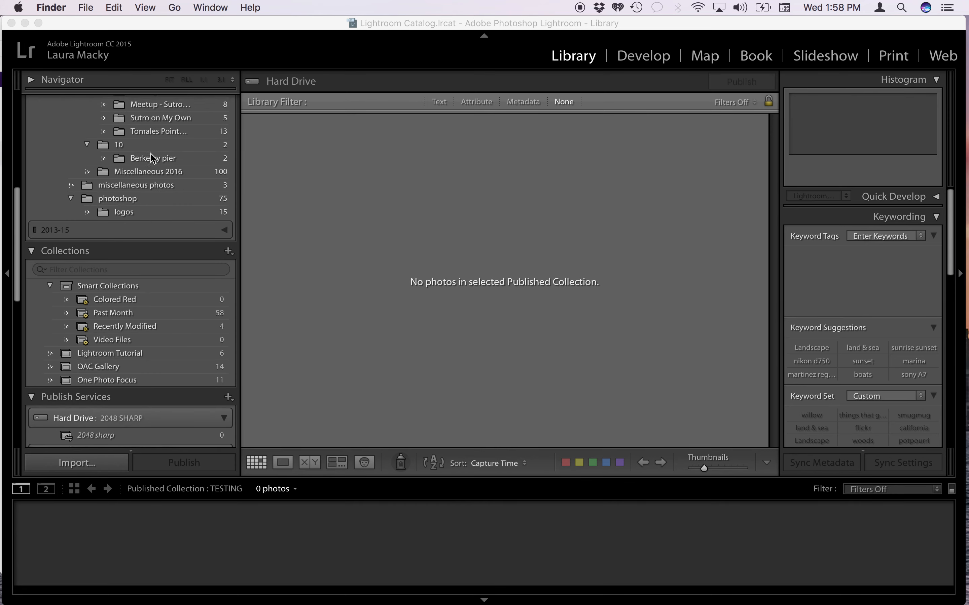
- Show the original DSC_5884 and DSC_5759 photos still present in Meetup - Martinez Shoreline
{"action": "left_click", "coordinate": [179, 145]}
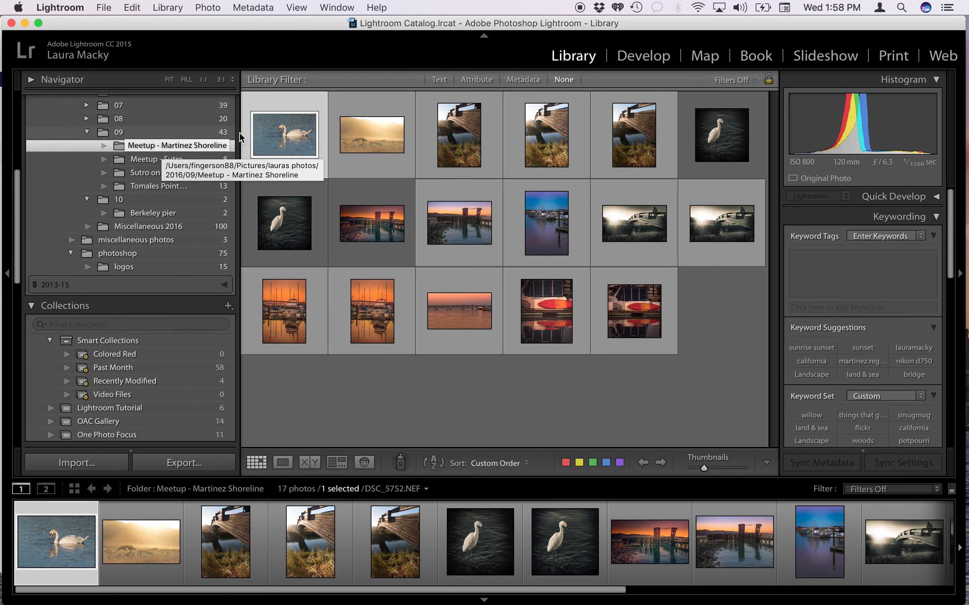
{"action": "left_click", "coordinate": [371, 223]}
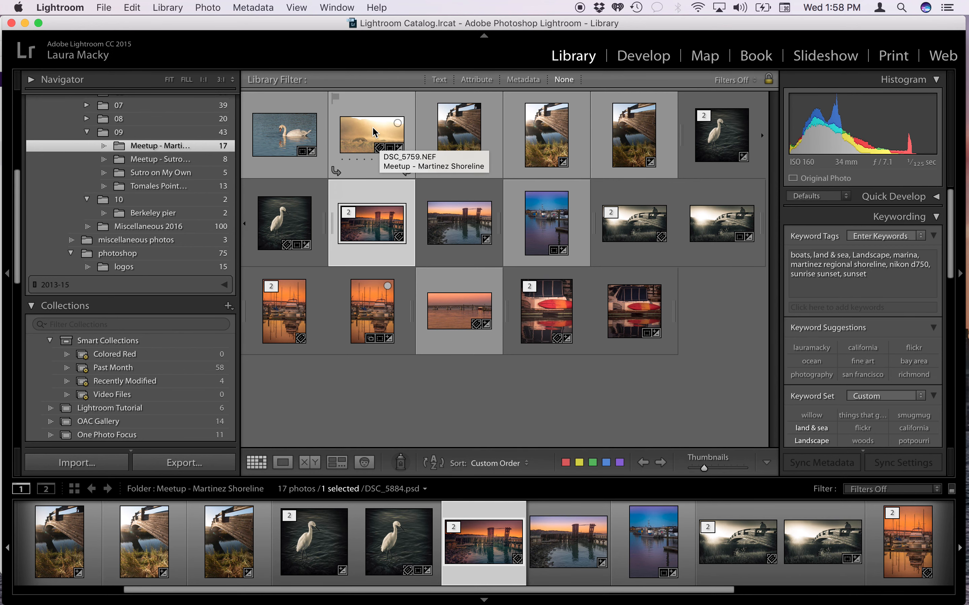
{"action": "left_click", "coordinate": [372, 134]}
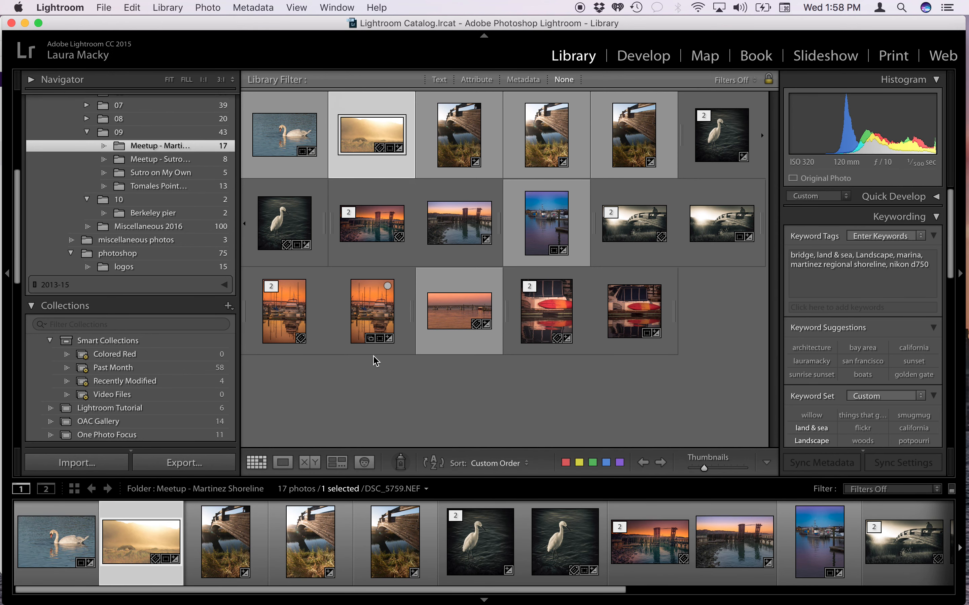
{"action": "scroll", "scroll_direction": "down", "scroll_amount": 3}
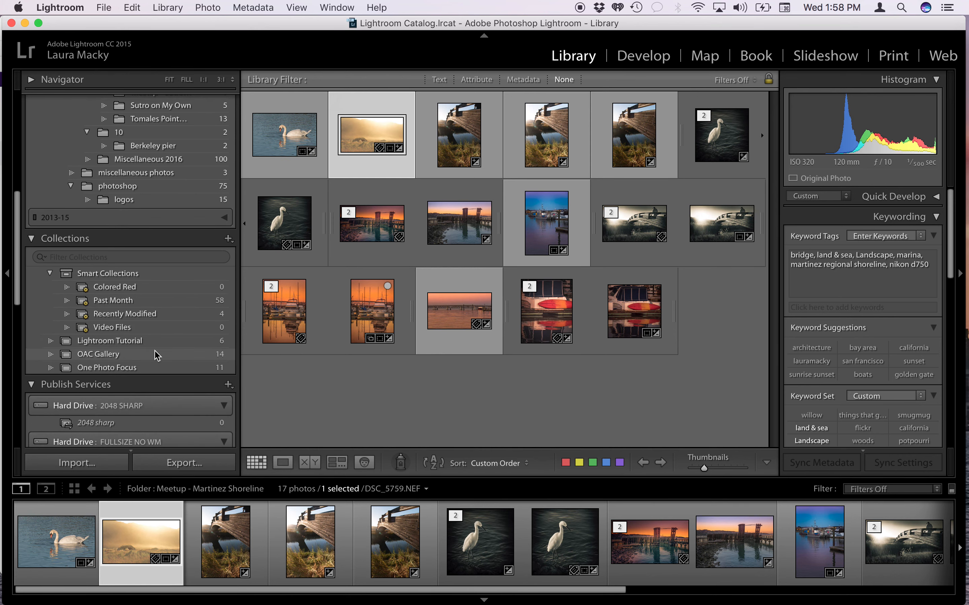
{"action": "scroll", "scroll_direction": "down", "scroll_amount": 3}
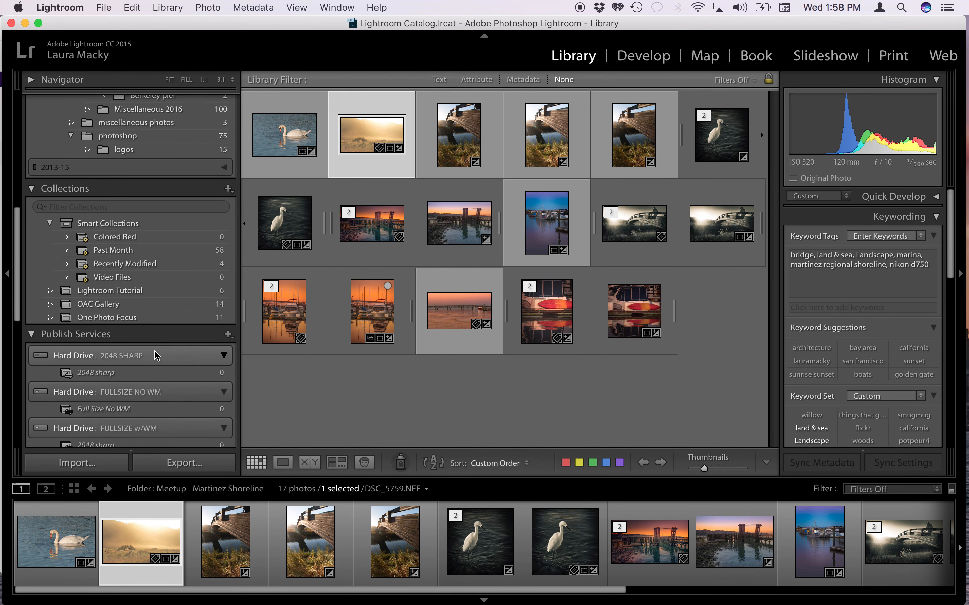
{"action": "mouse_move", "coordinate": [707, 144]}
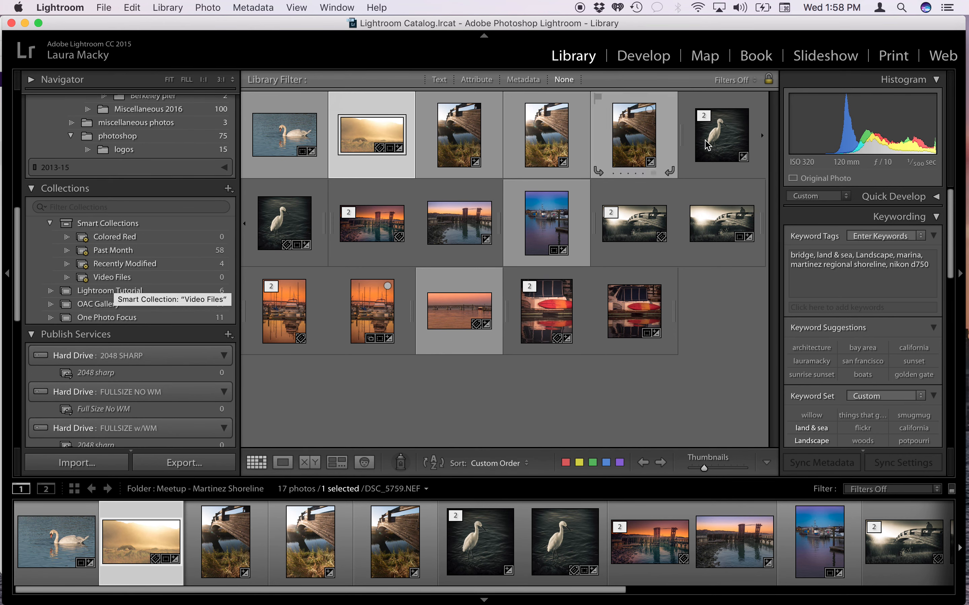
{"action": "mouse_move", "coordinate": [839, 169]}
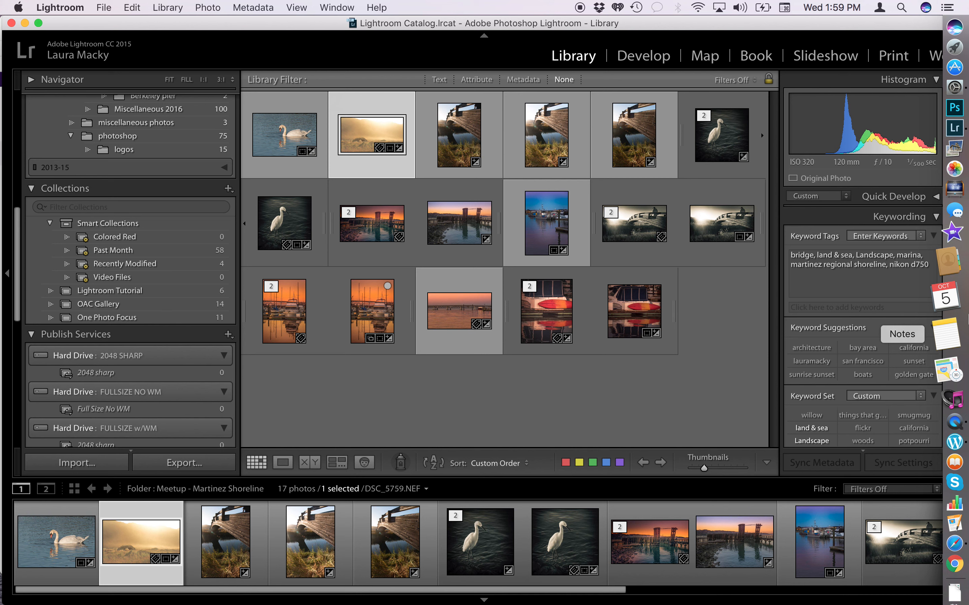
{"action": "mouse_move", "coordinate": [953, 381]}
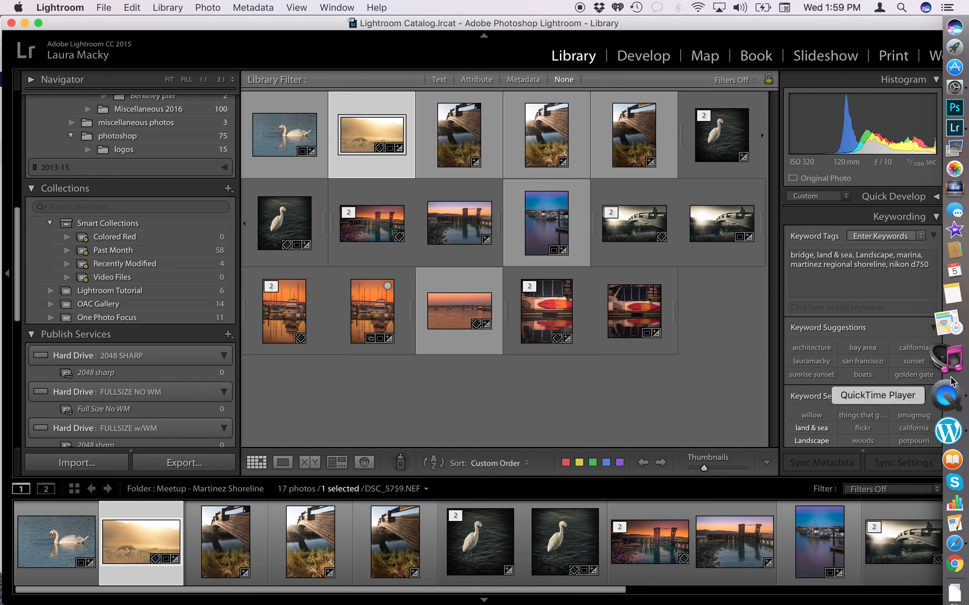
- Switch from Lightroom to QuickTime Player via the Dock
{"action": "left_click", "coordinate": [950, 392]}
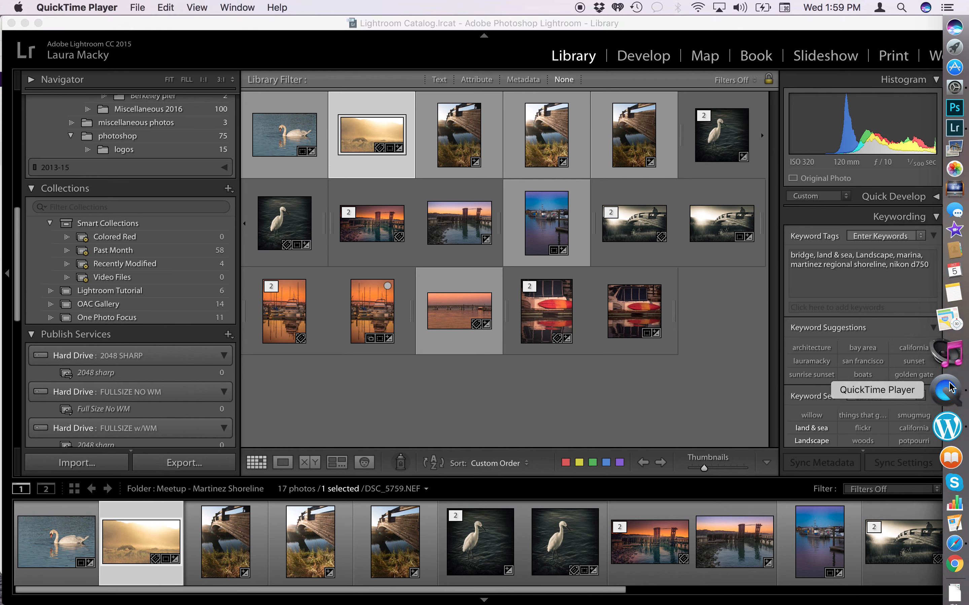